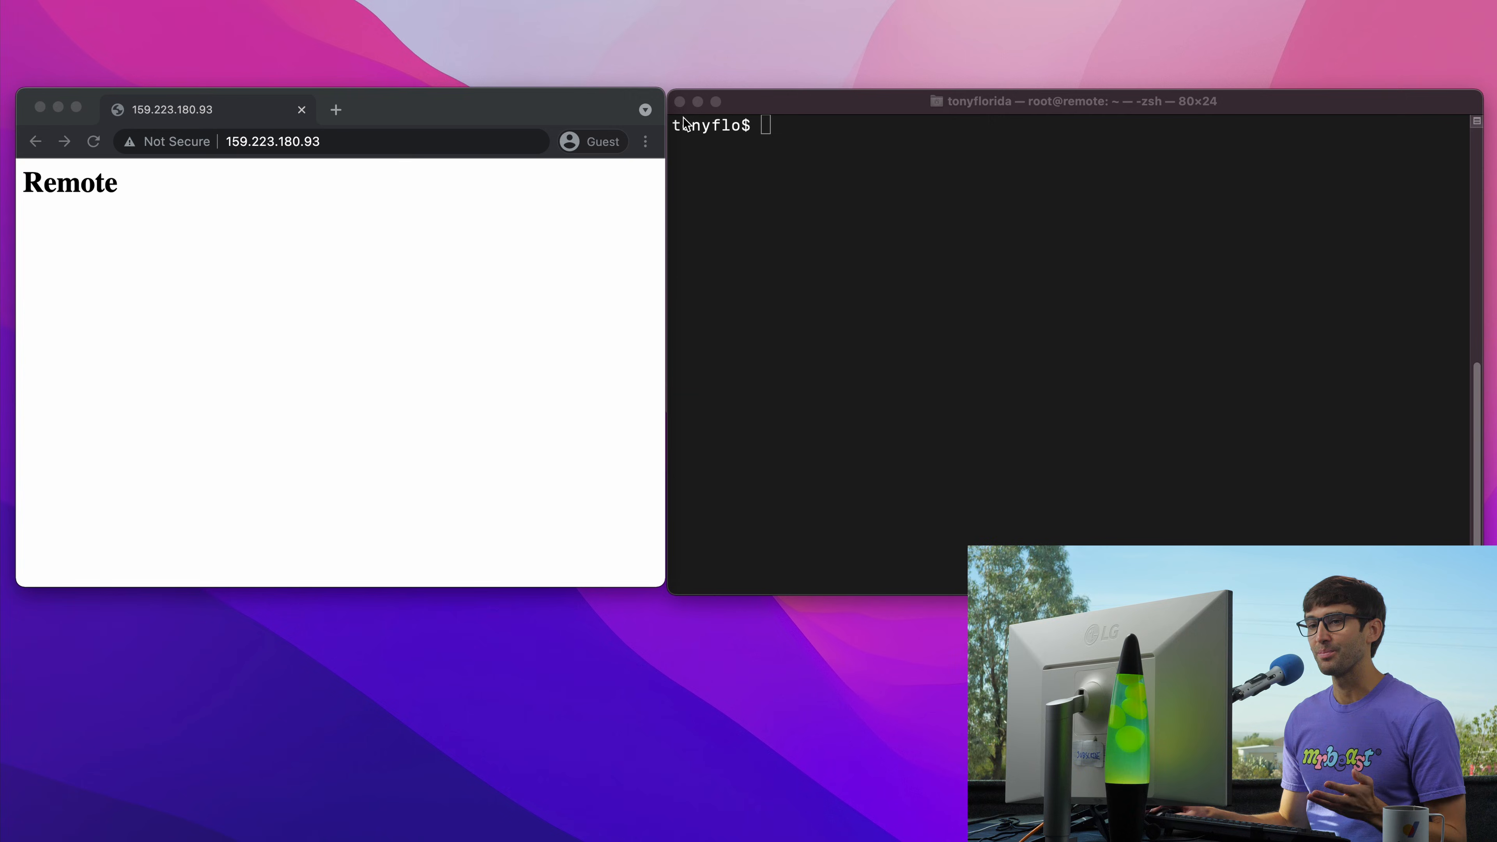
{"action": "left_click", "coordinate": [272, 133]}
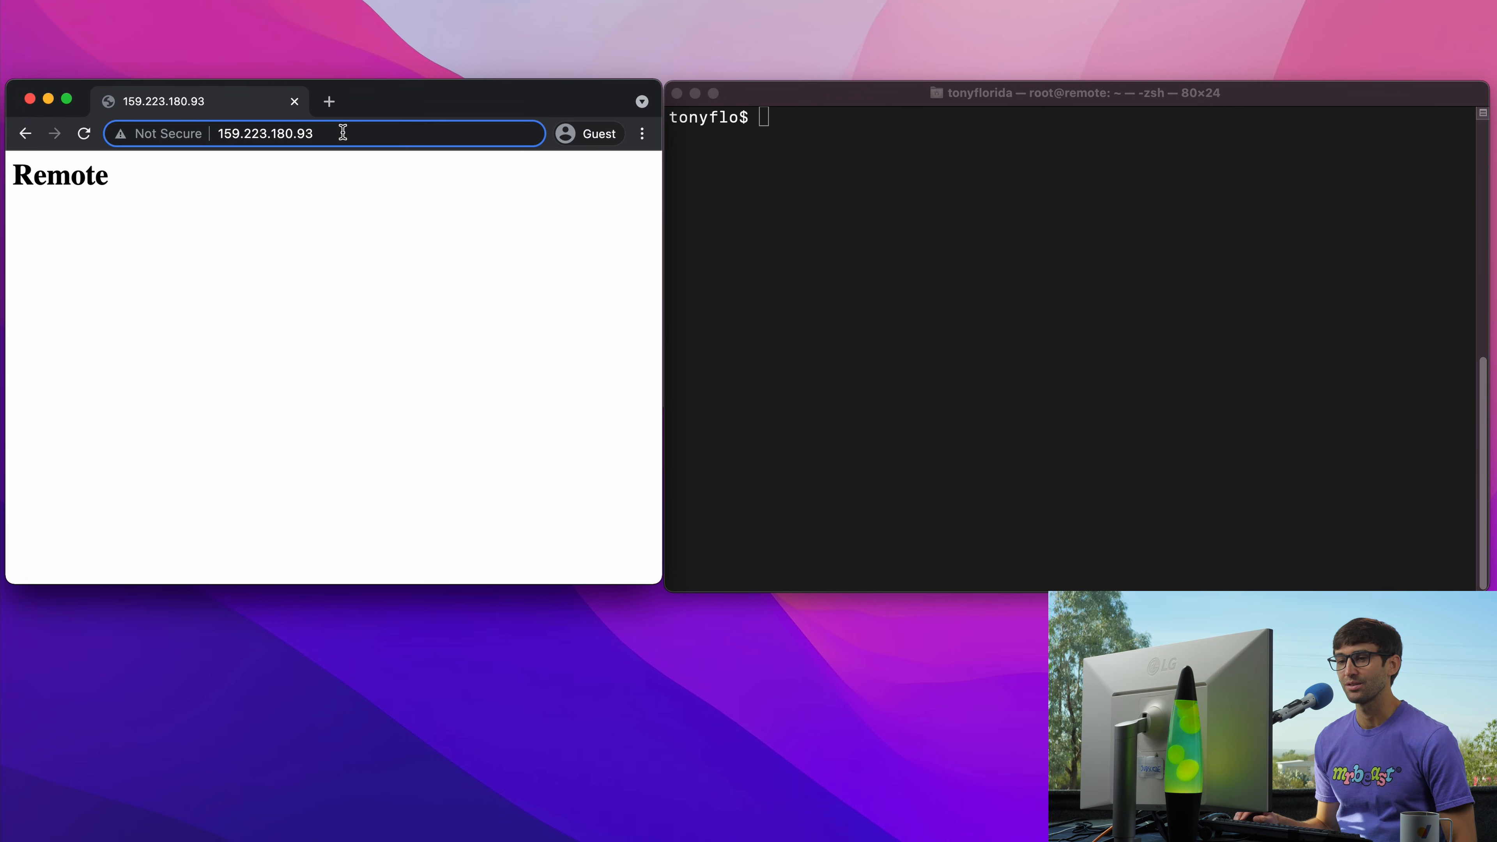
{"action": "left_click", "coordinate": [5, 187]}
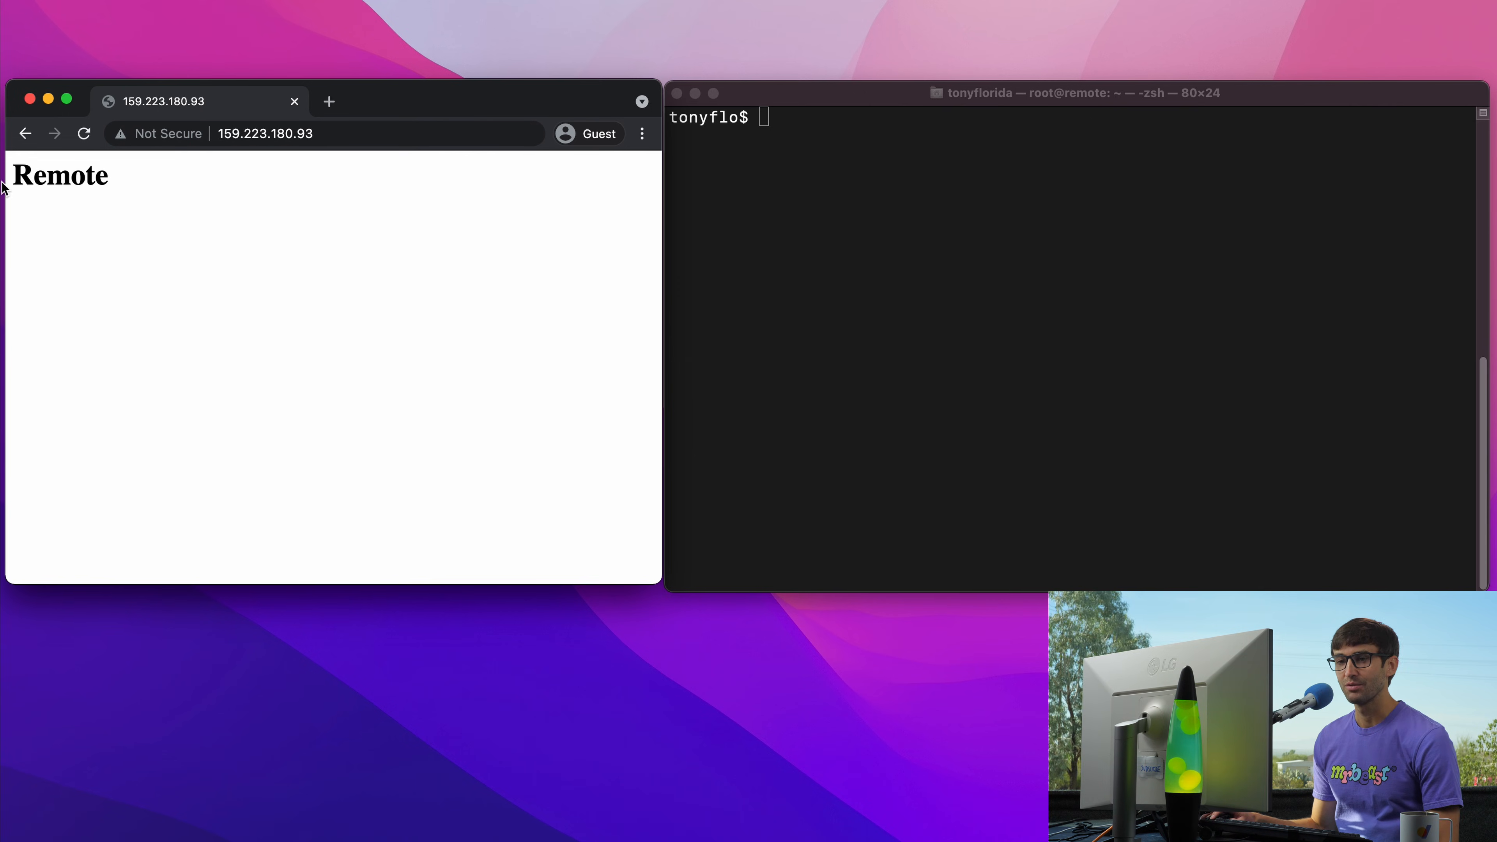
{"action": "type", "text": "ssh root@159.223.180.93"}
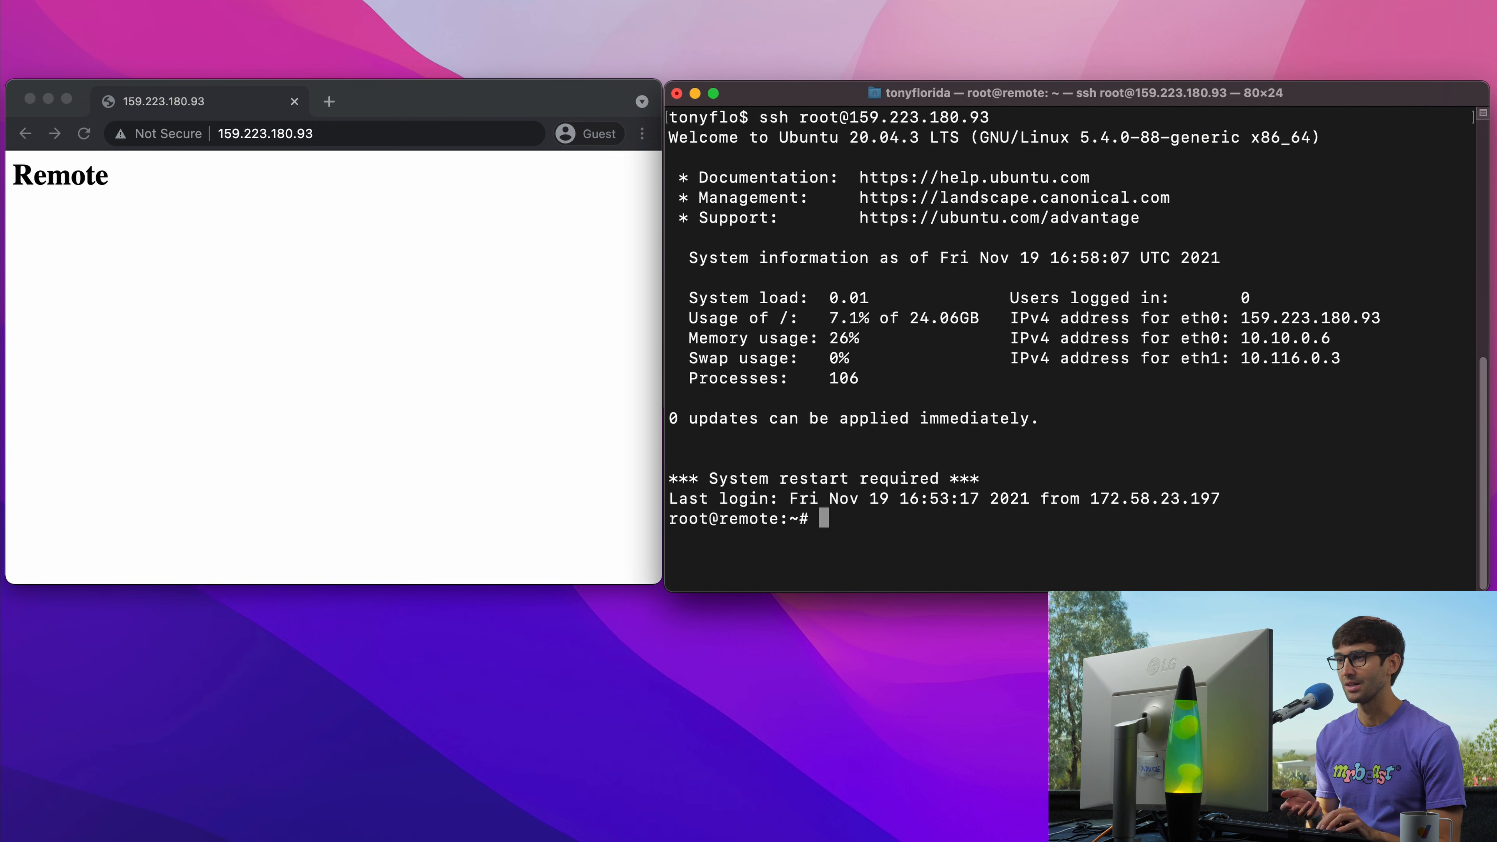
{"action": "type", "text": "cd /w"}
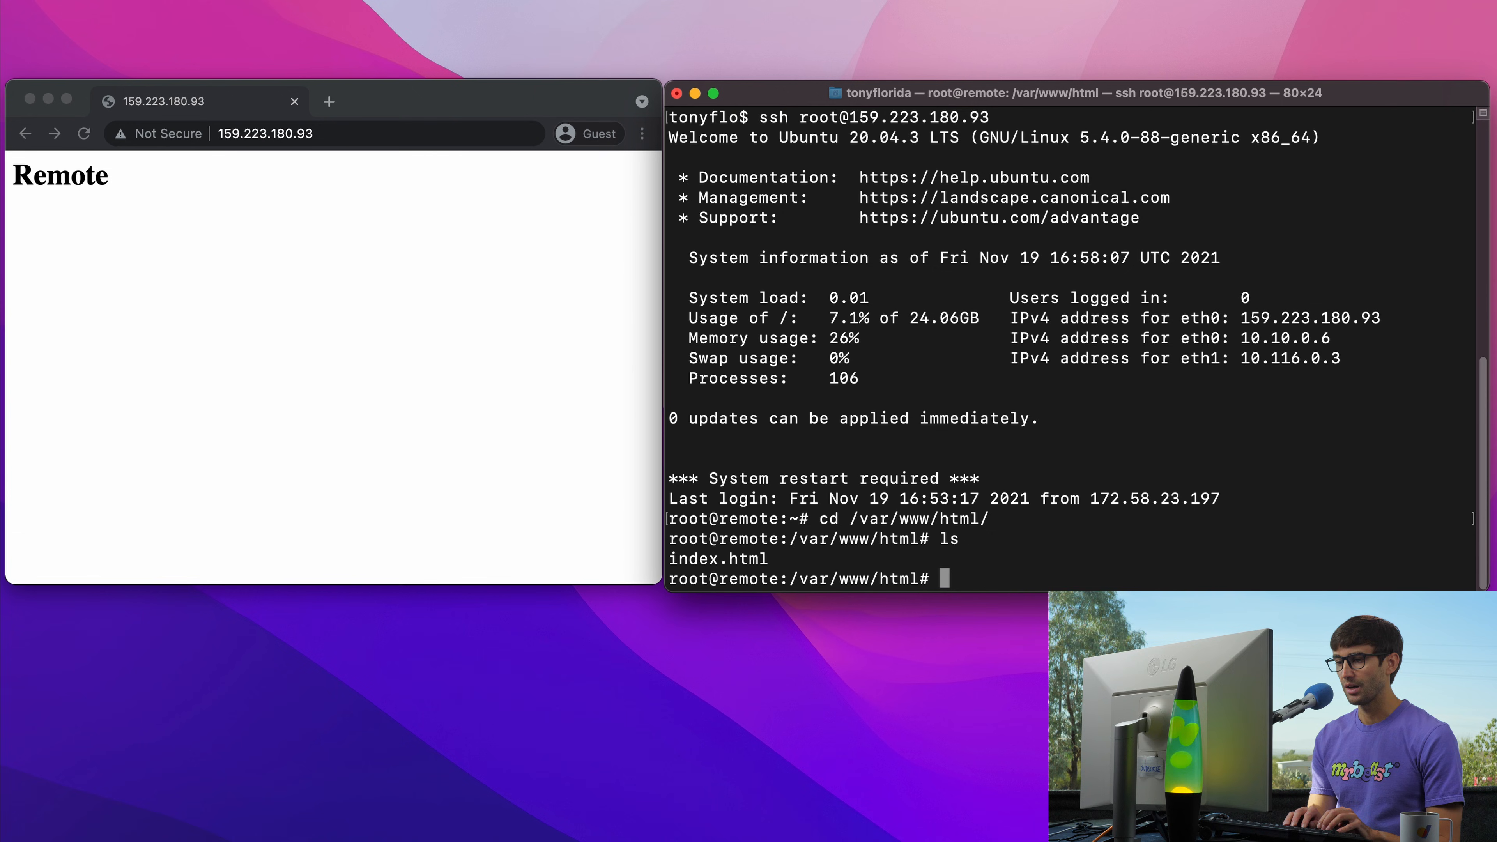
{"action": "type", "text": "cat index.html"}
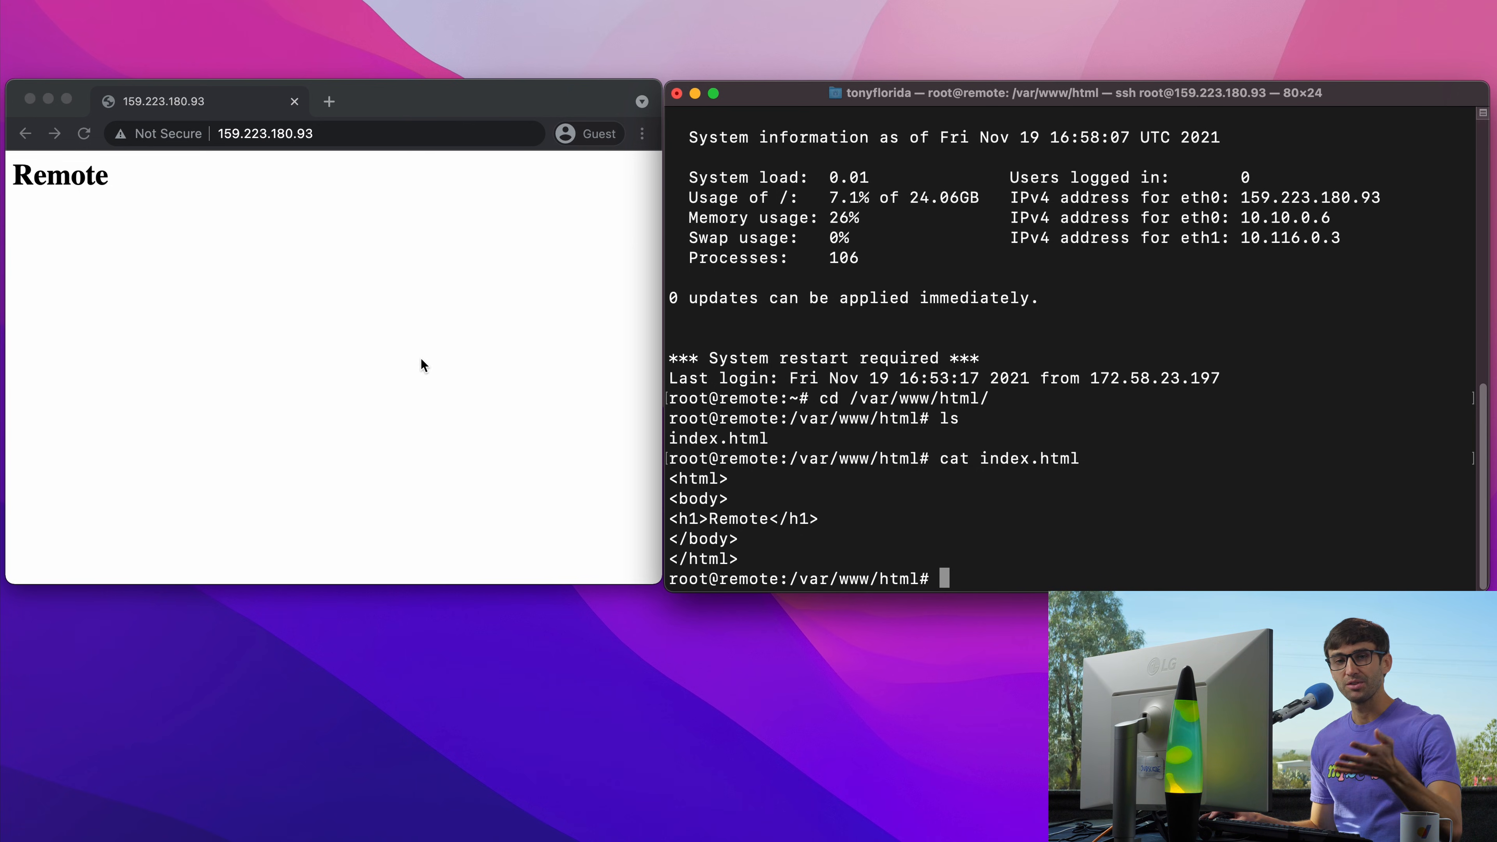
{"action": "mouse_move", "coordinate": [919, 391]}
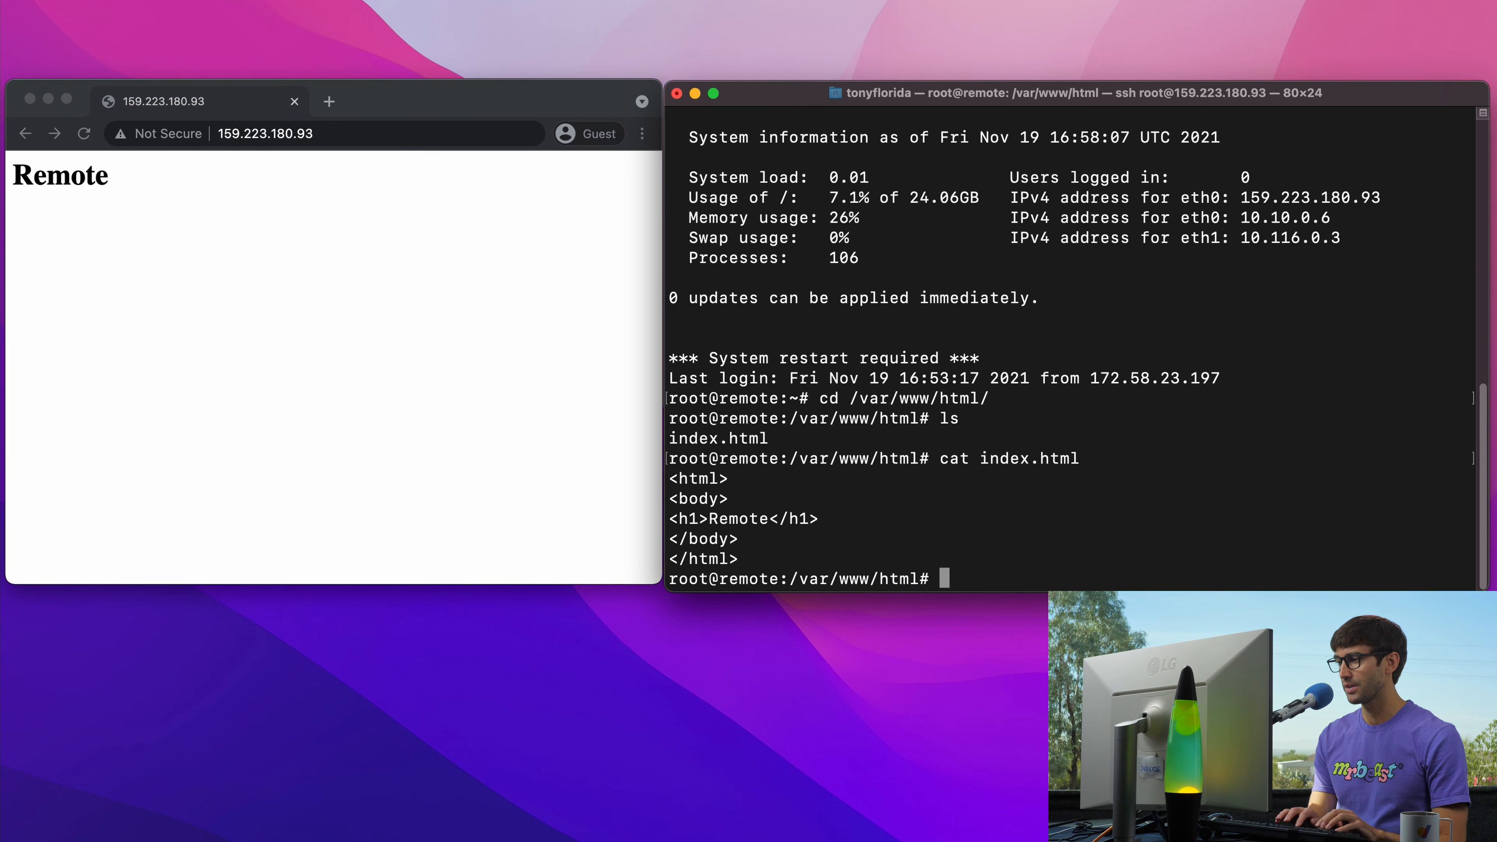
Enable ufw, answering y, then show verbose status with the deny (incoming) default highlighted.
{"action": "type", "text": "ufw status"}
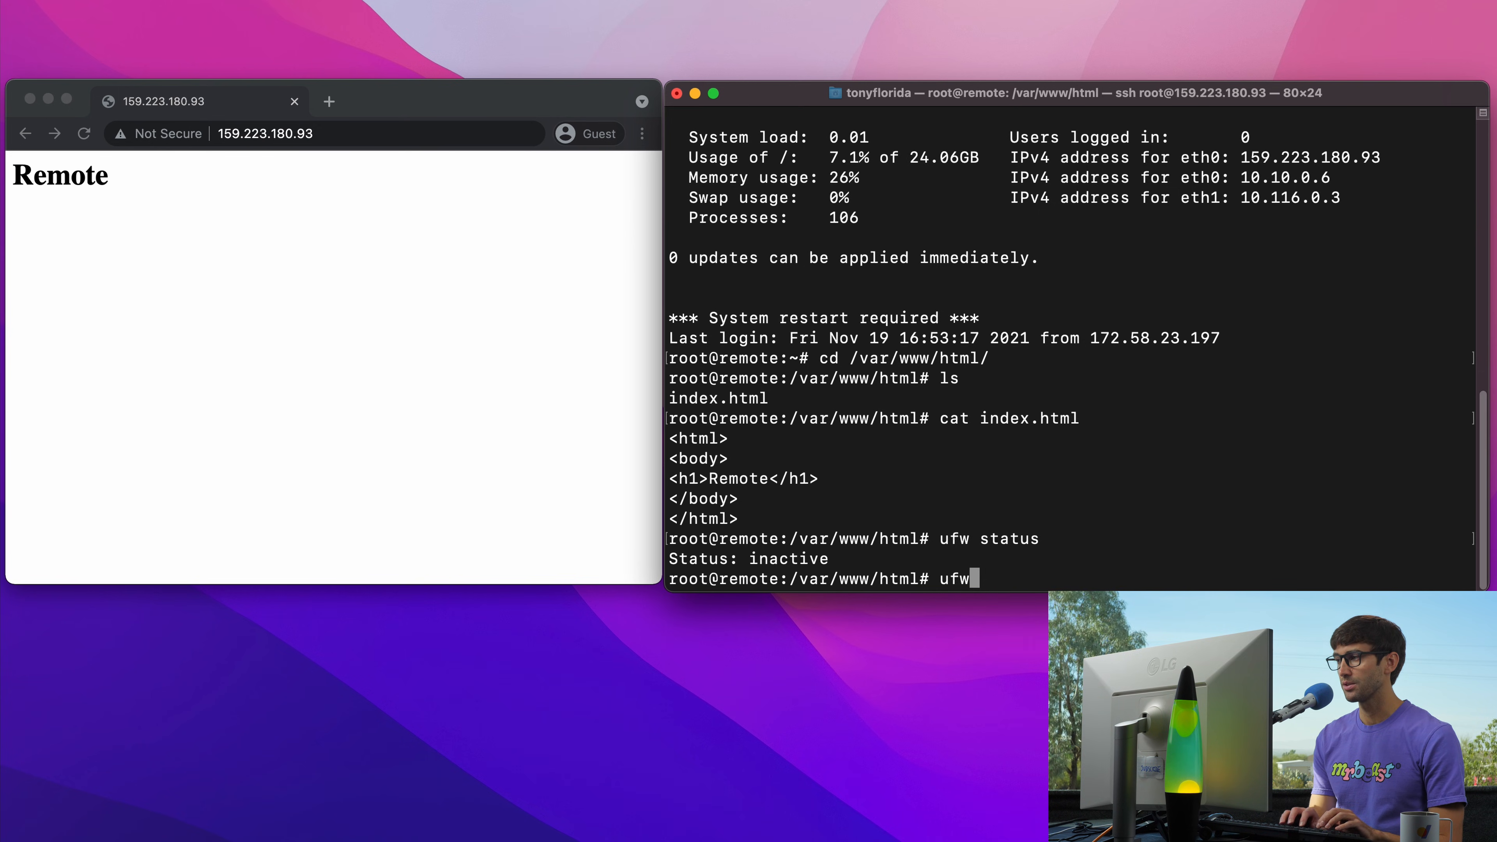
{"action": "type", "text": "enba"}
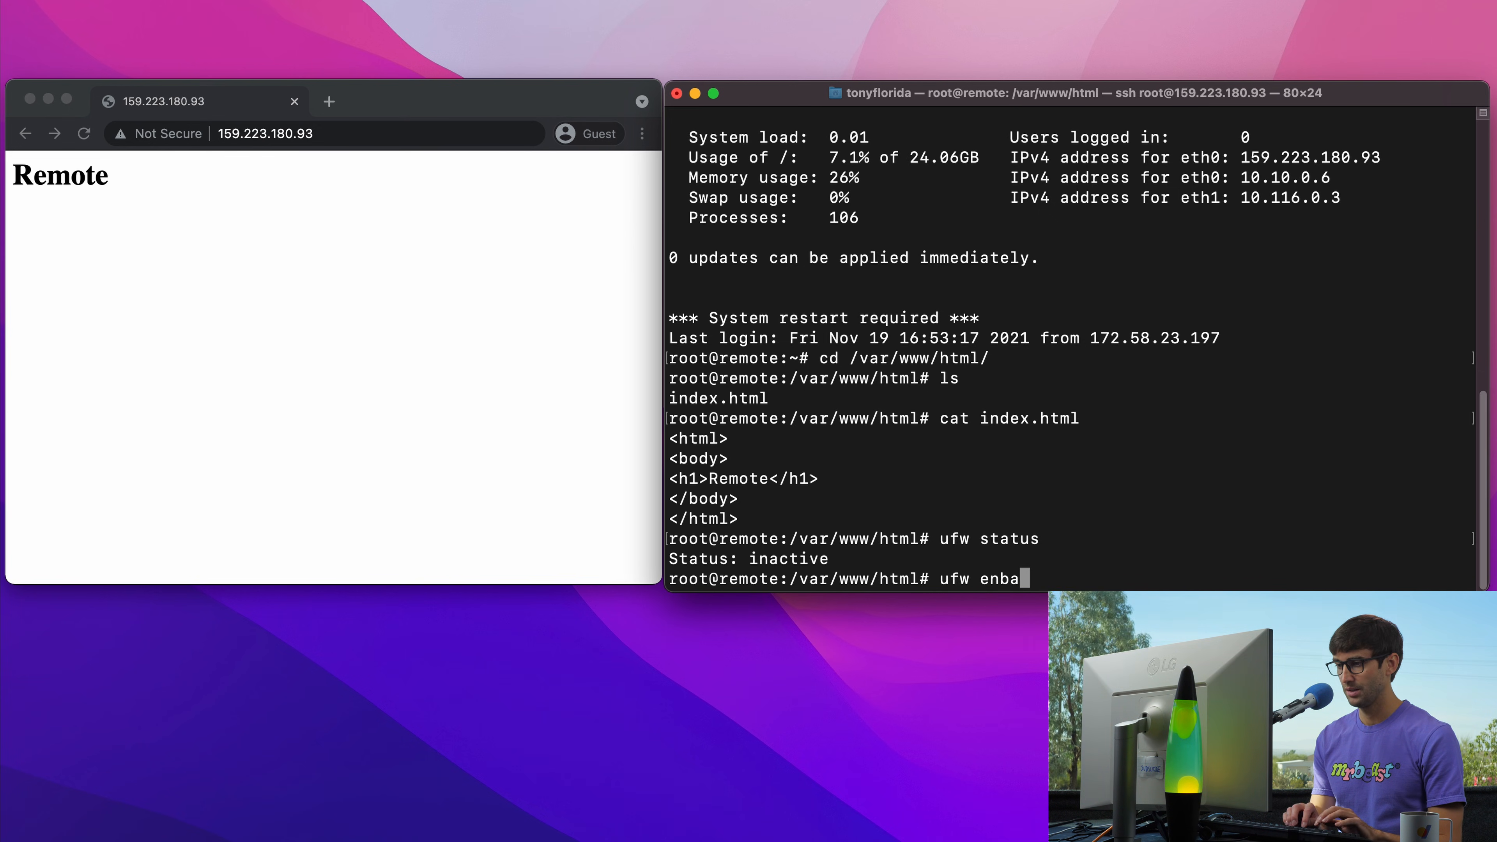
{"action": "type", "text": "le"}
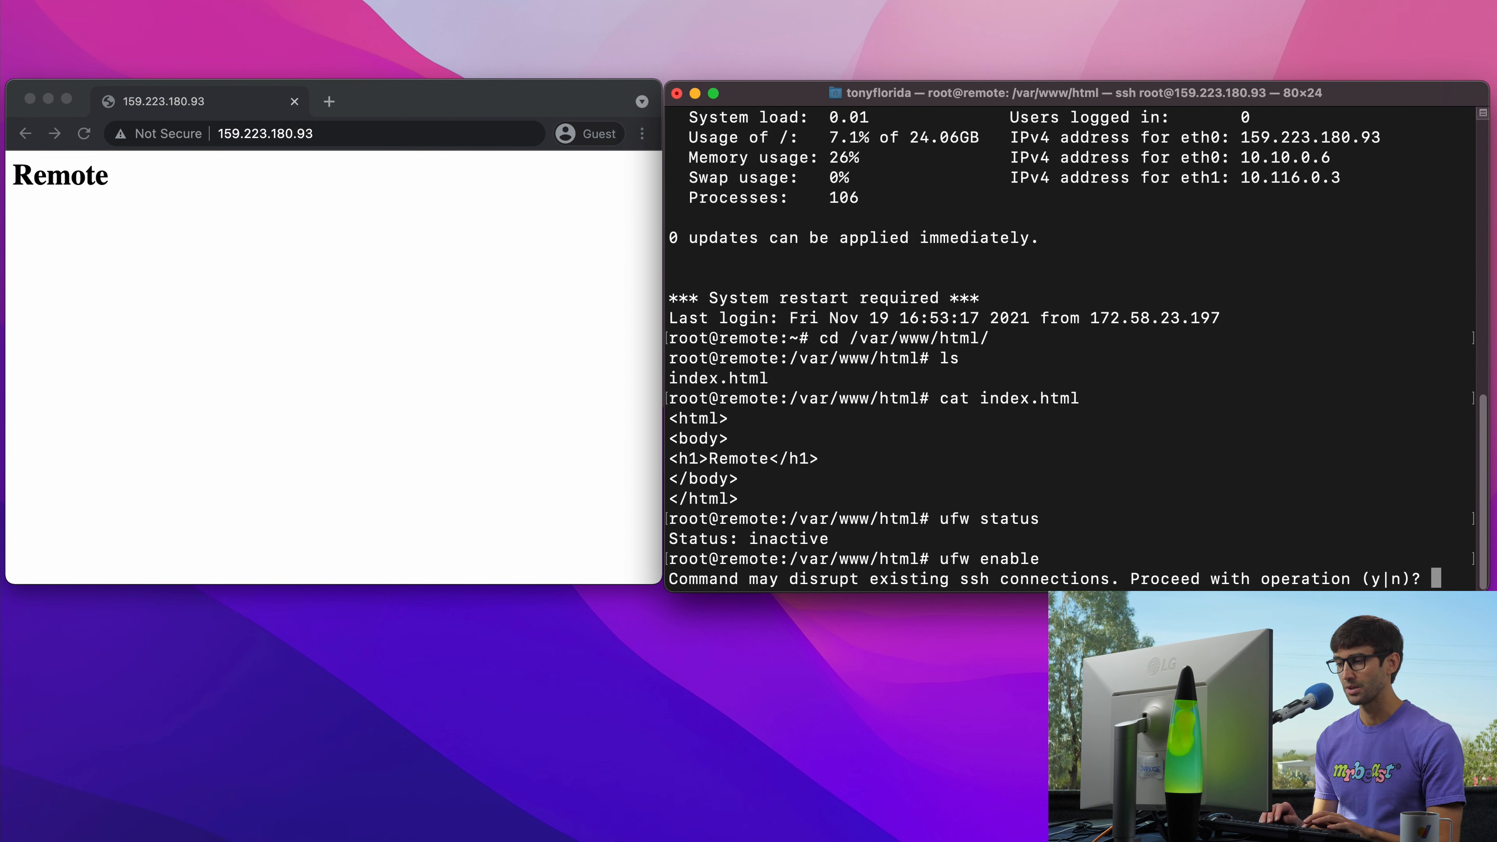
{"action": "type", "text": "y"}
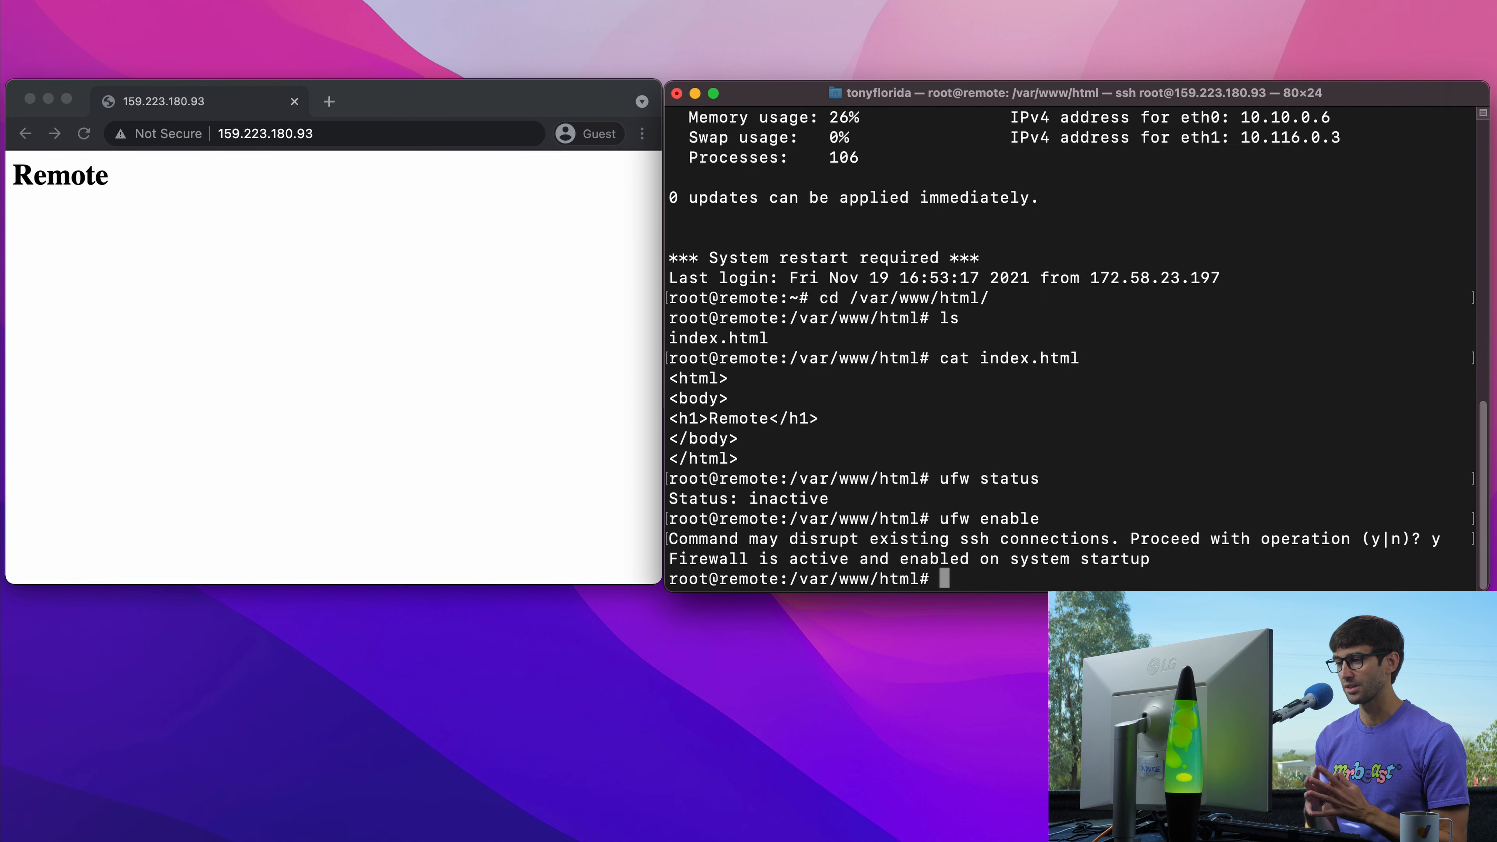
{"action": "type", "text": "u"}
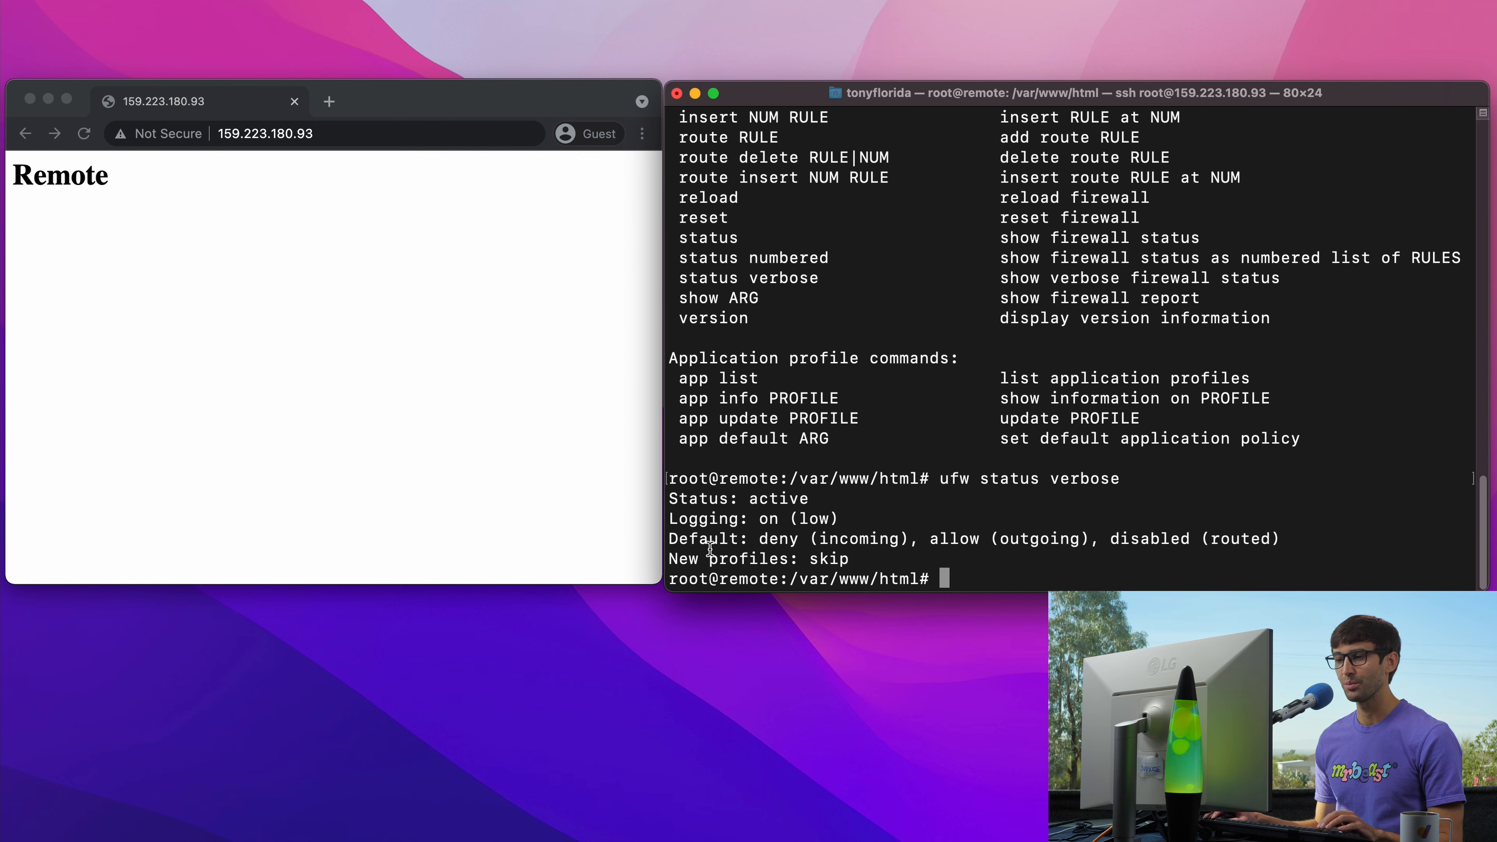
{"action": "left_click_drag", "start_coordinate": [706, 538], "coordinate": [878, 538]}
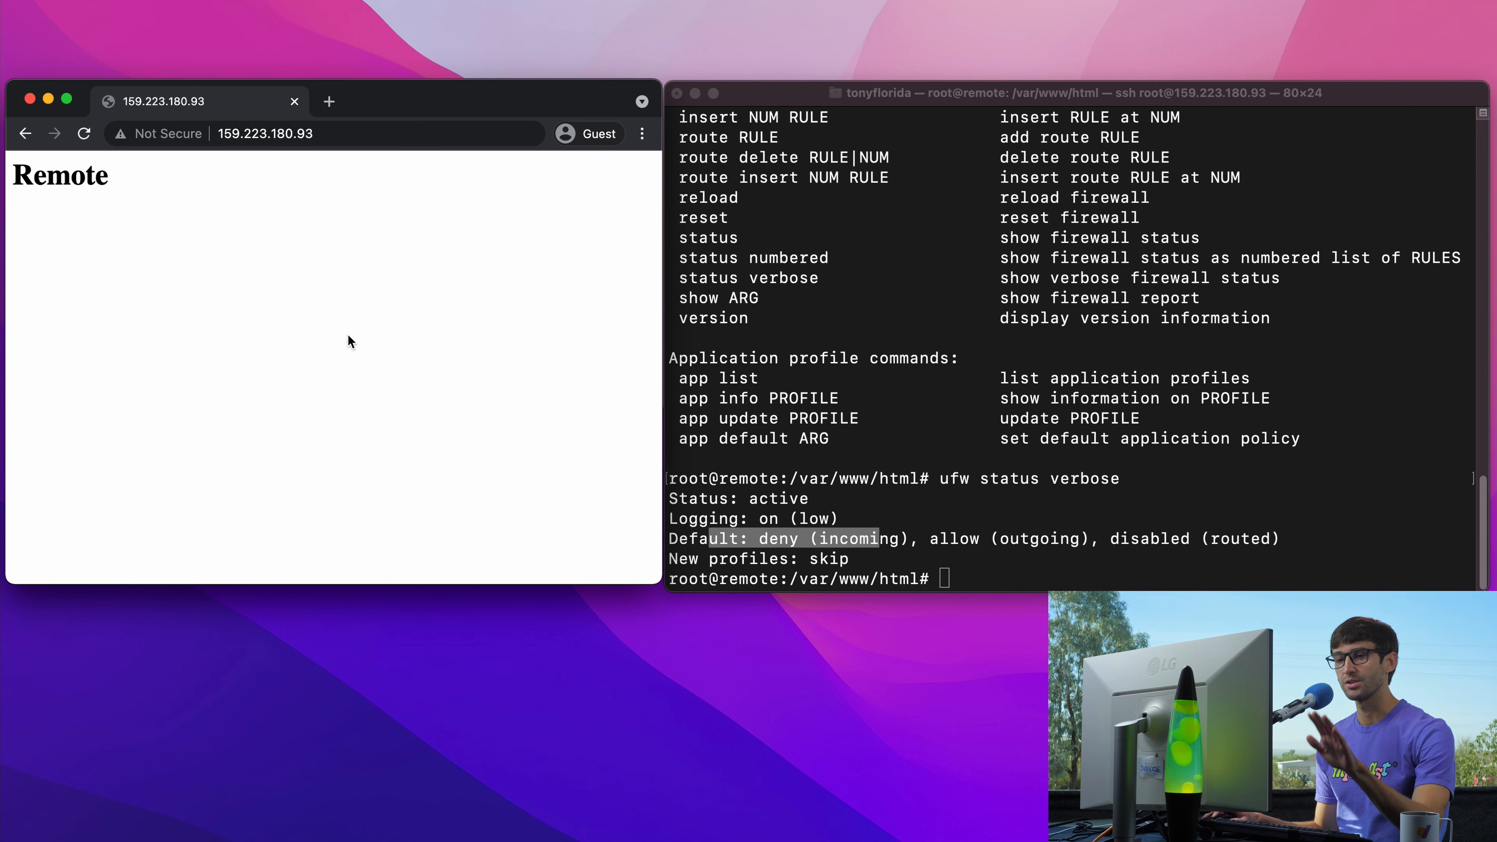
{"action": "left_click", "coordinate": [264, 132]}
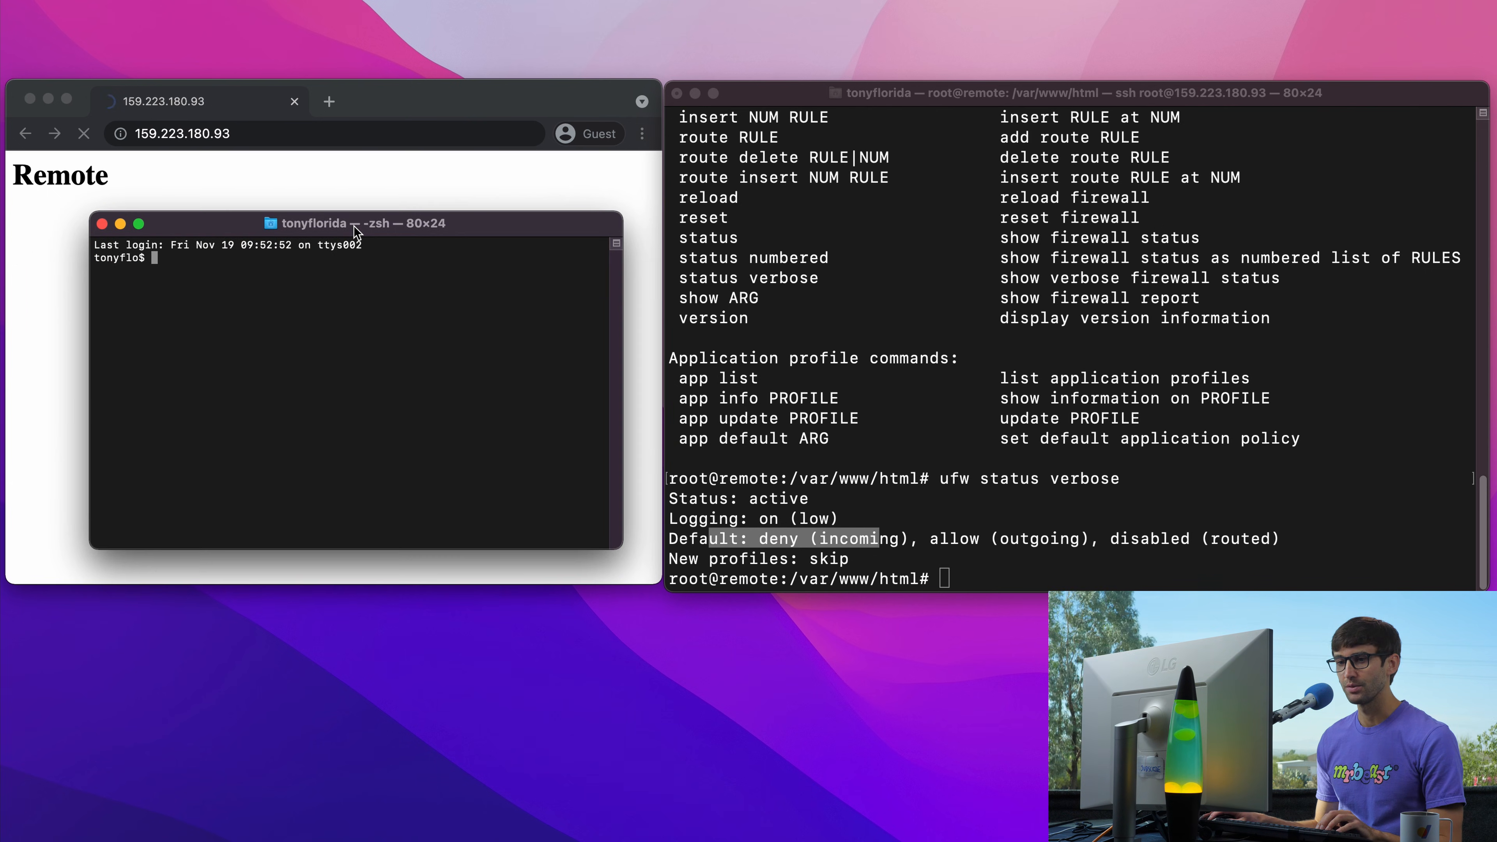
{"action": "type", "text": "ssh root@"}
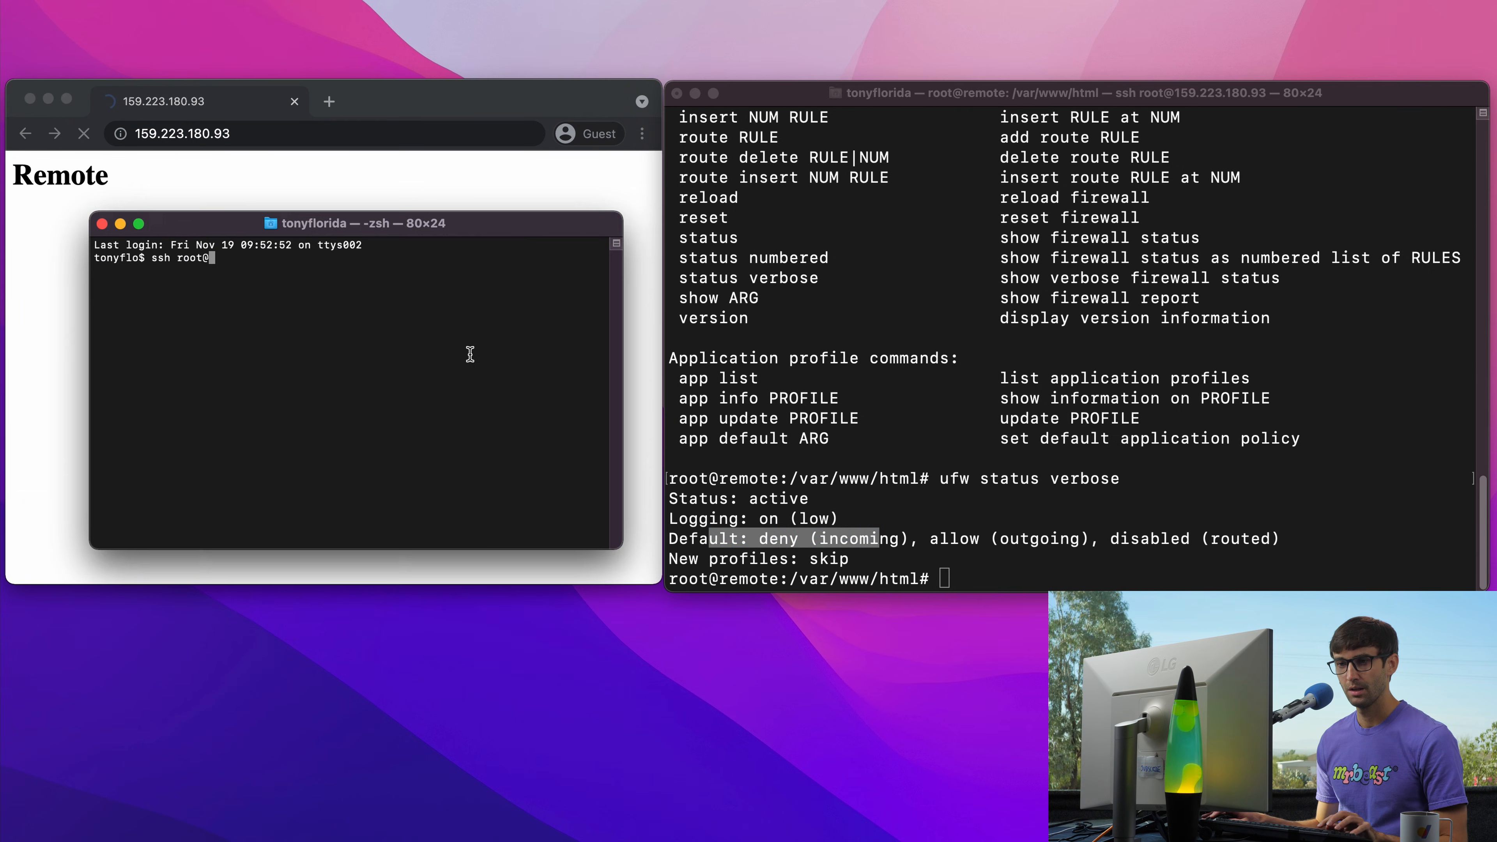
{"action": "type", "text": "http://159.223.180.9"}
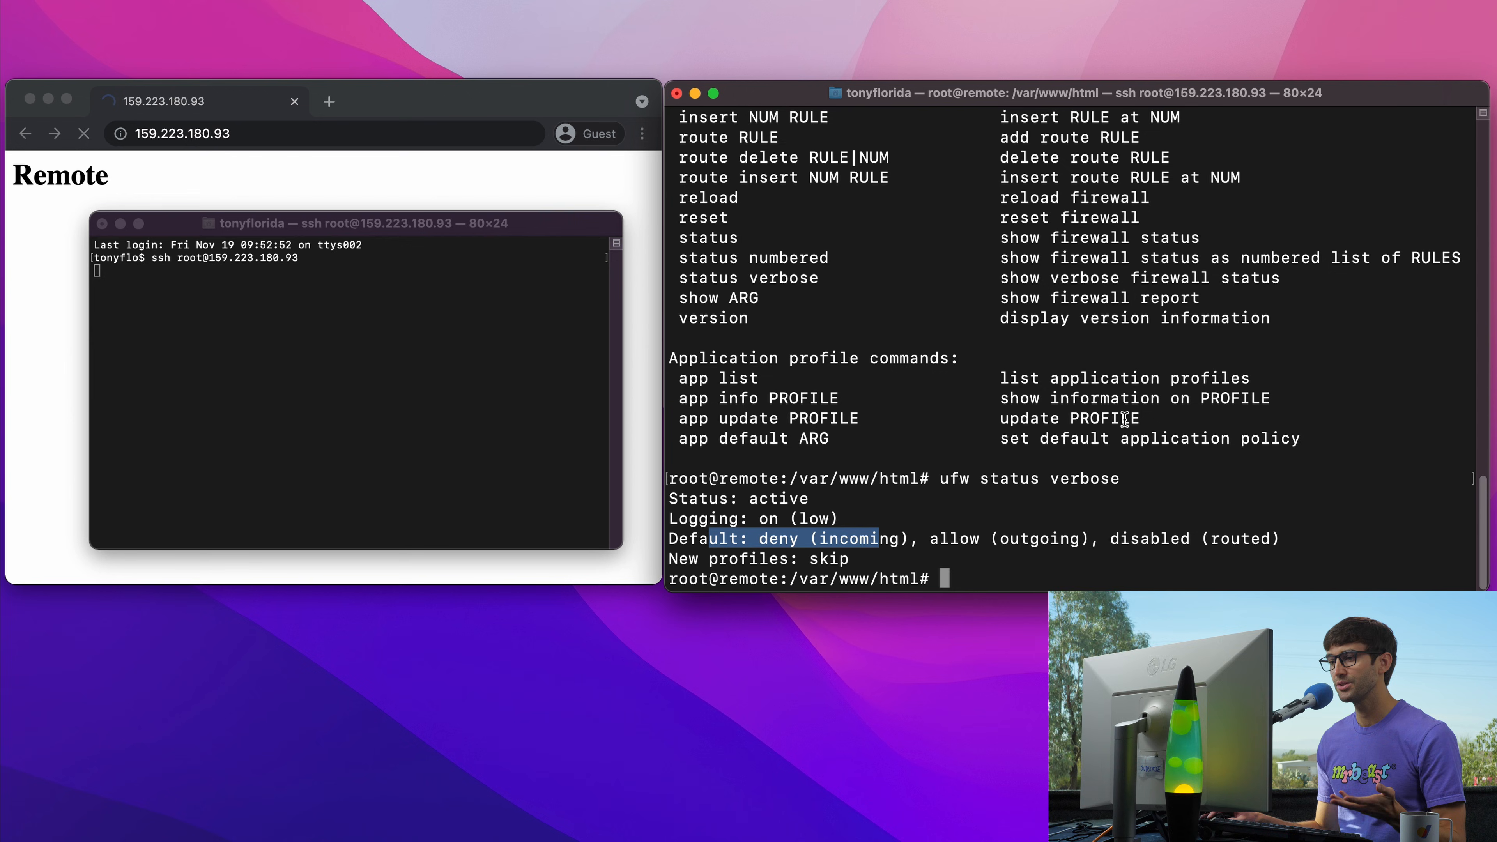
Run ufw allow 22, check ufw status, reconnect in the second window, then exit it.
{"action": "type", "text": "uf"}
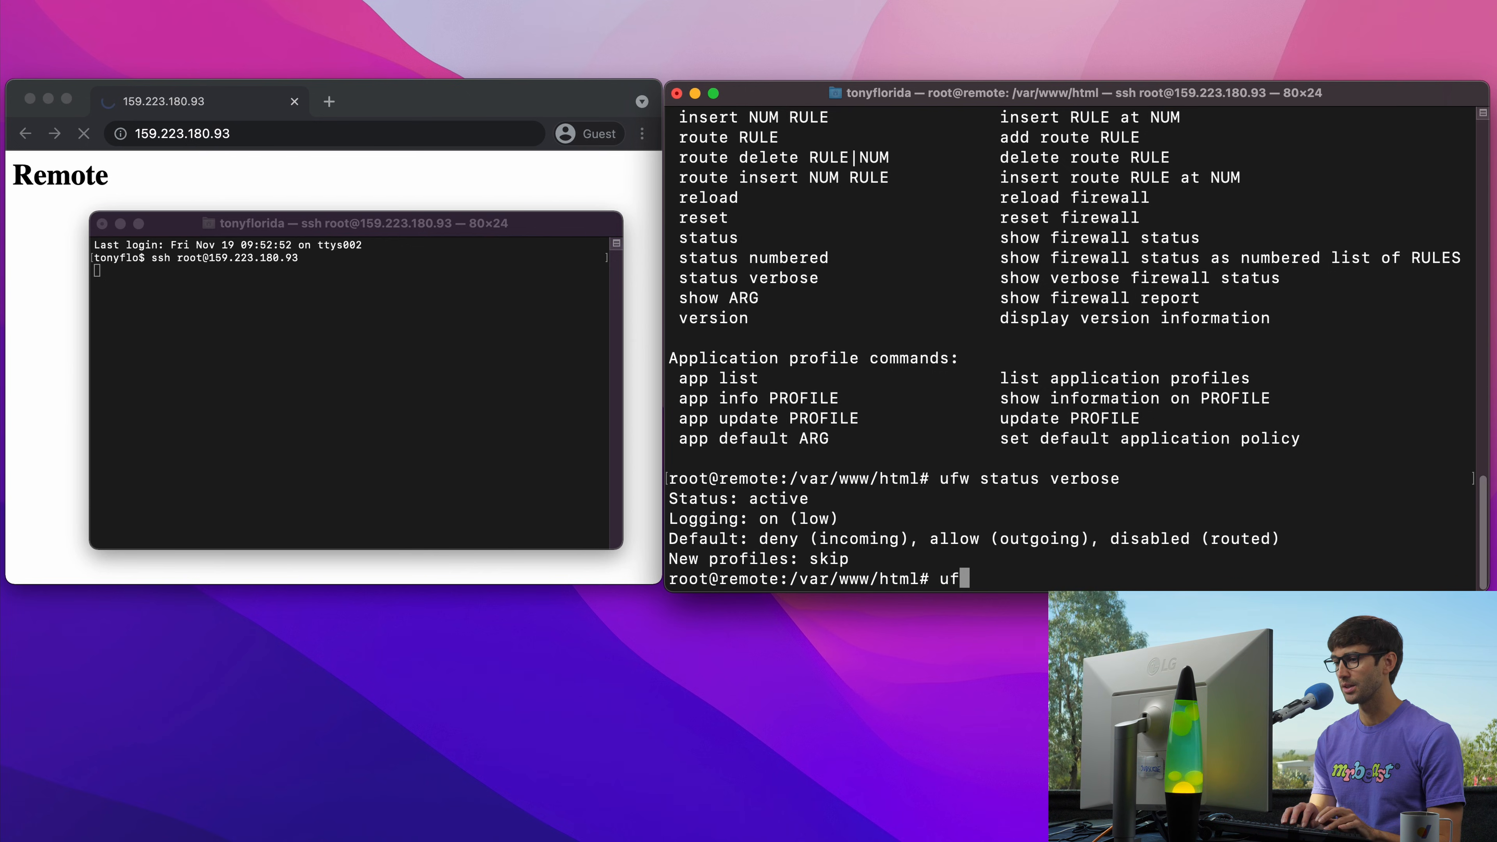
{"action": "type", "text": "w enable"}
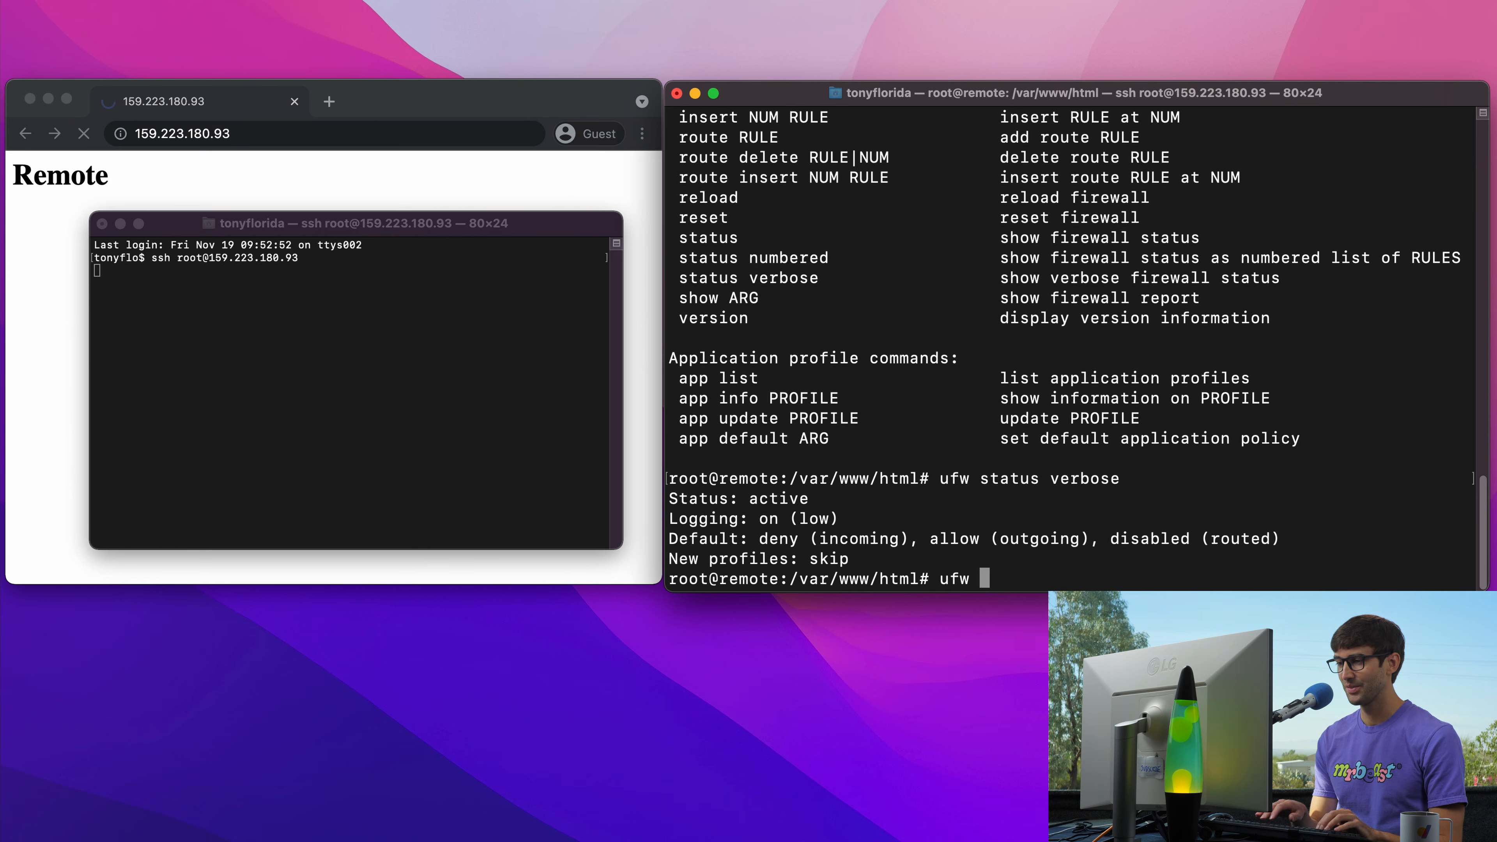
{"action": "type", "text": "allow 2"}
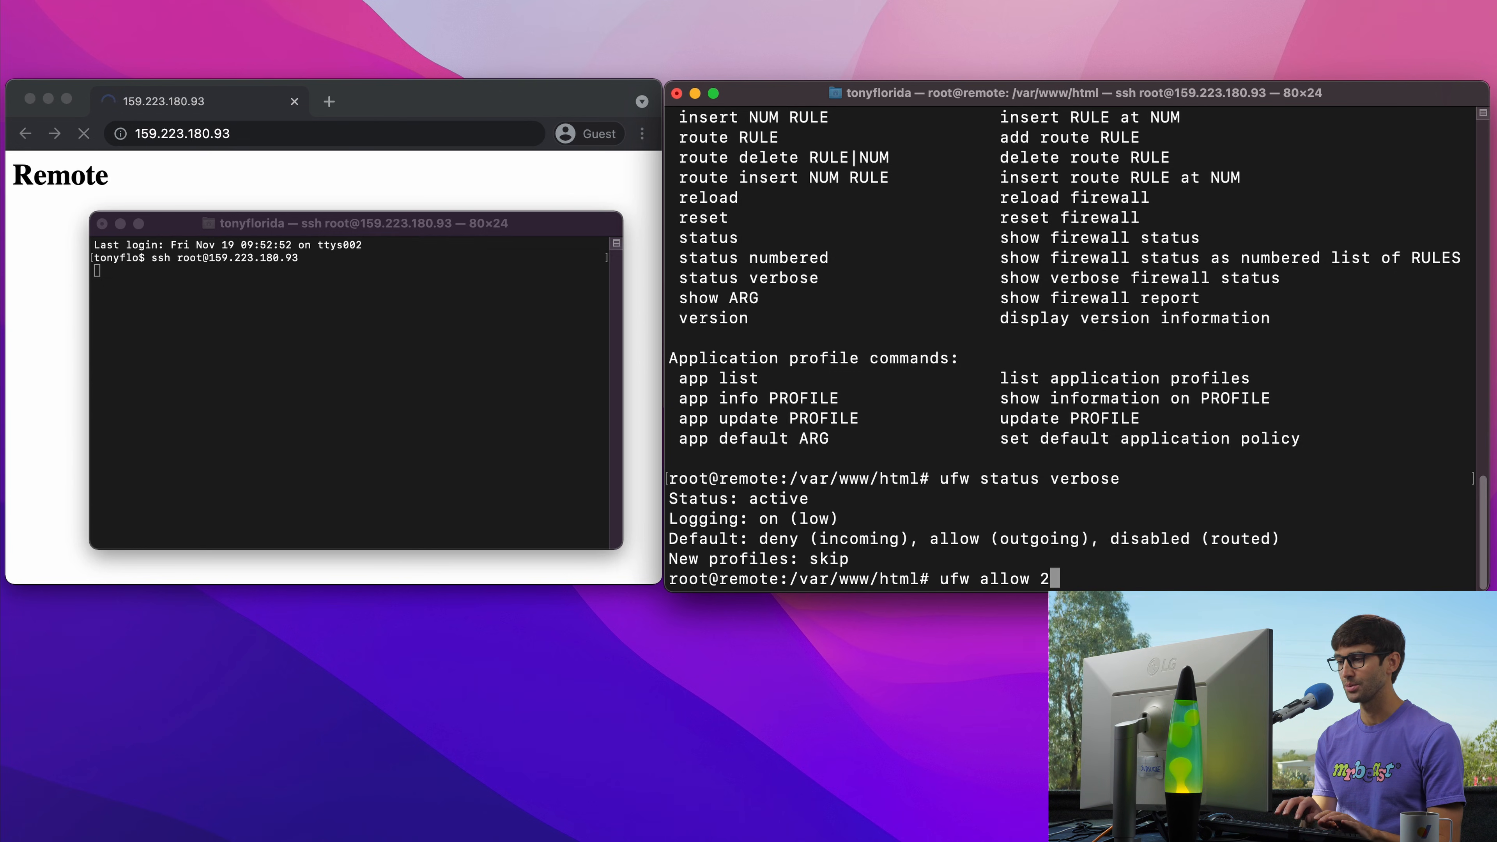
{"action": "type", "text": "2"}
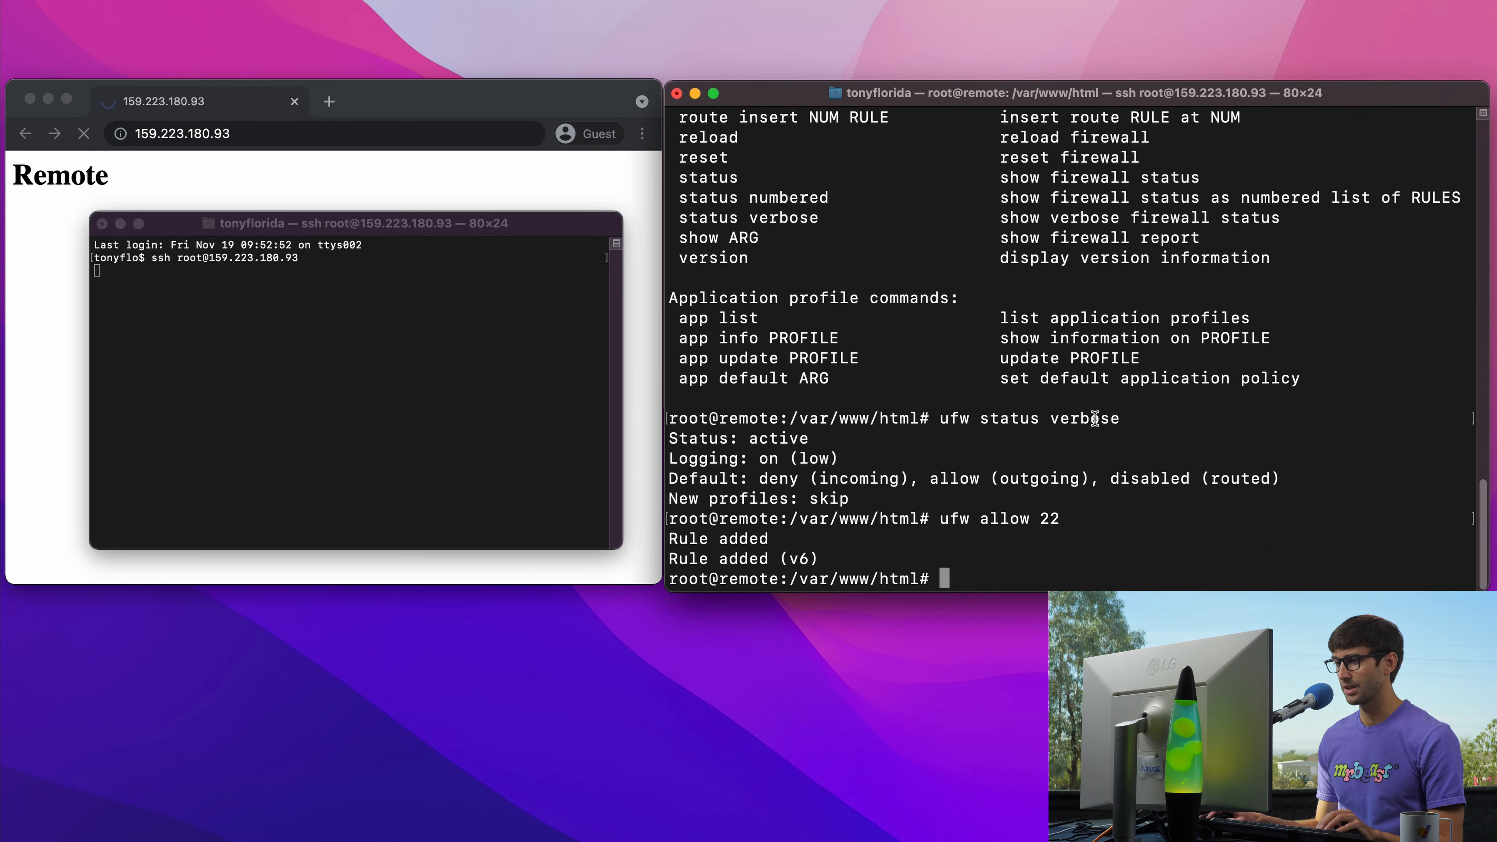
{"action": "type", "text": "ufw status"}
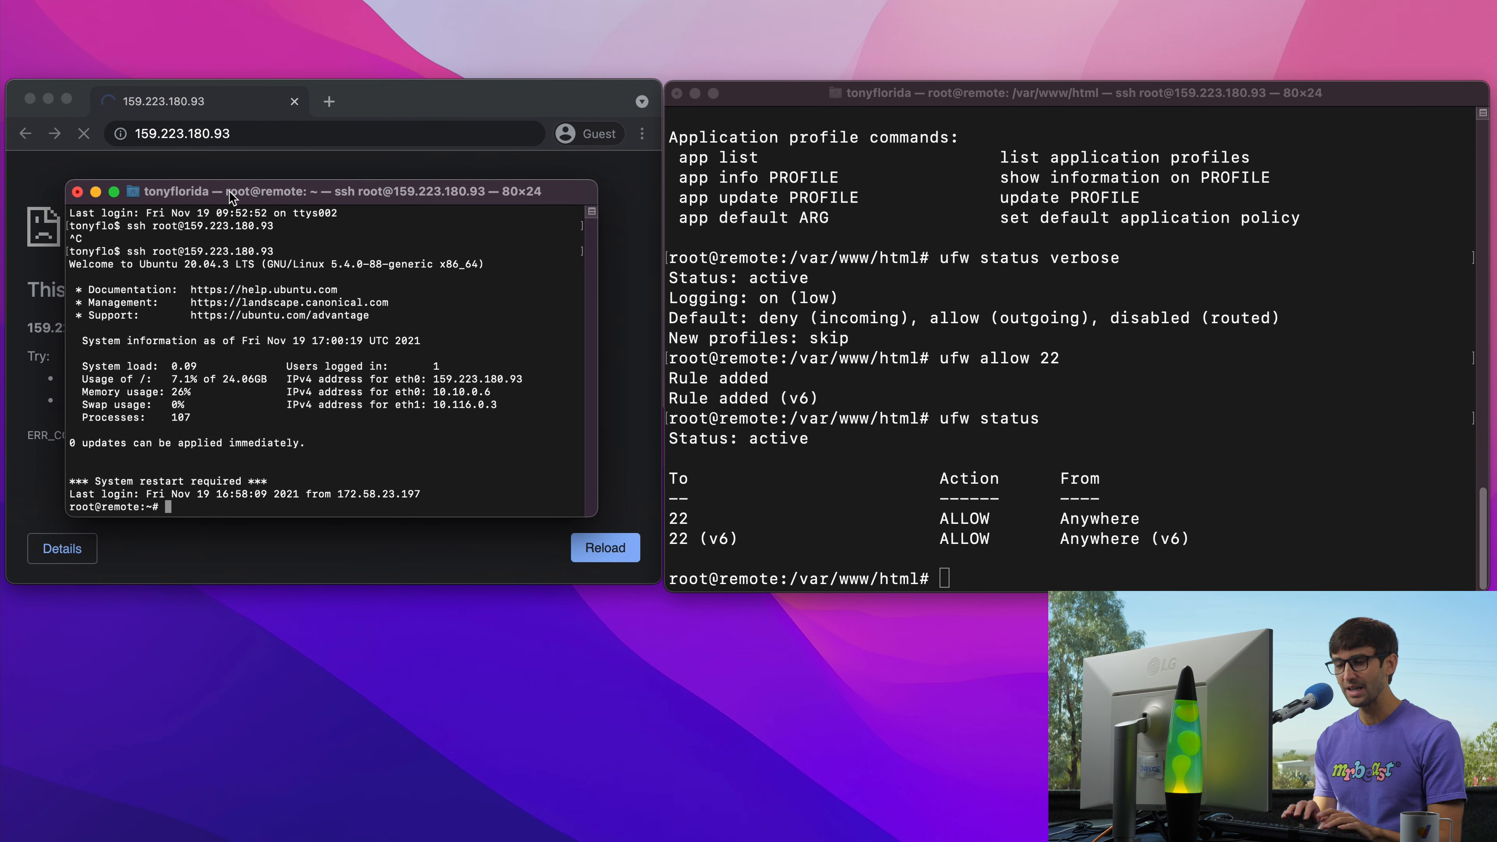
{"action": "type", "text": "exit"}
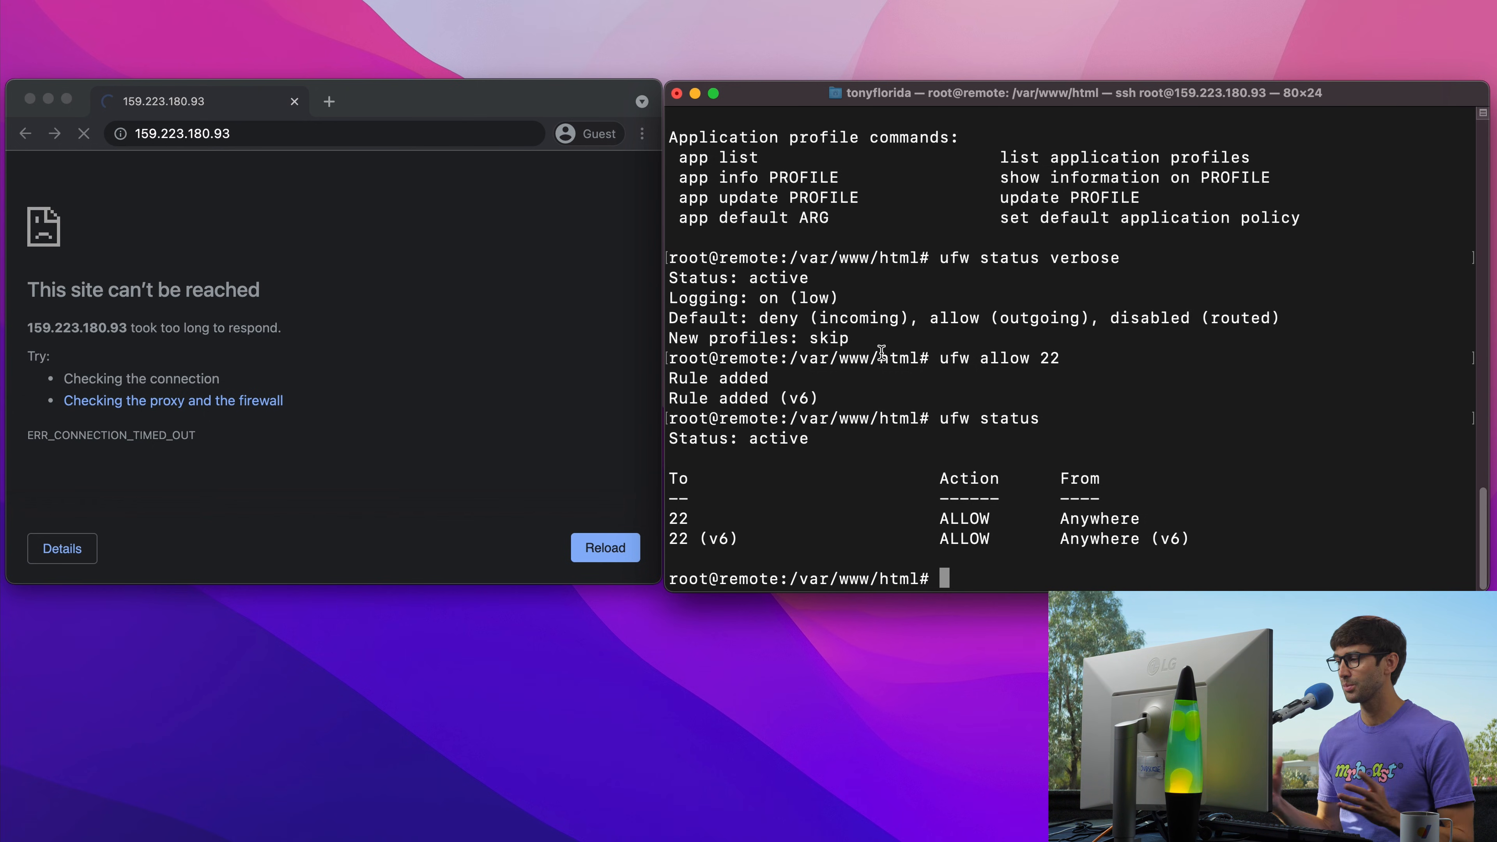
Half-type ssh -N -L localhost:8888:localhost:80 root@… on the remote shell, then cancel it with Ctrl+C.
{"action": "type", "text": "ssh -"}
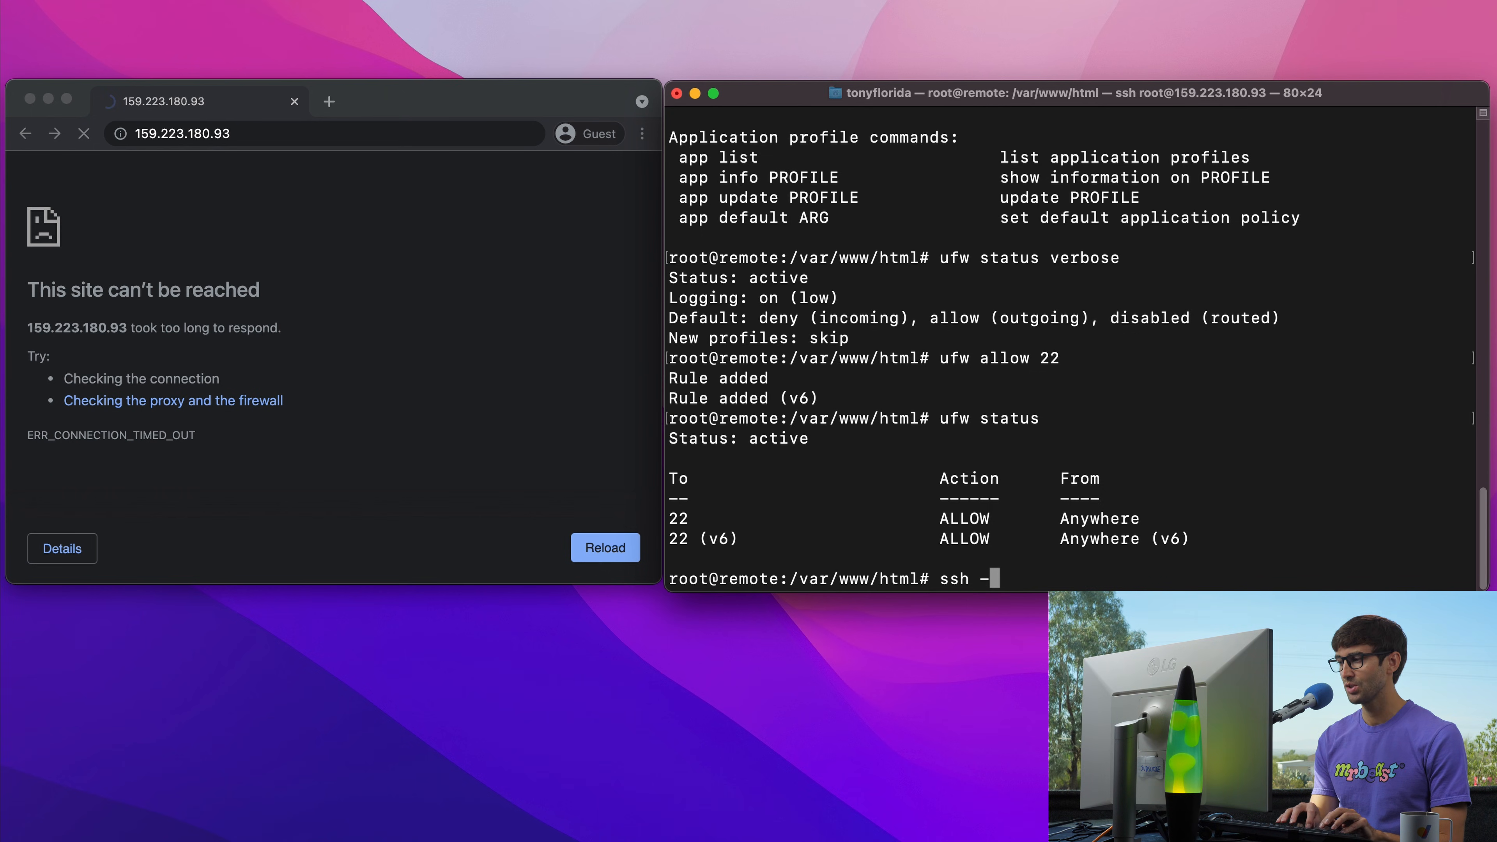
{"action": "type", "text": "-N"}
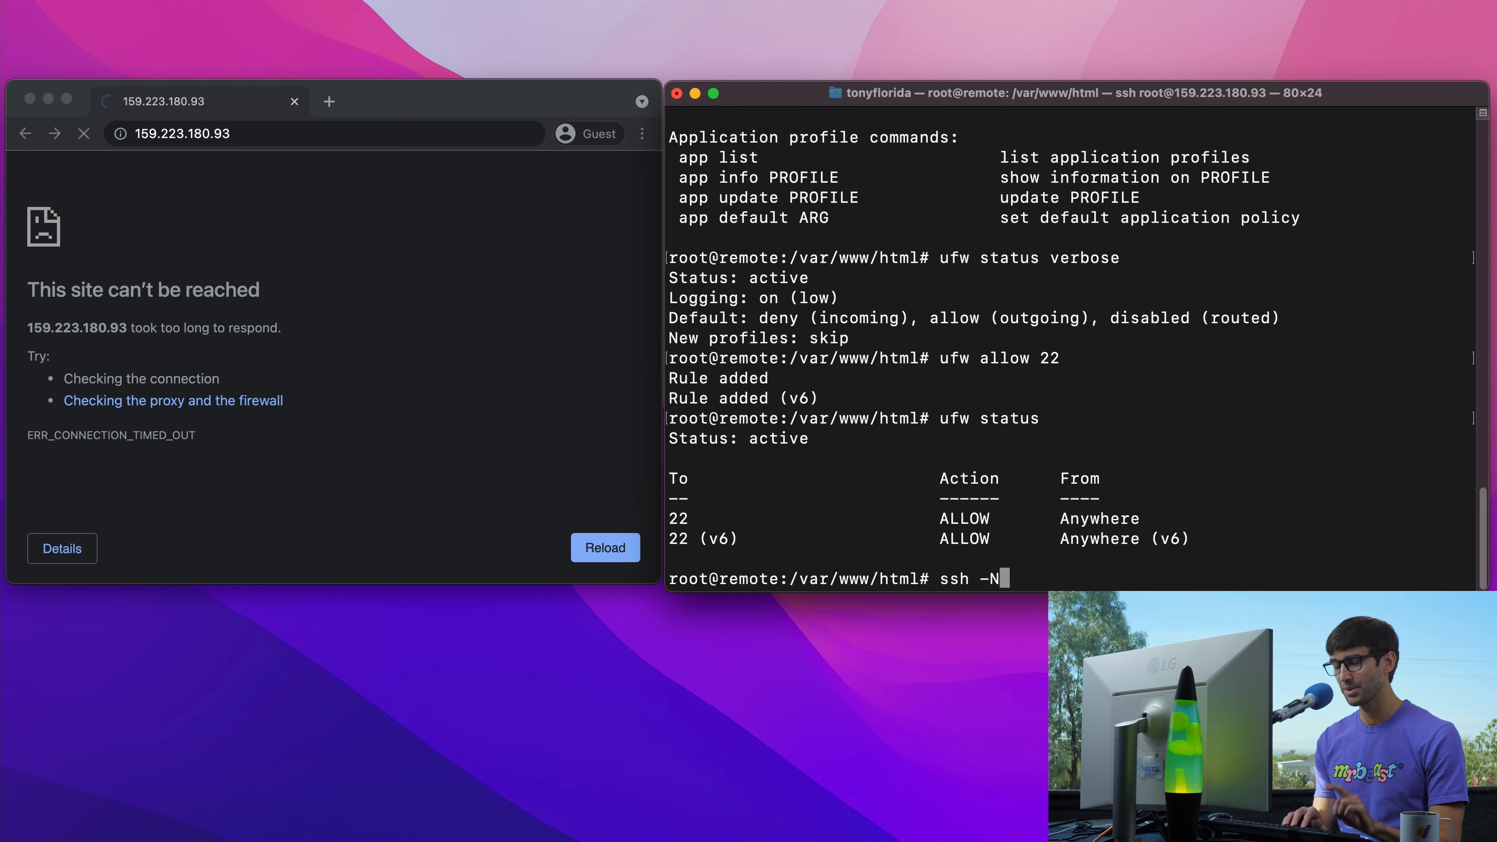
{"action": "type", "text": "-L 1"}
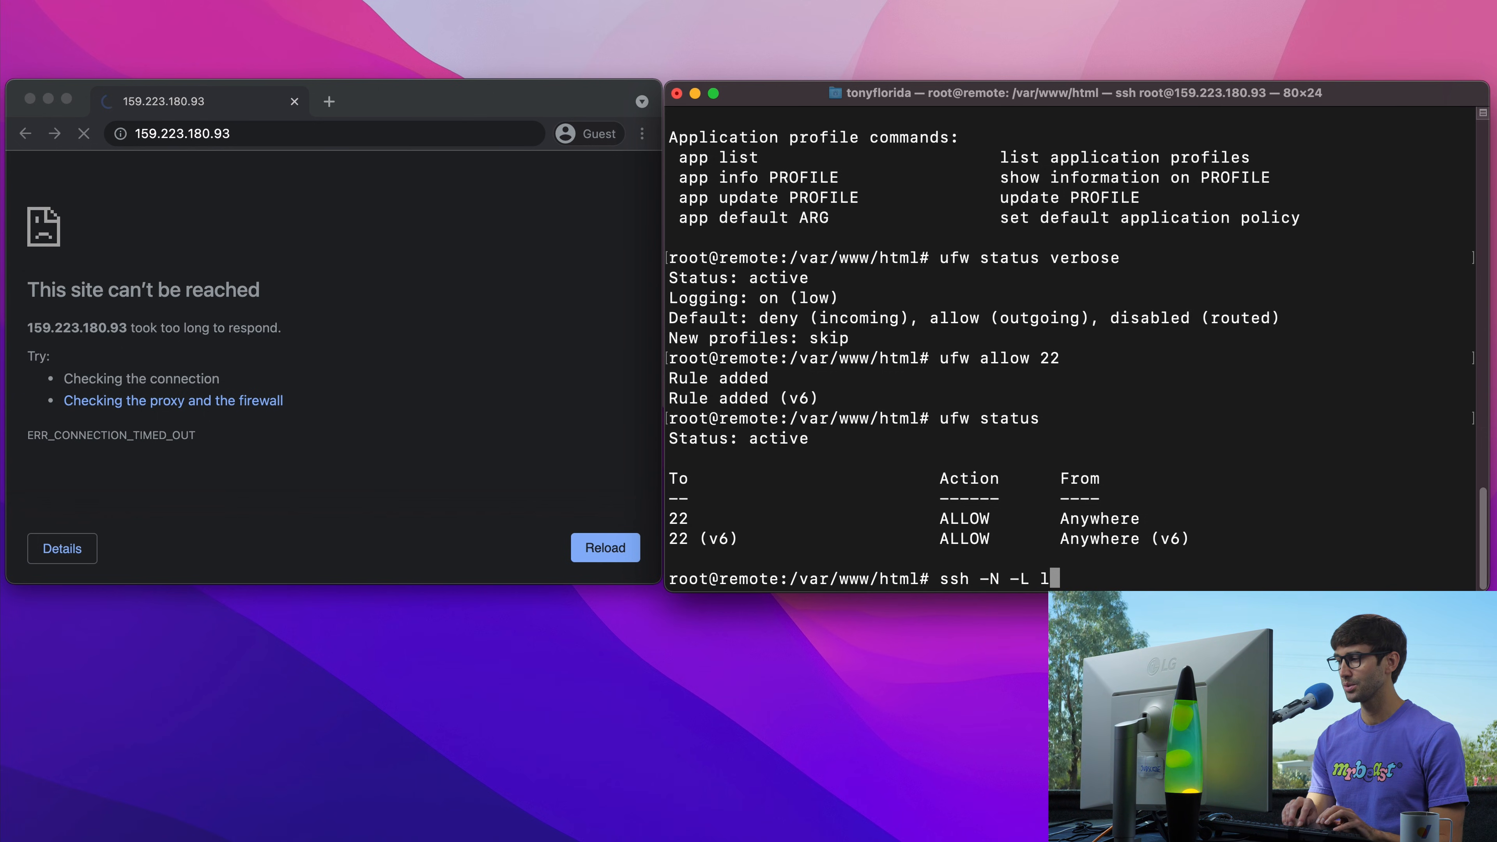
{"action": "type", "text": "ocalhost"}
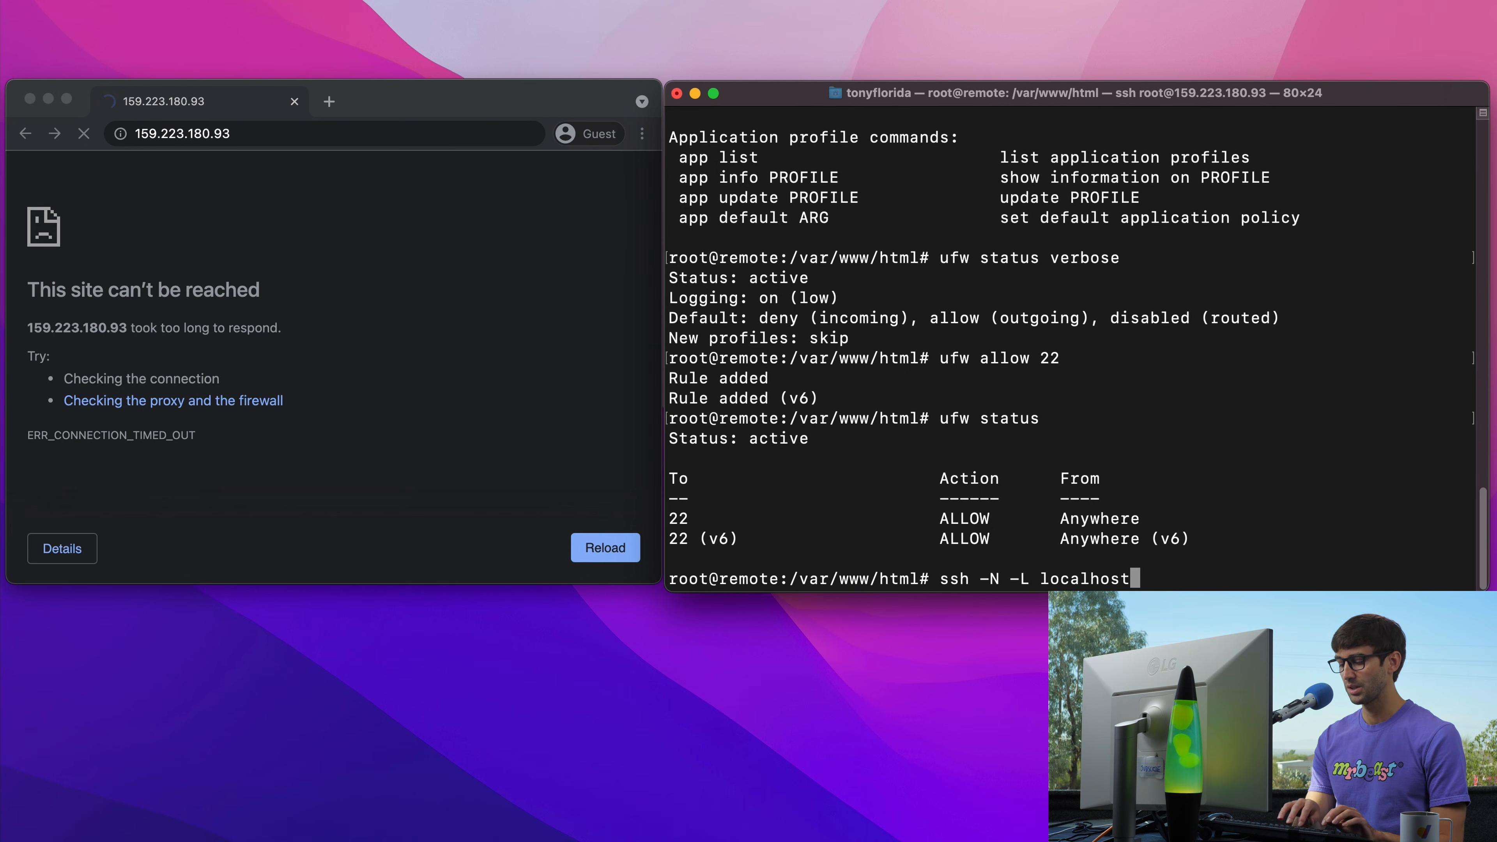
{"action": "type", "text": ":8888"}
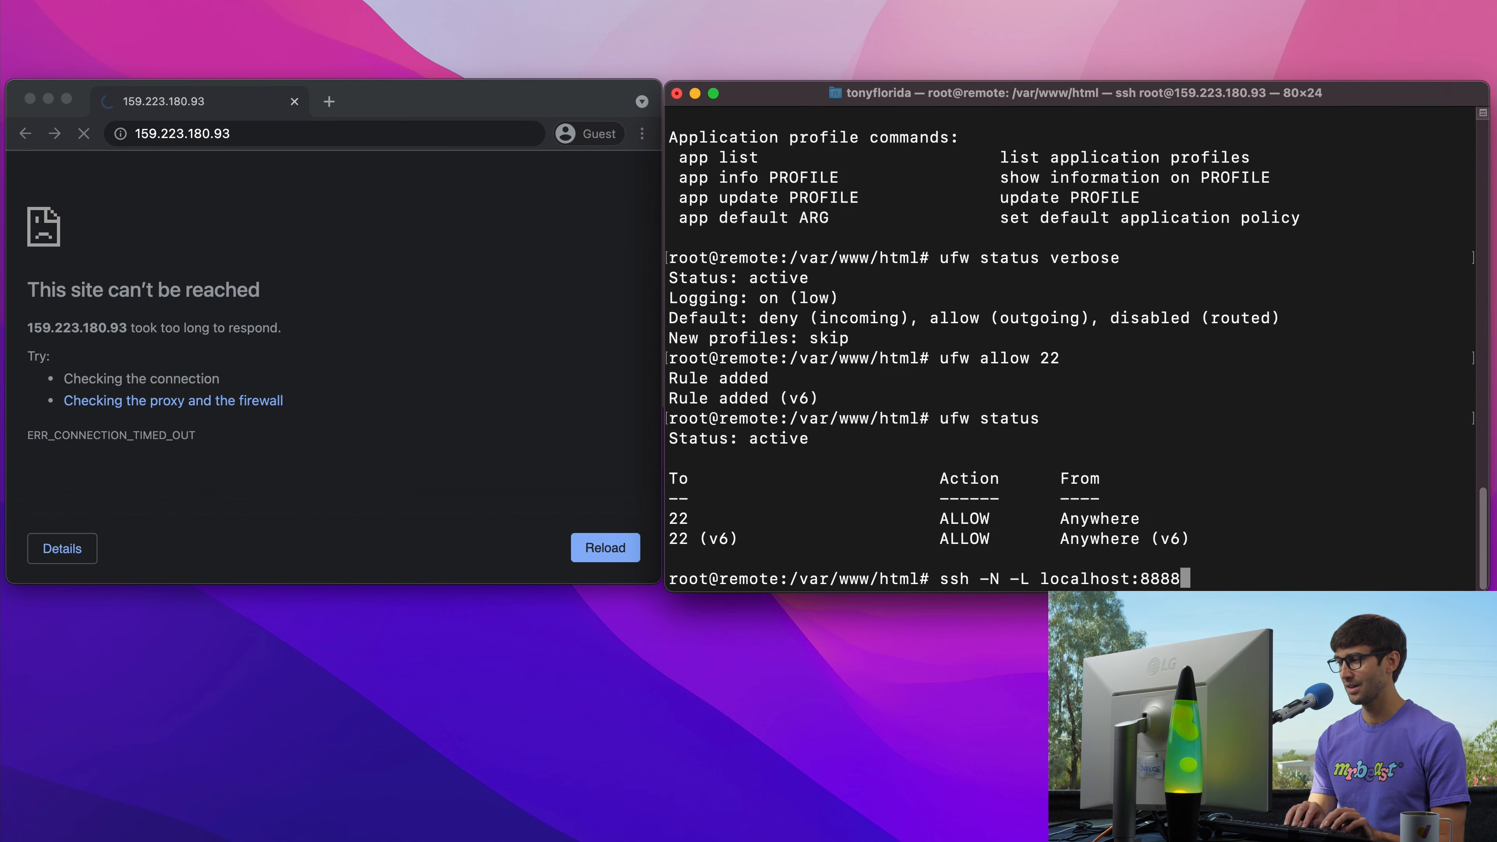
{"action": "type", "text": "l"}
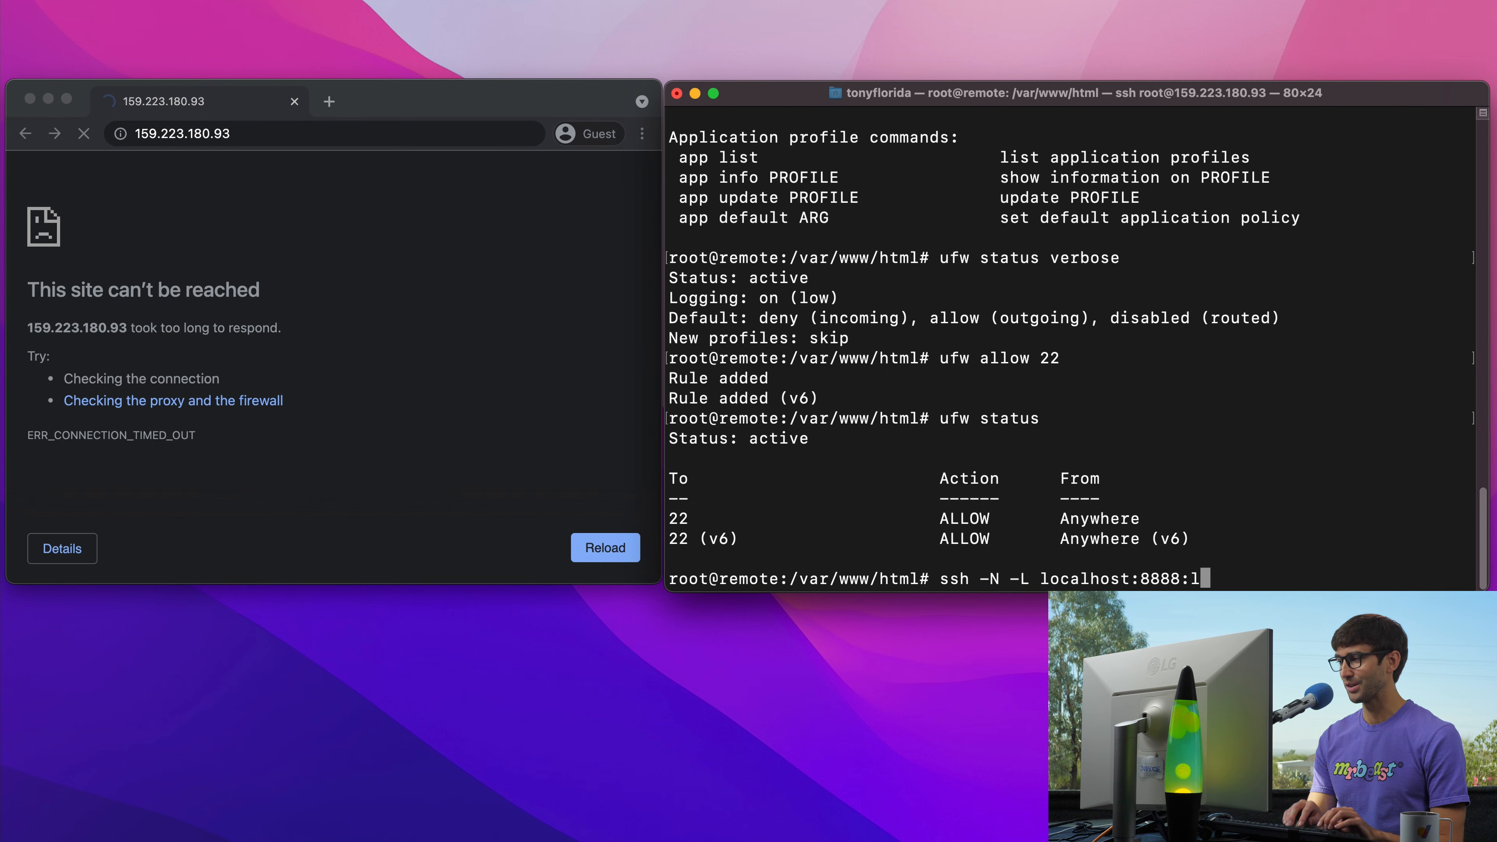
{"action": "type", "text": "ocalhost"}
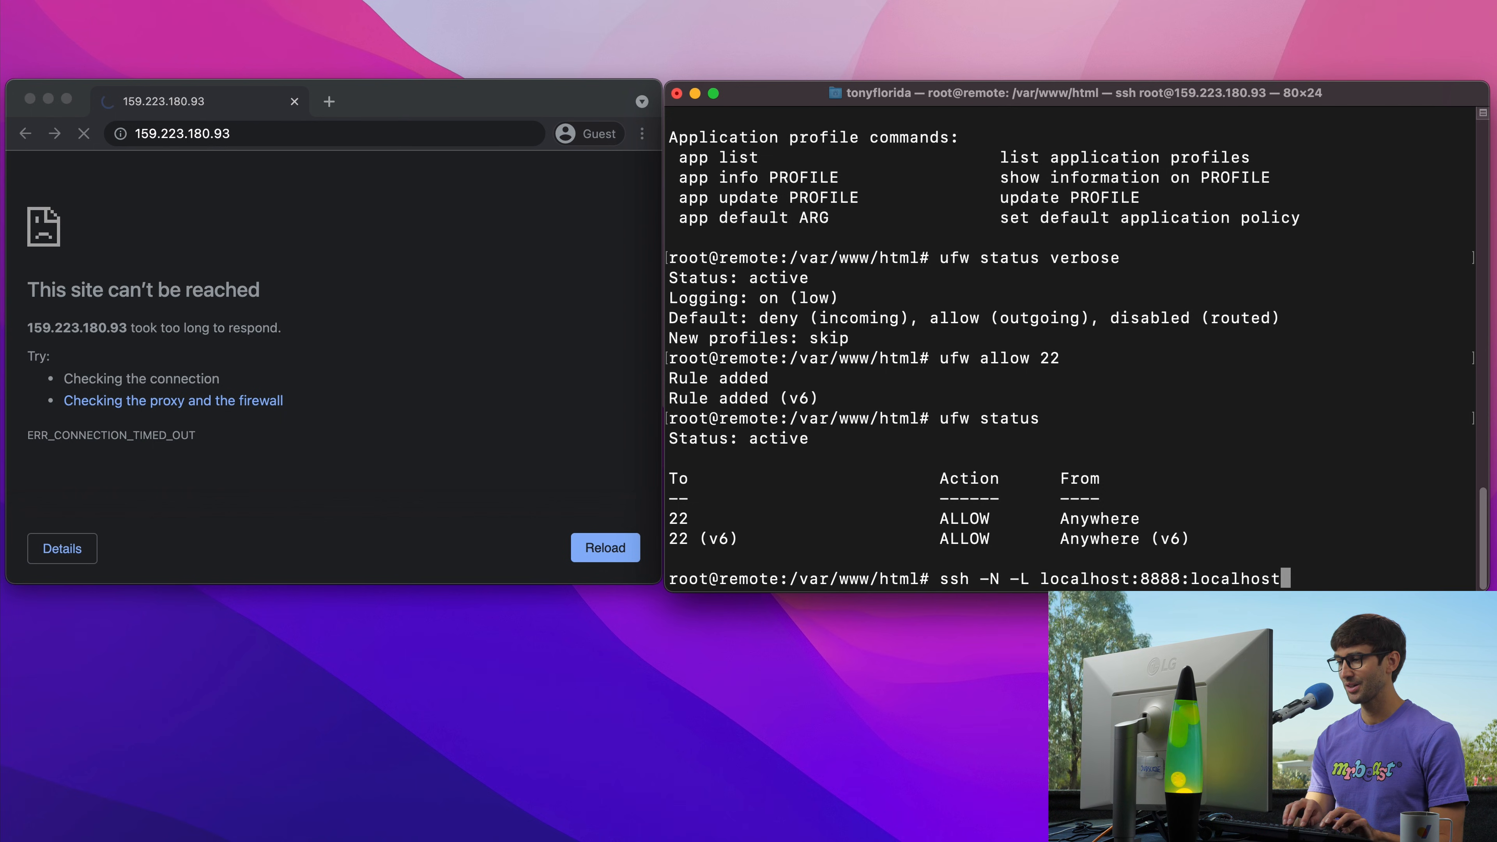
{"action": "type", "text": ":80"}
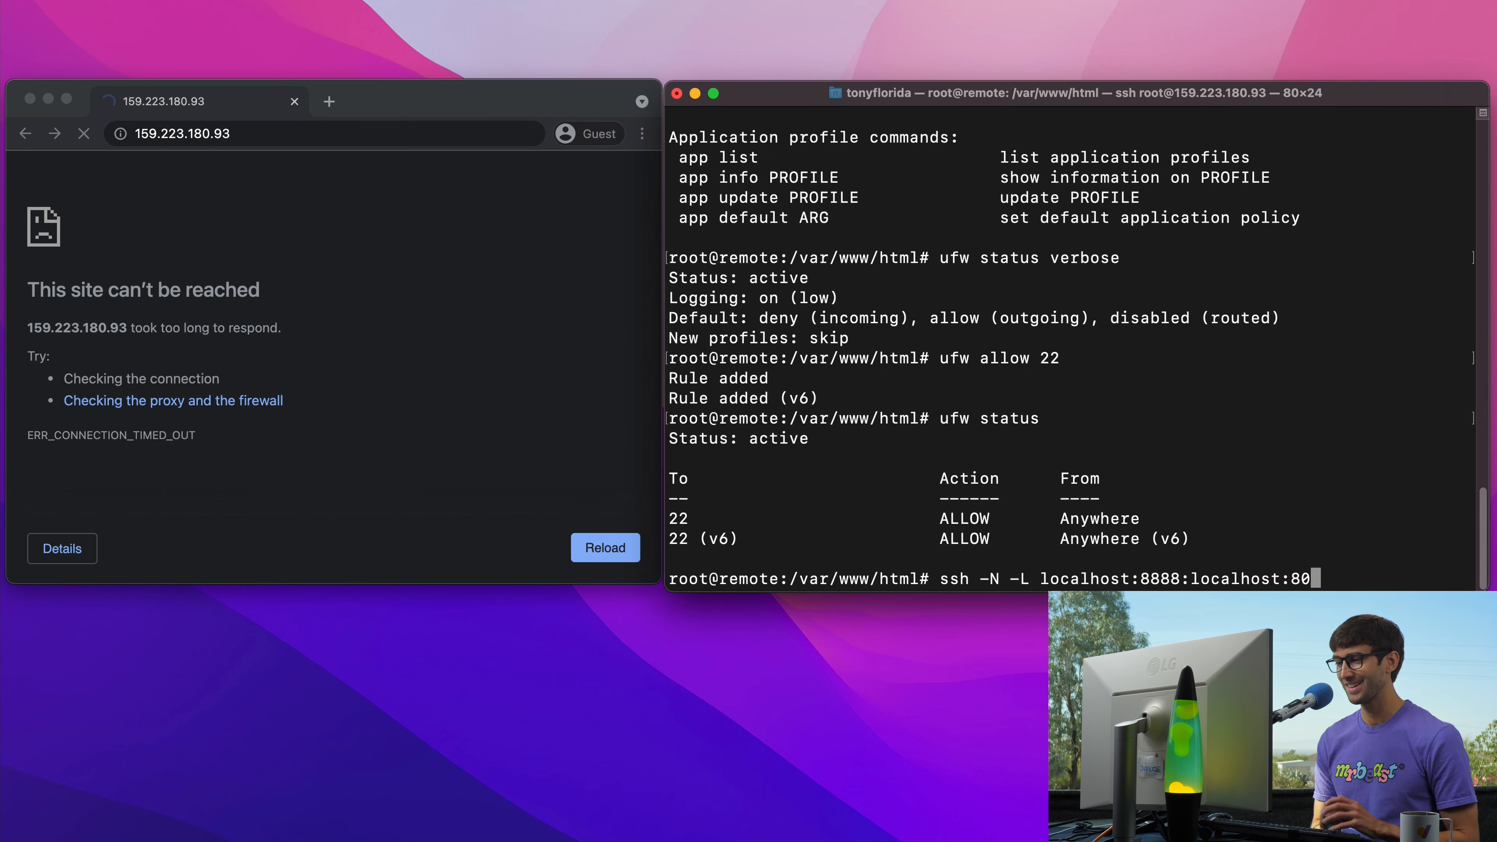
{"action": "type", "text": "r"}
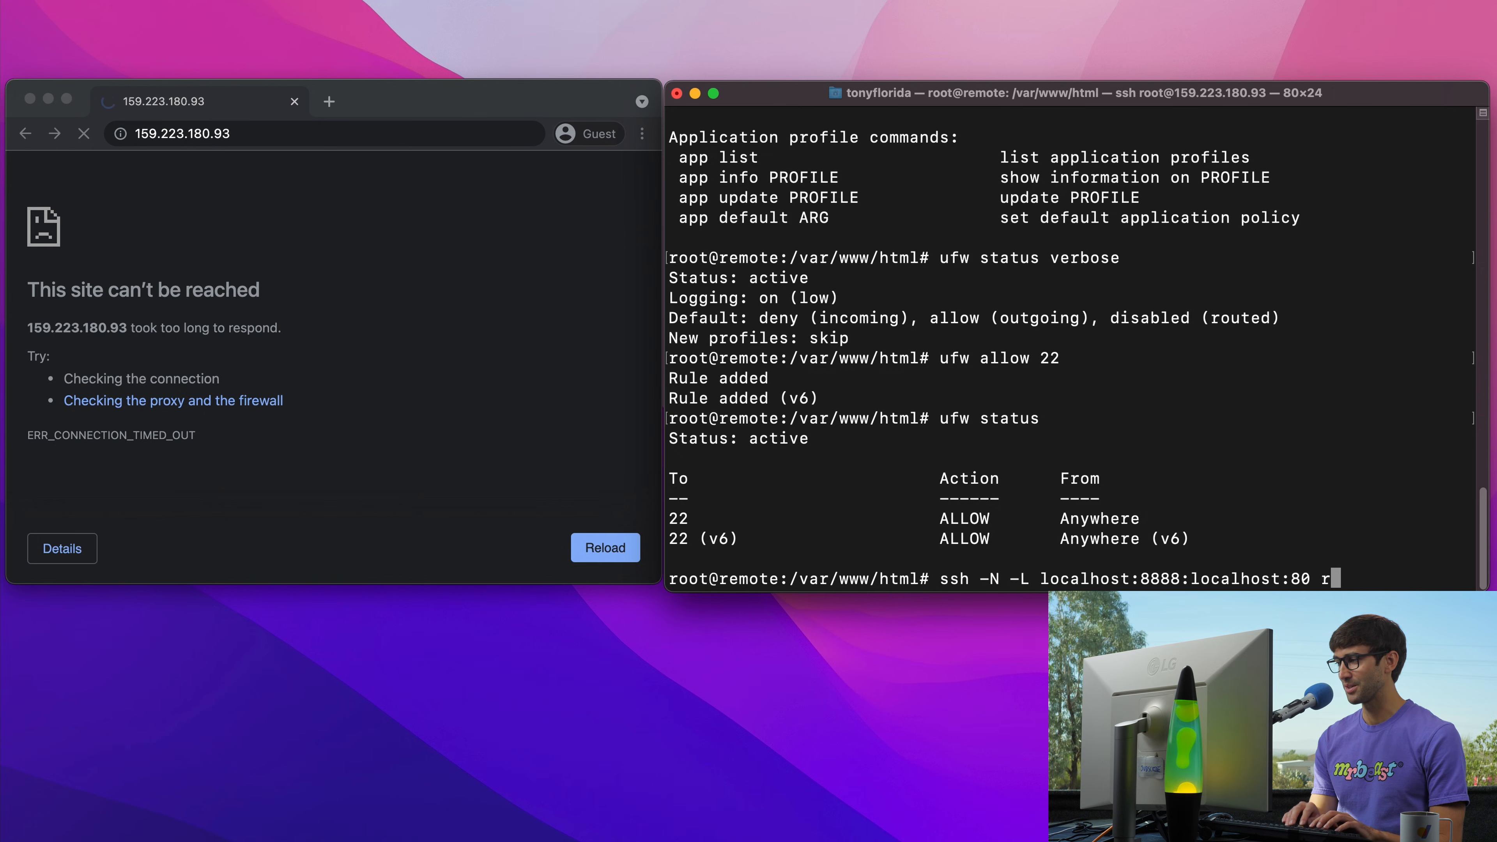
{"action": "type", "text": "root@"}
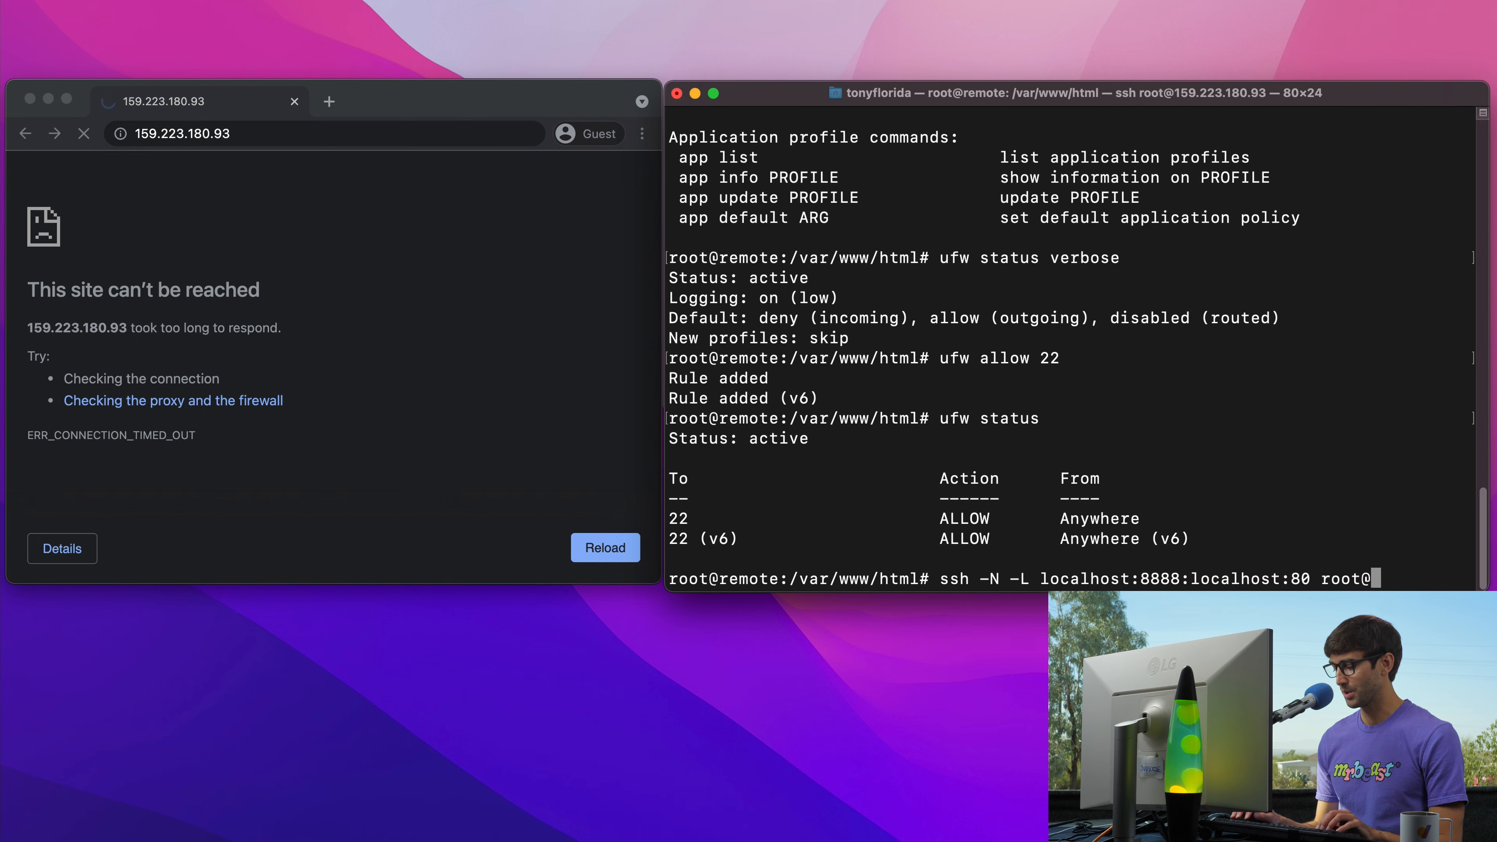
{"action": "type", "text": "1"}
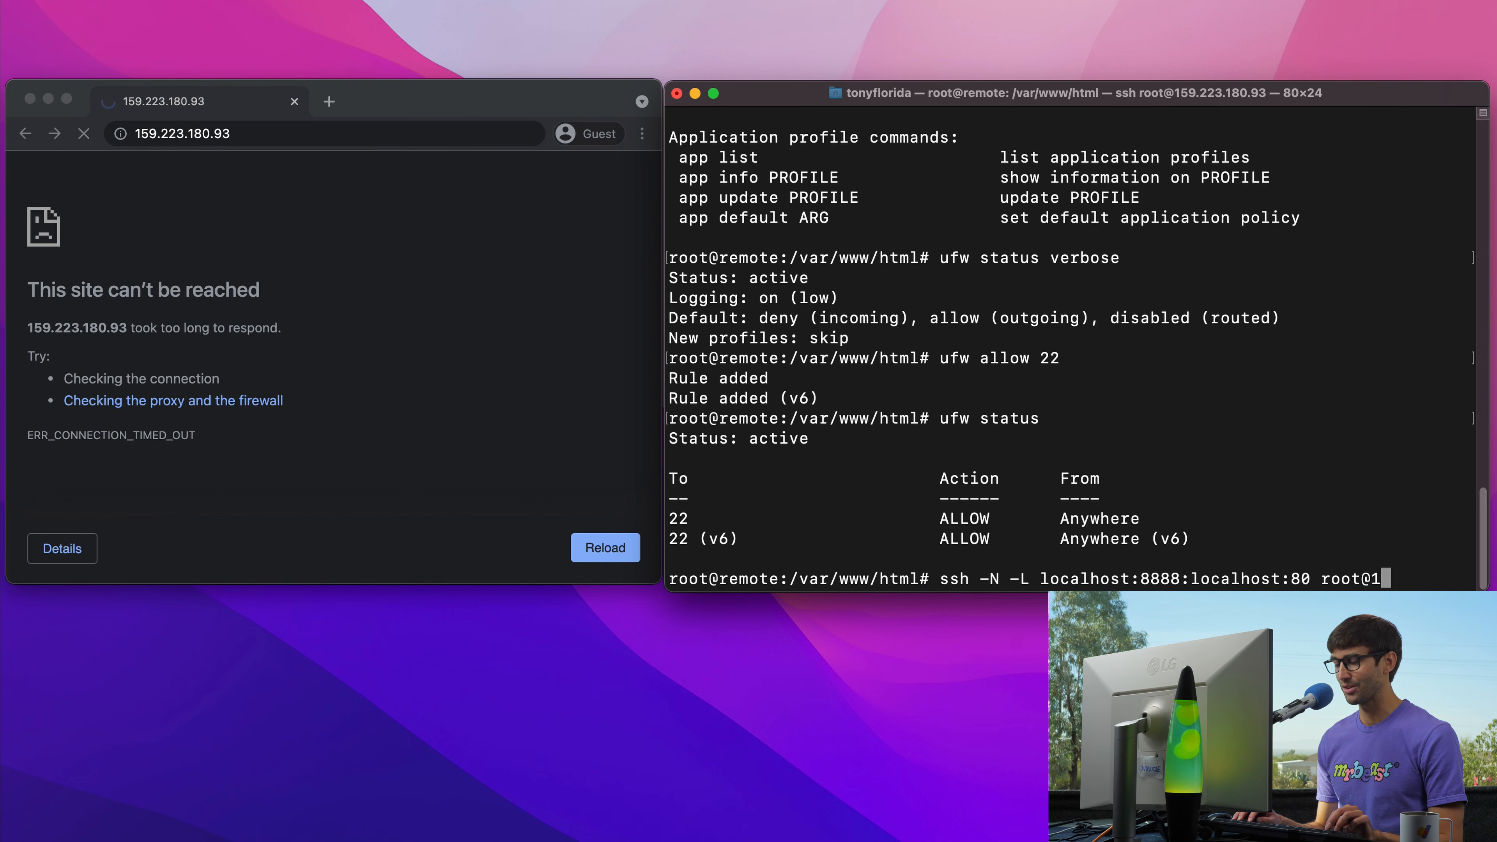
{"action": "key", "text": "ctrl+c"}
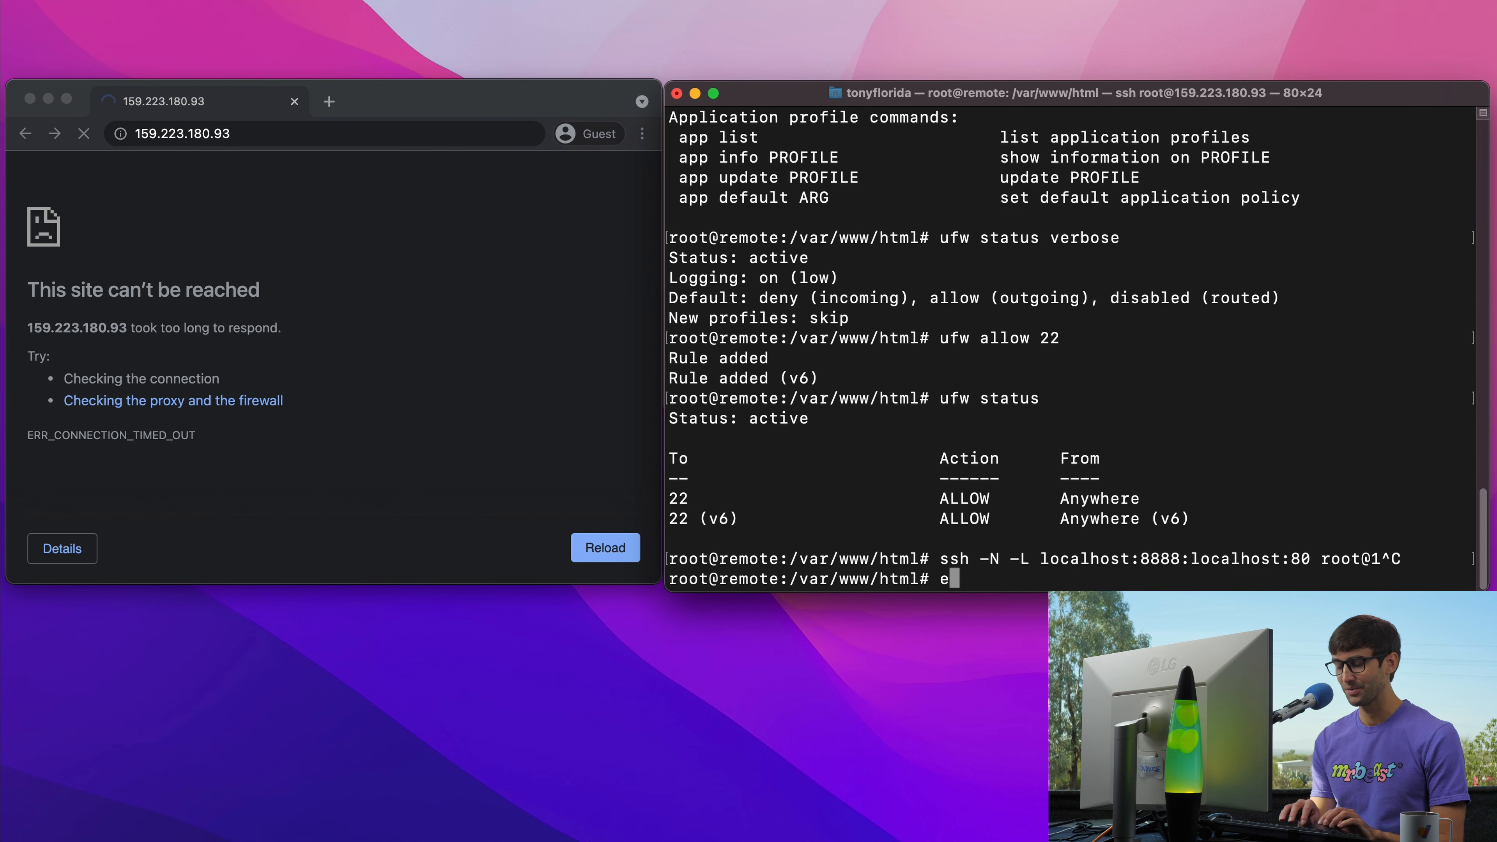
{"action": "type", "text": "xi"}
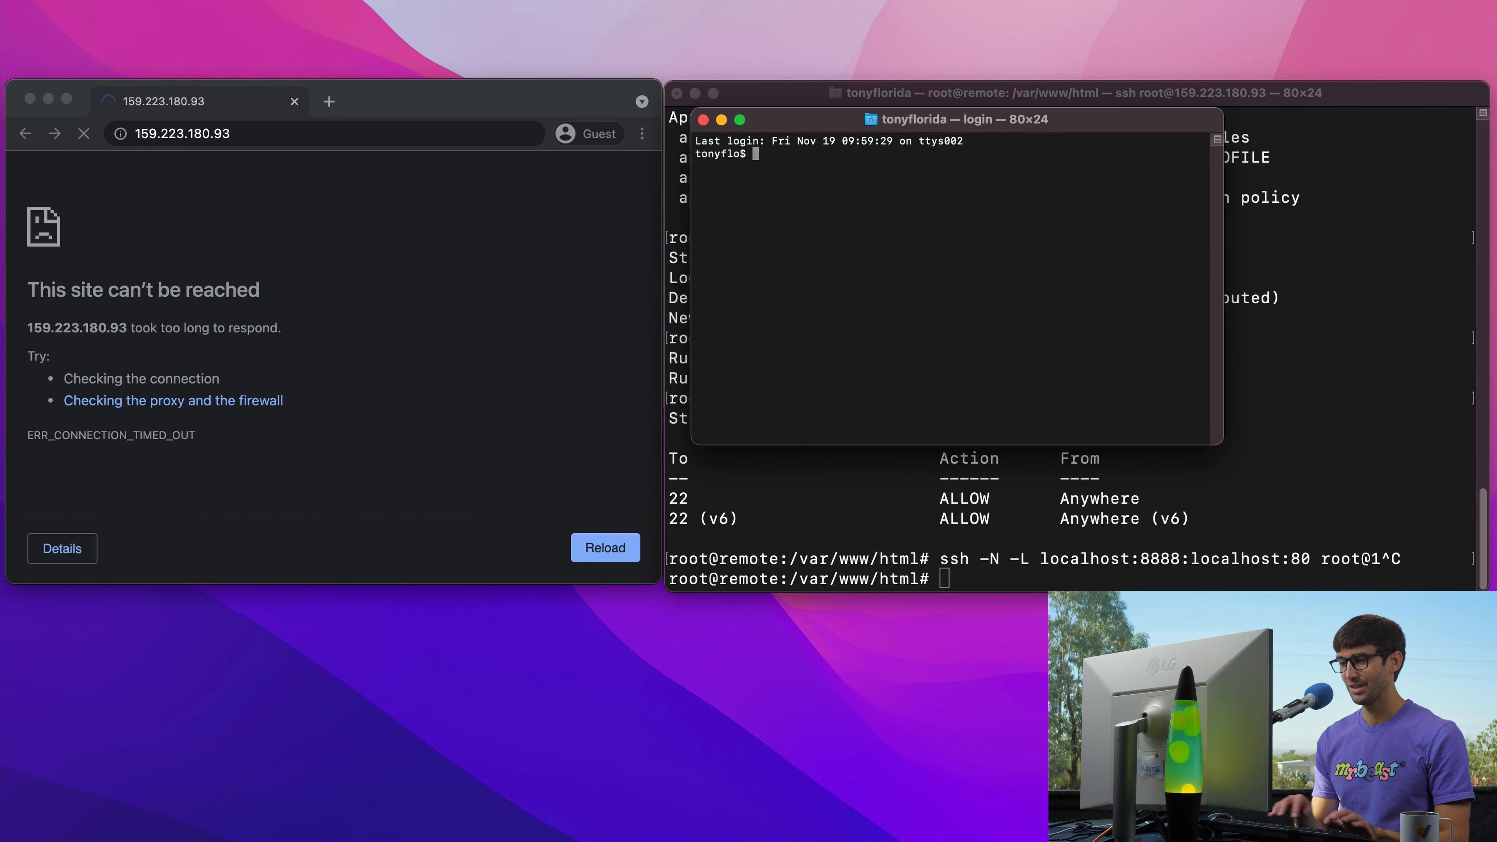
{"action": "left_click_drag", "start_coordinate": [954, 120], "coordinate": [565, 232]}
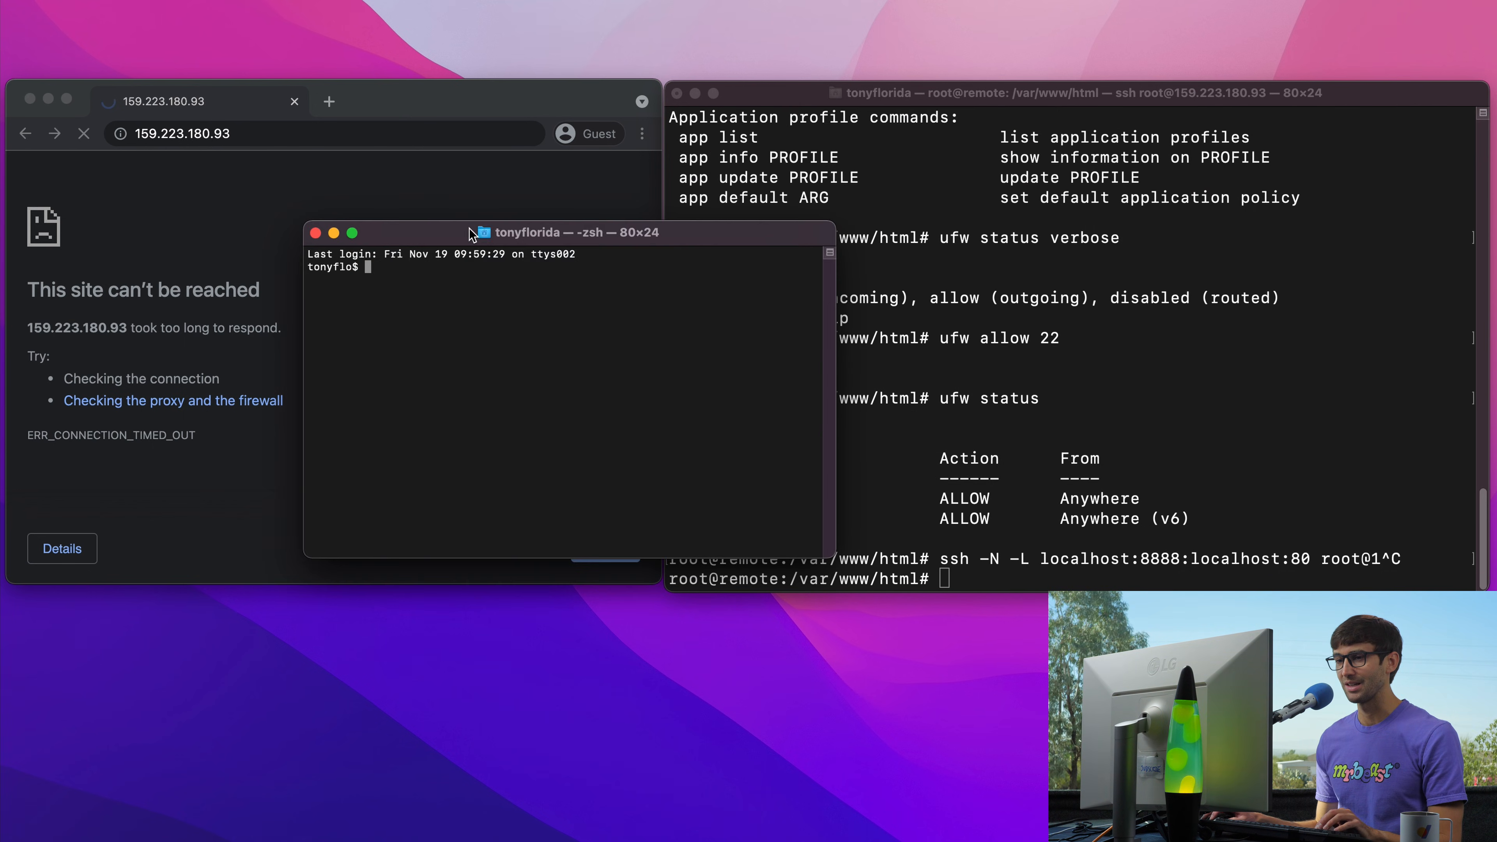
{"action": "left_click_drag", "start_coordinate": [467, 232], "coordinate": [268, 224]}
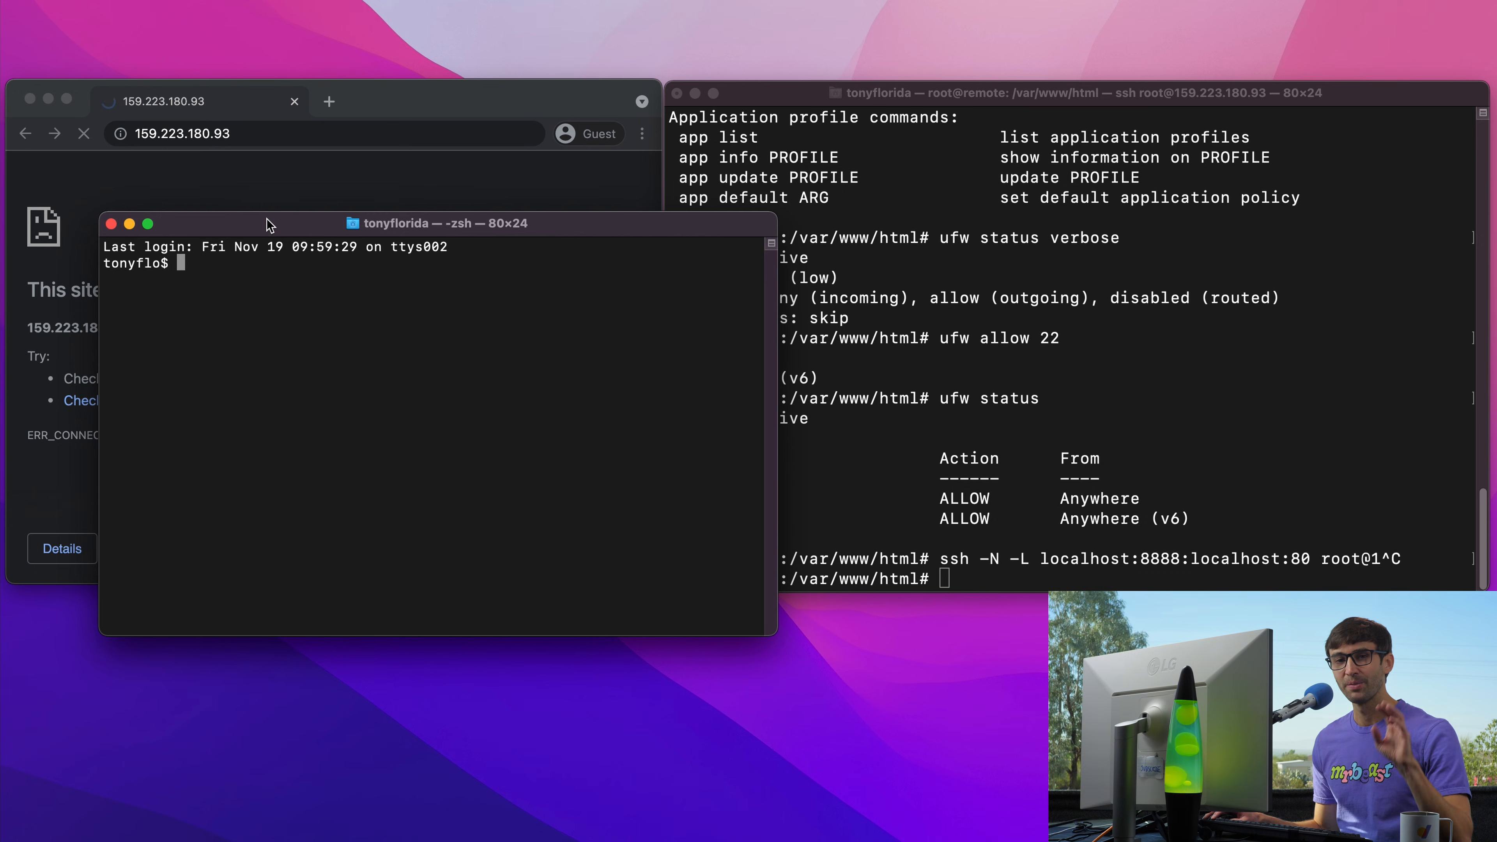
{"action": "left_click_drag", "start_coordinate": [267, 224], "coordinate": [339, 233]}
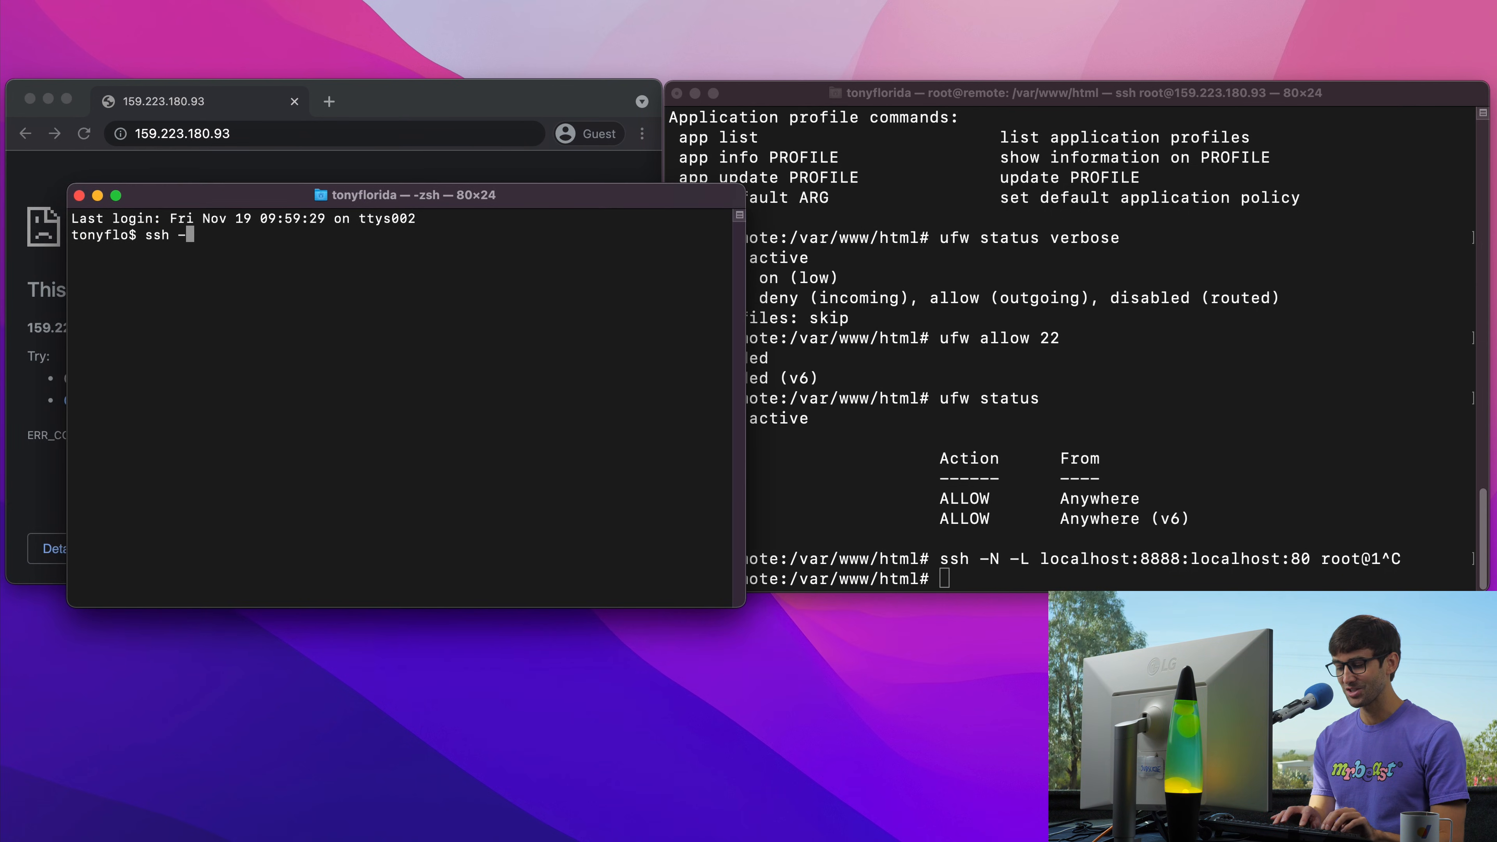
{"action": "type", "text": "N -L localhost:888"}
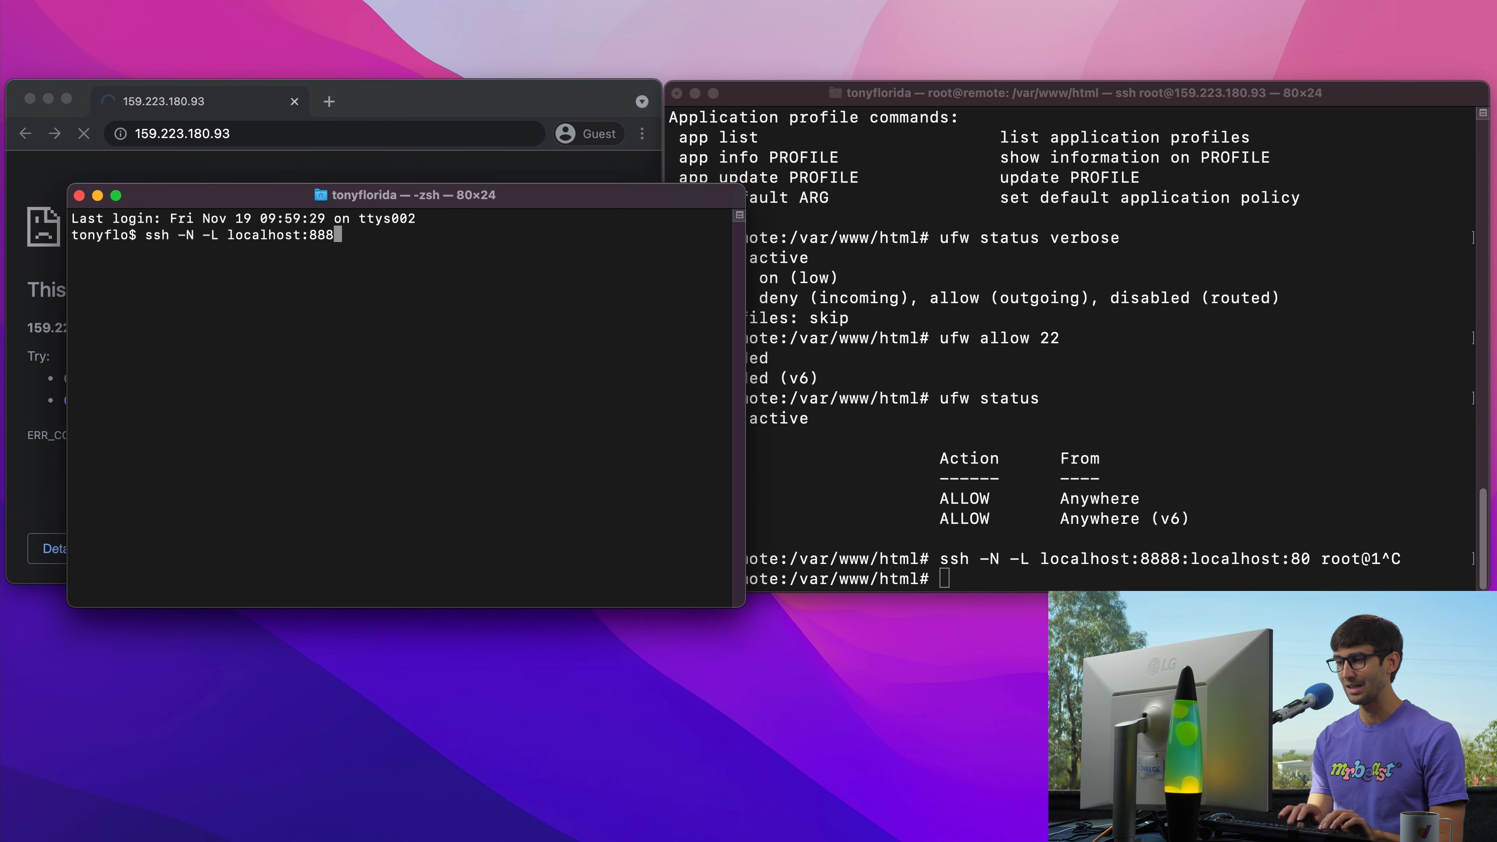
{"action": "type", "text": ":localhost:80 root@1"}
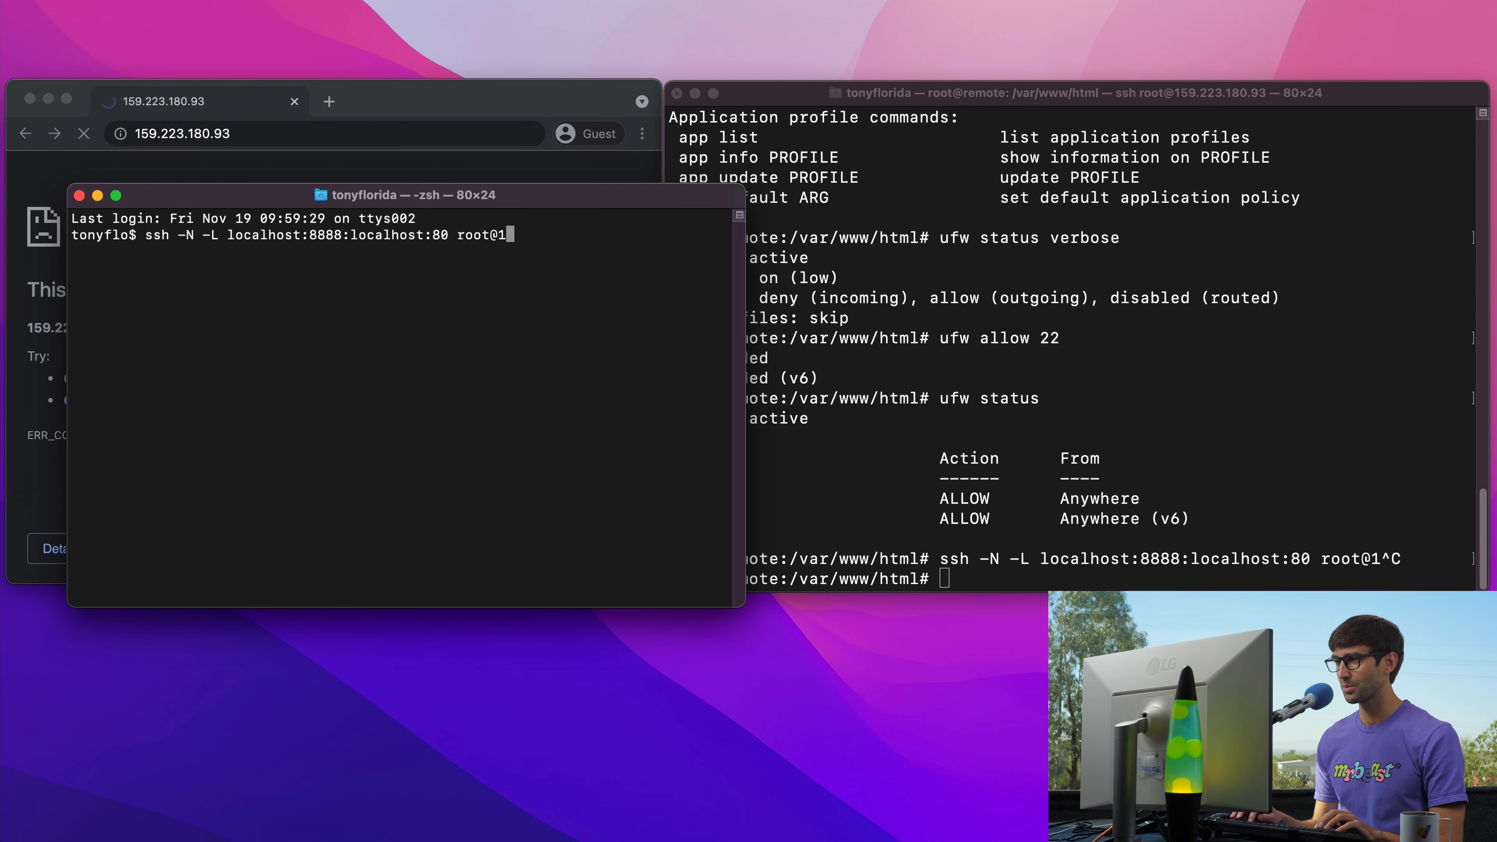
{"action": "type", "text": "59.223.180.93"}
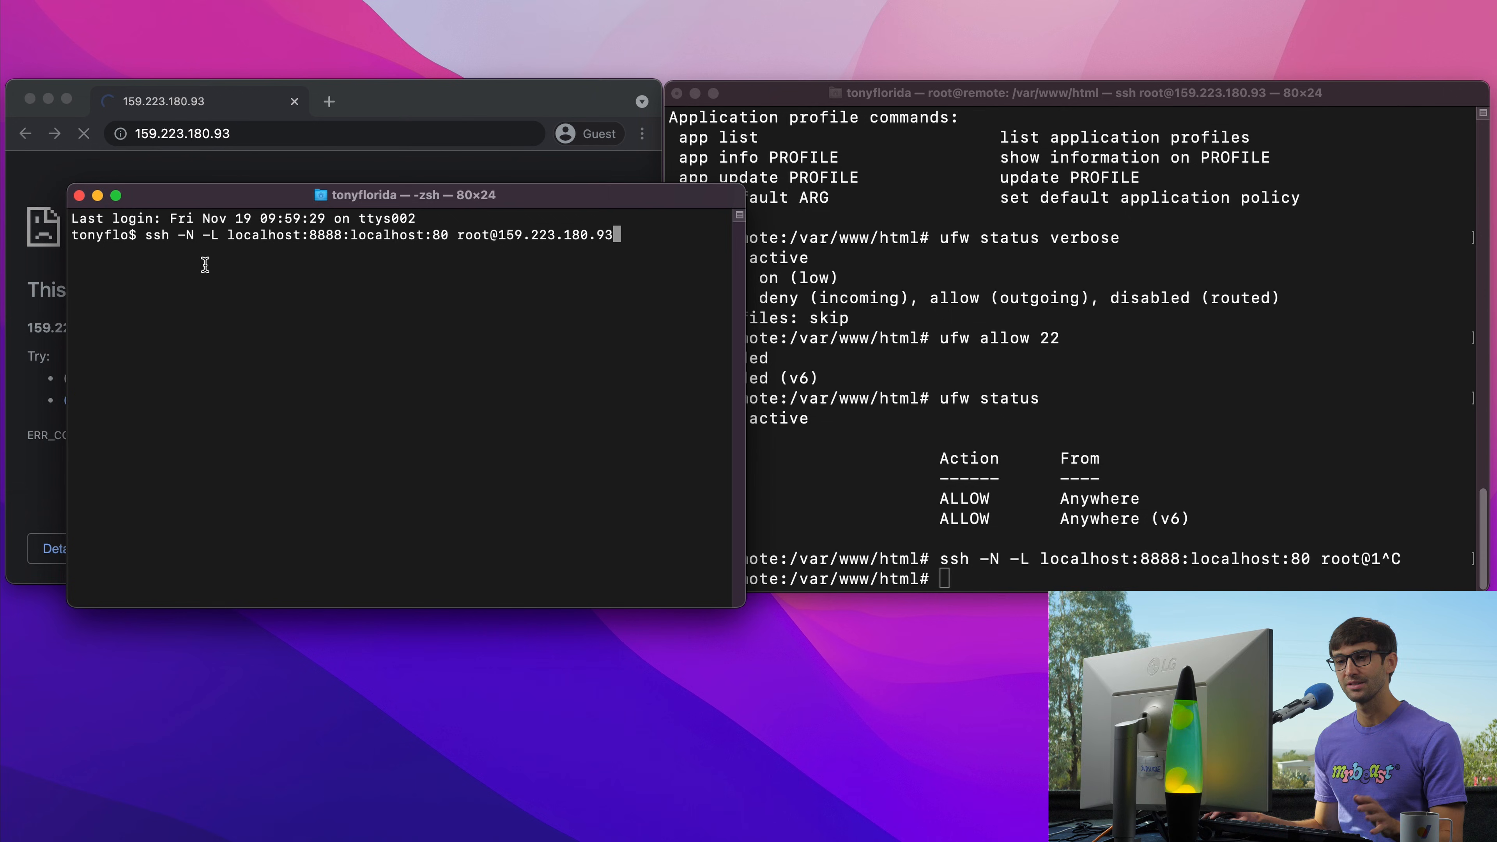
Highlight the command's parts: ssh, root@server, the -N -L options, localhost:80 and localhost:8888.
{"action": "double_click", "coordinate": [156, 234]}
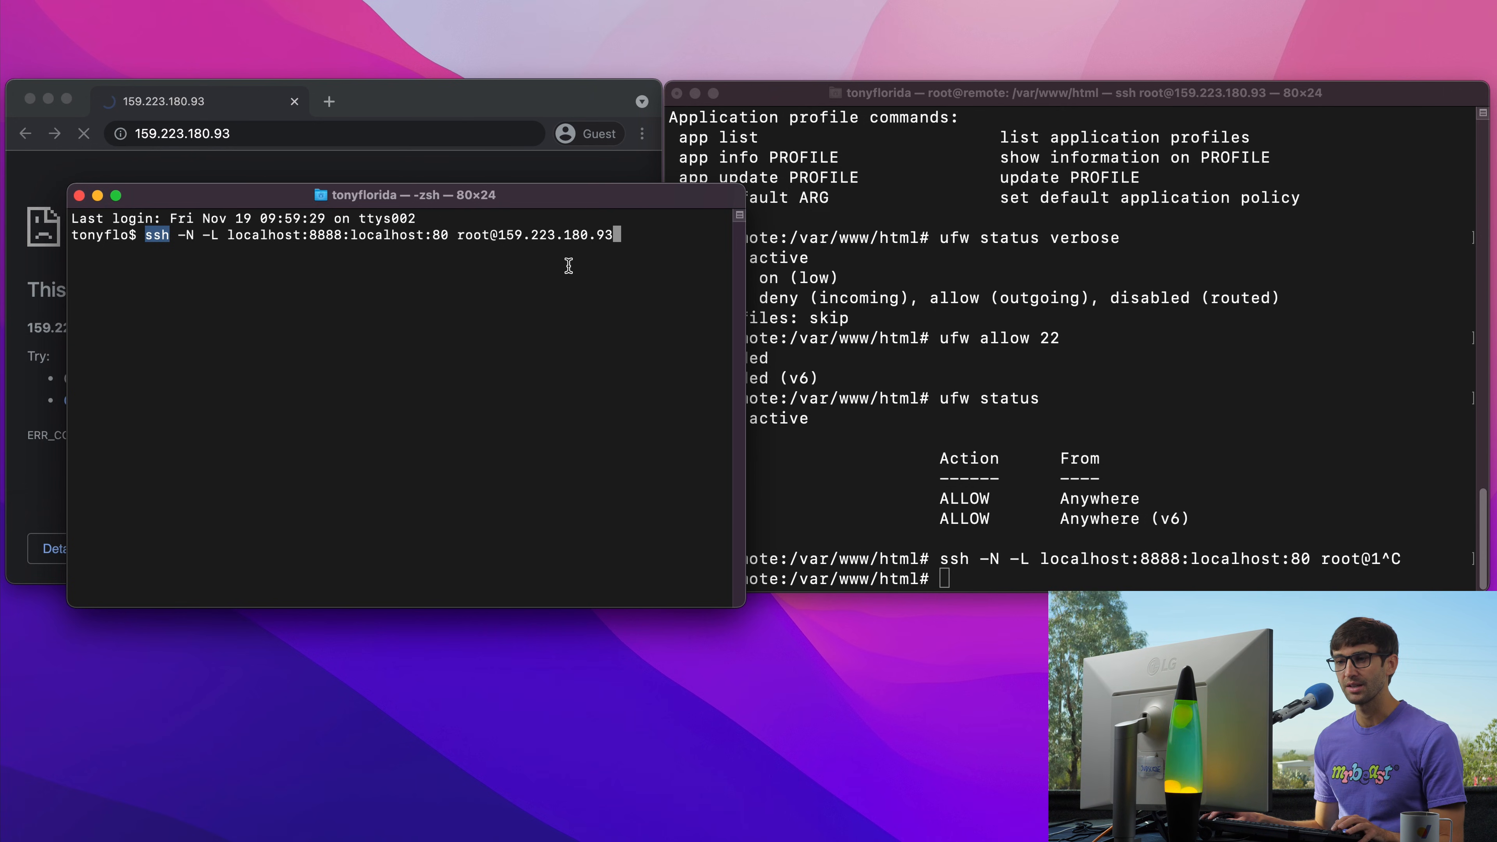
{"action": "double_click", "coordinate": [535, 235]}
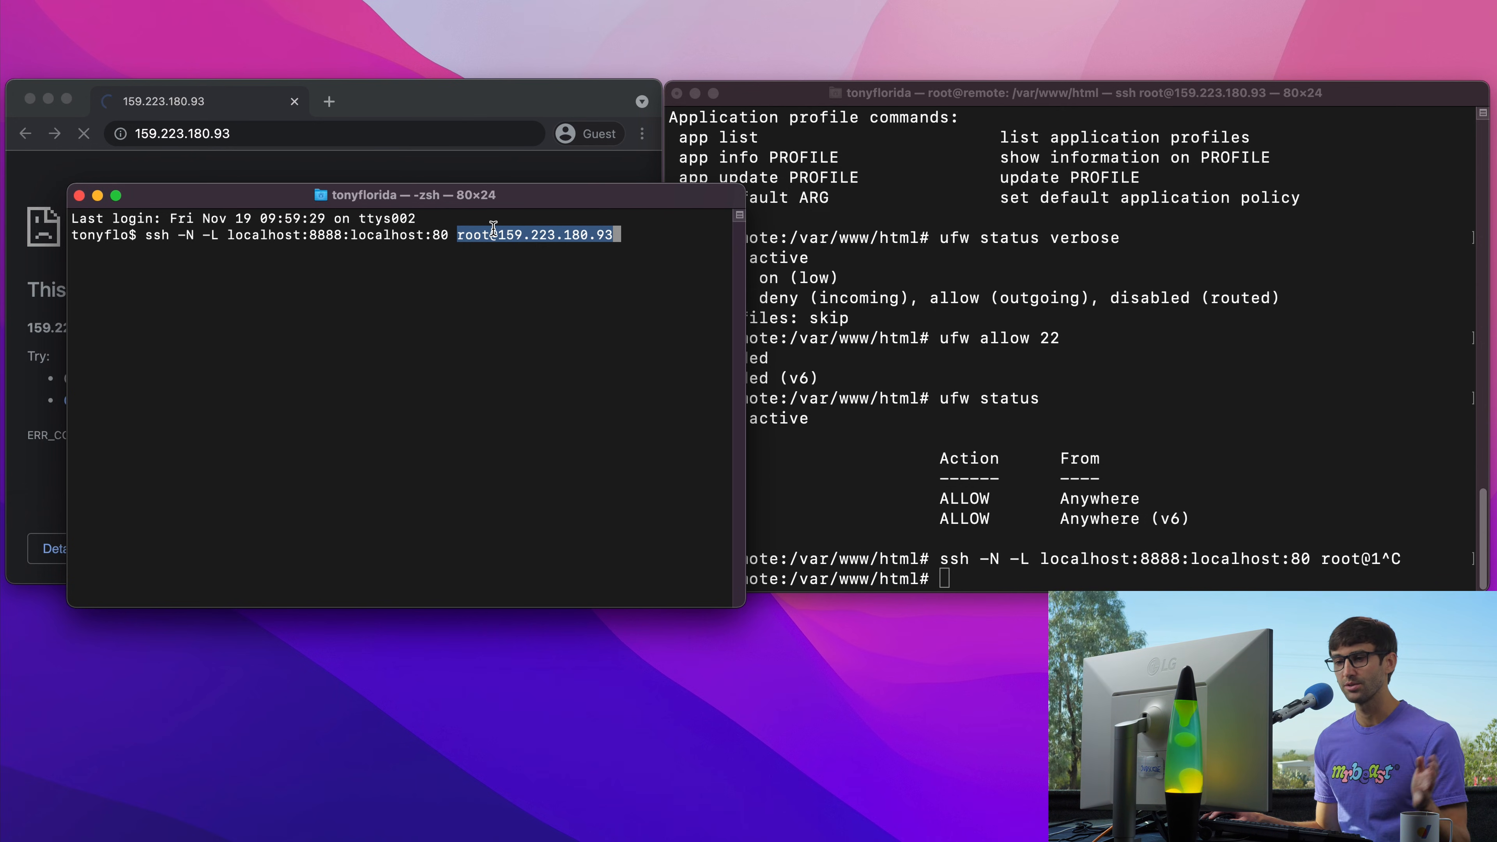
{"action": "mouse_move", "coordinate": [199, 239]}
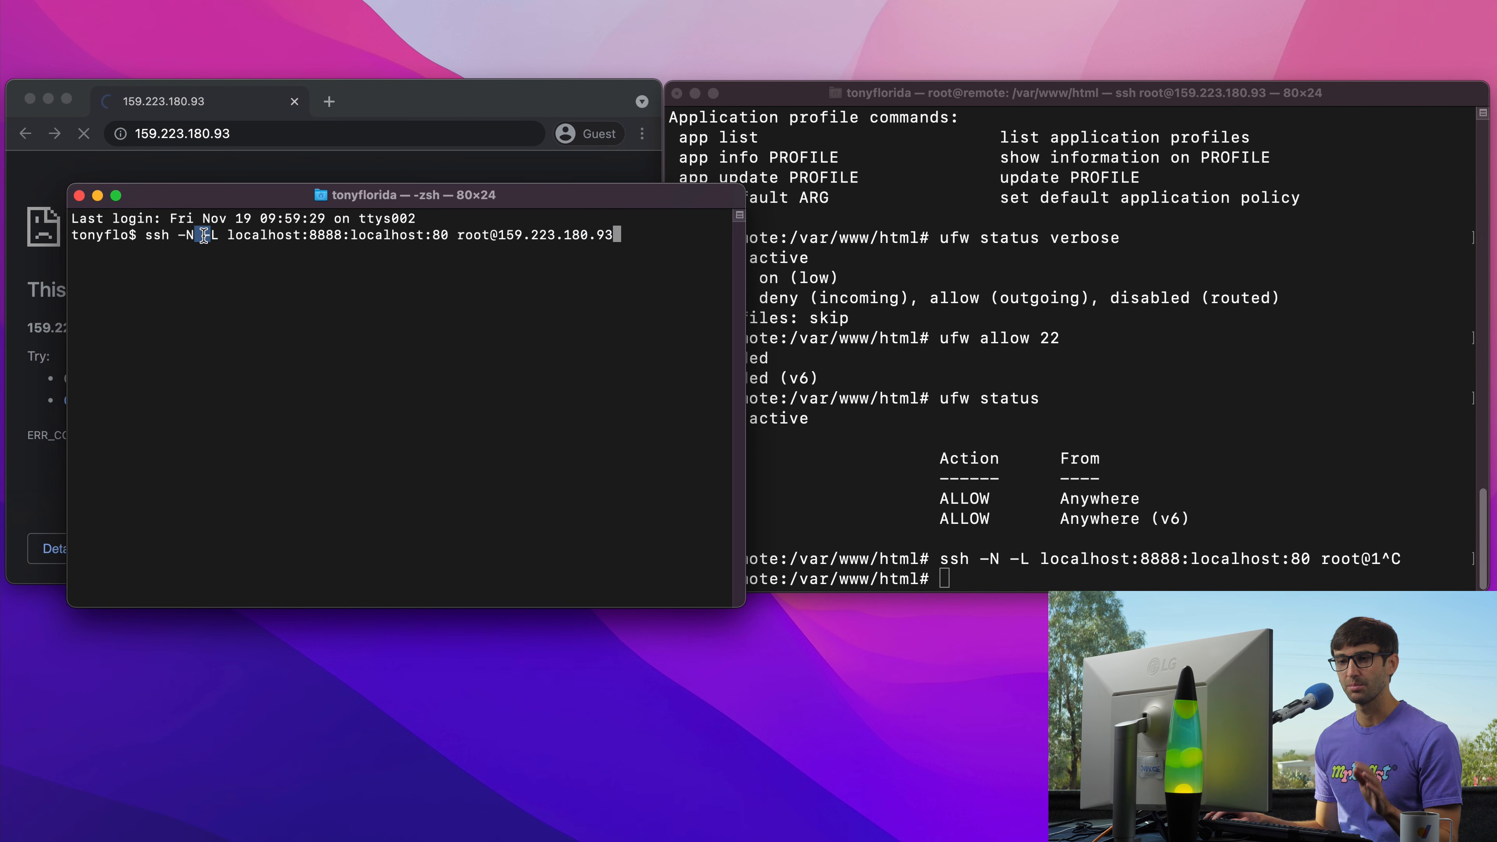
{"action": "left_click_drag", "start_coordinate": [197, 235], "coordinate": [435, 234]}
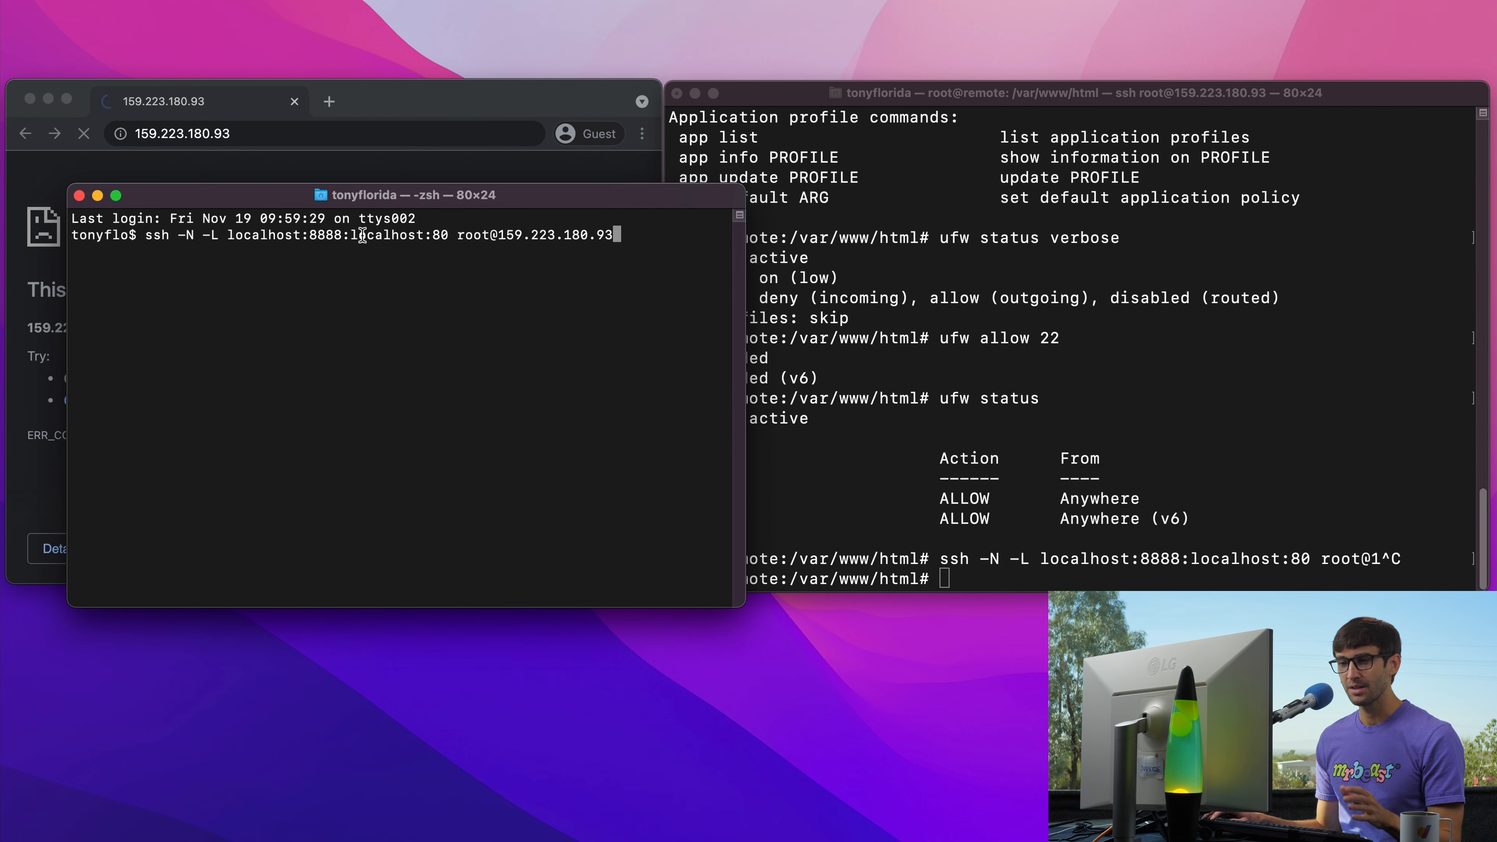
{"action": "double_click", "coordinate": [384, 235]}
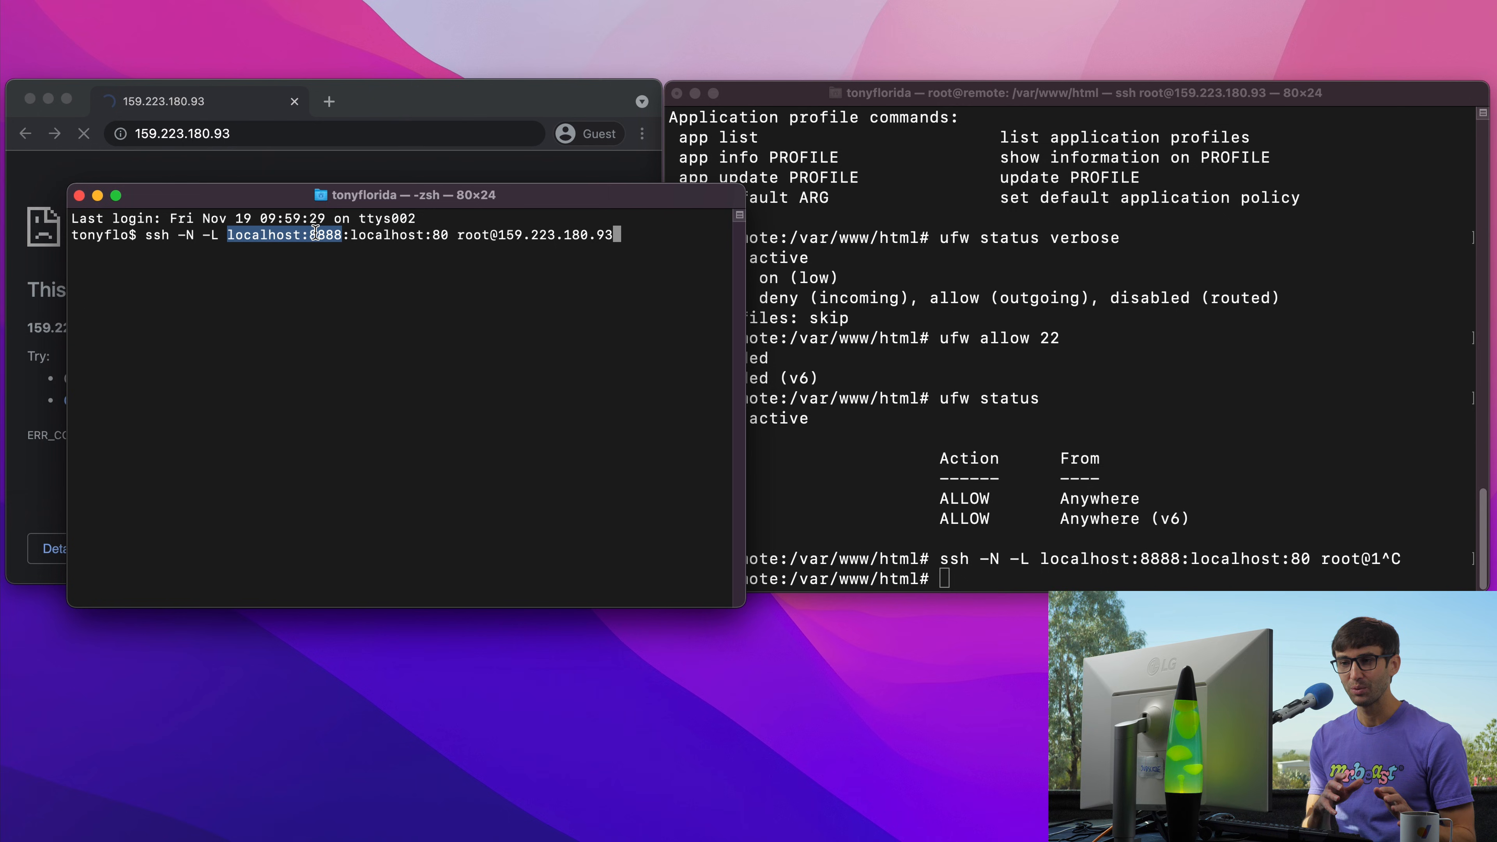
{"action": "double_click", "coordinate": [390, 235]}
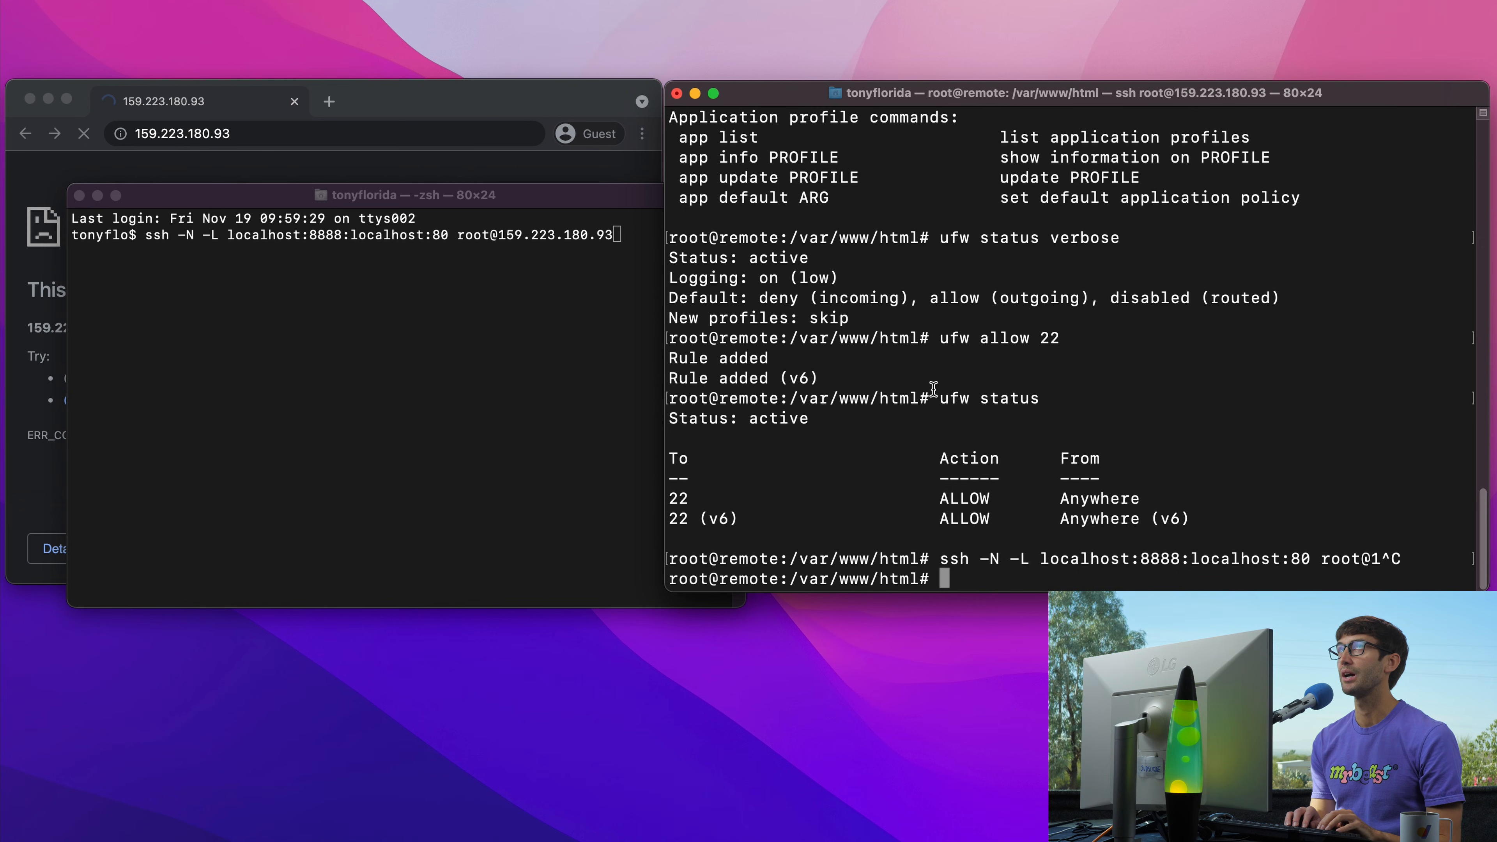
On the remote shell run curl localhost and curl localhost:80, both returning the Remote page, highlighting localhost:80.
{"action": "type", "text": "w3"}
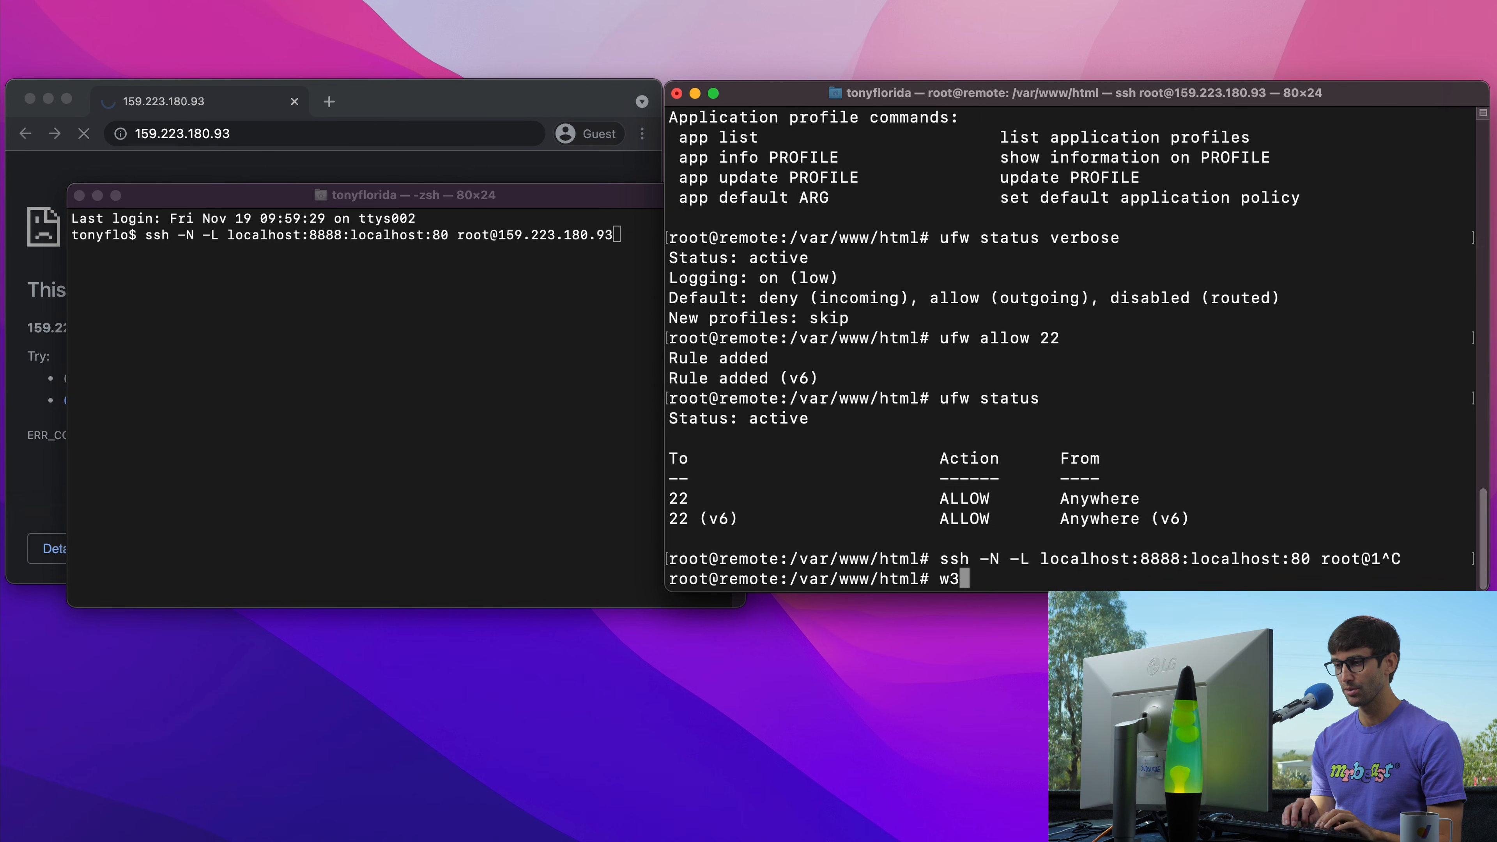
{"action": "type", "text": "m"}
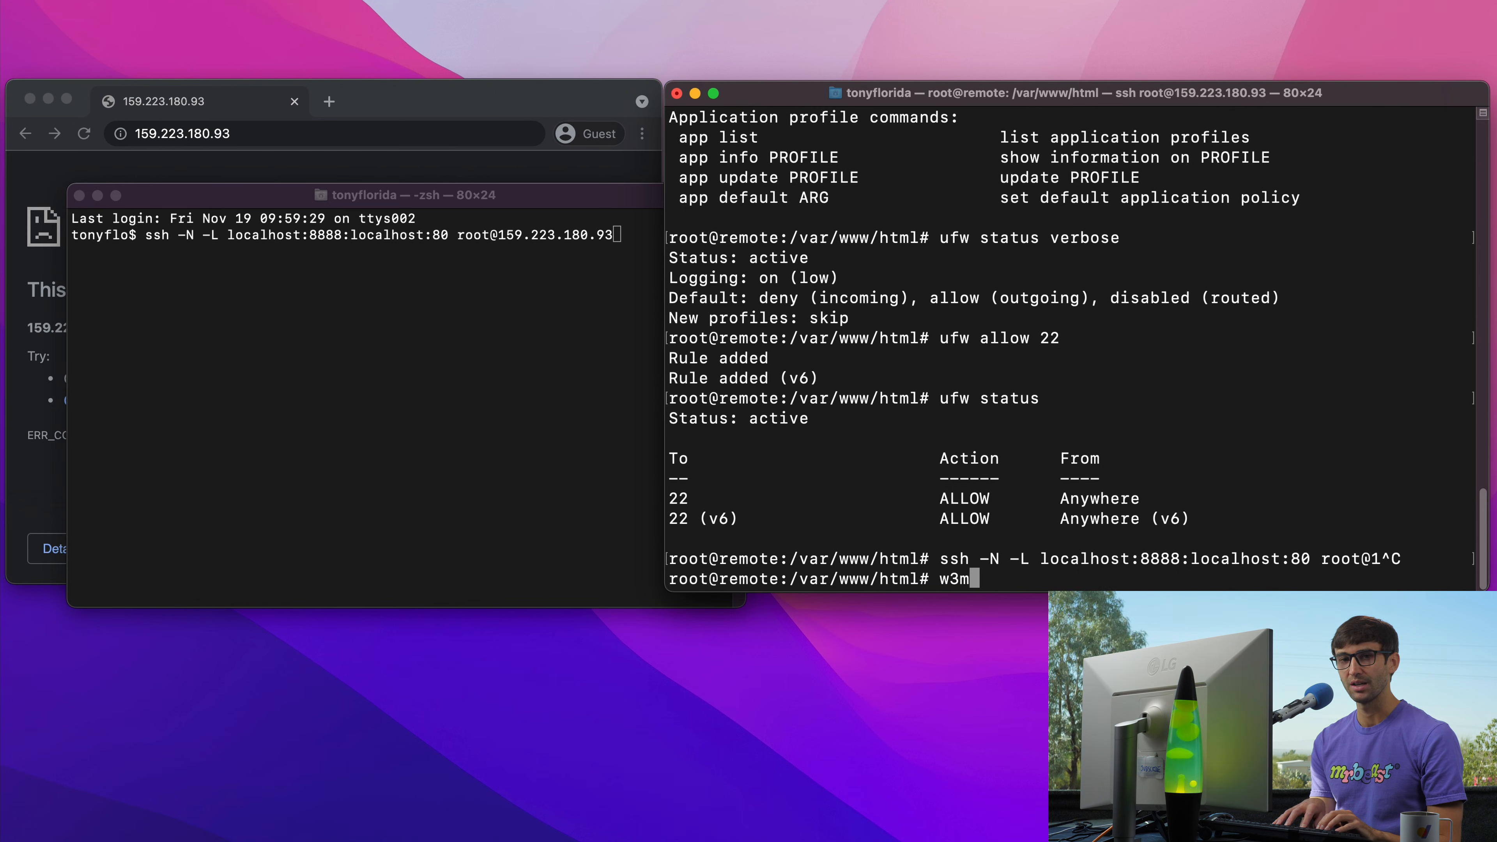
{"action": "key", "text": "ctrl+u"}
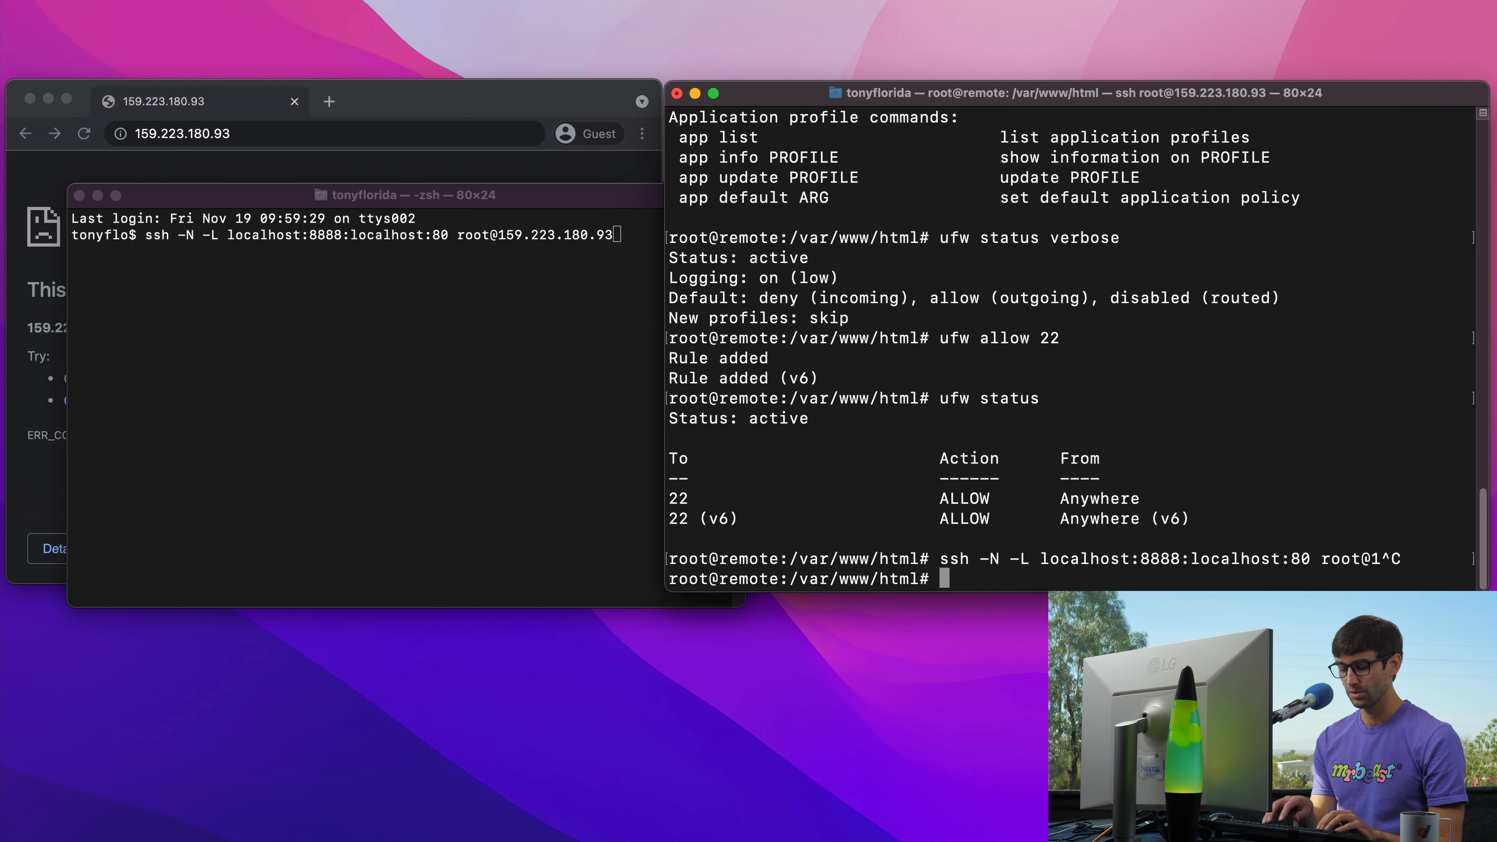
{"action": "type", "text": "cu"}
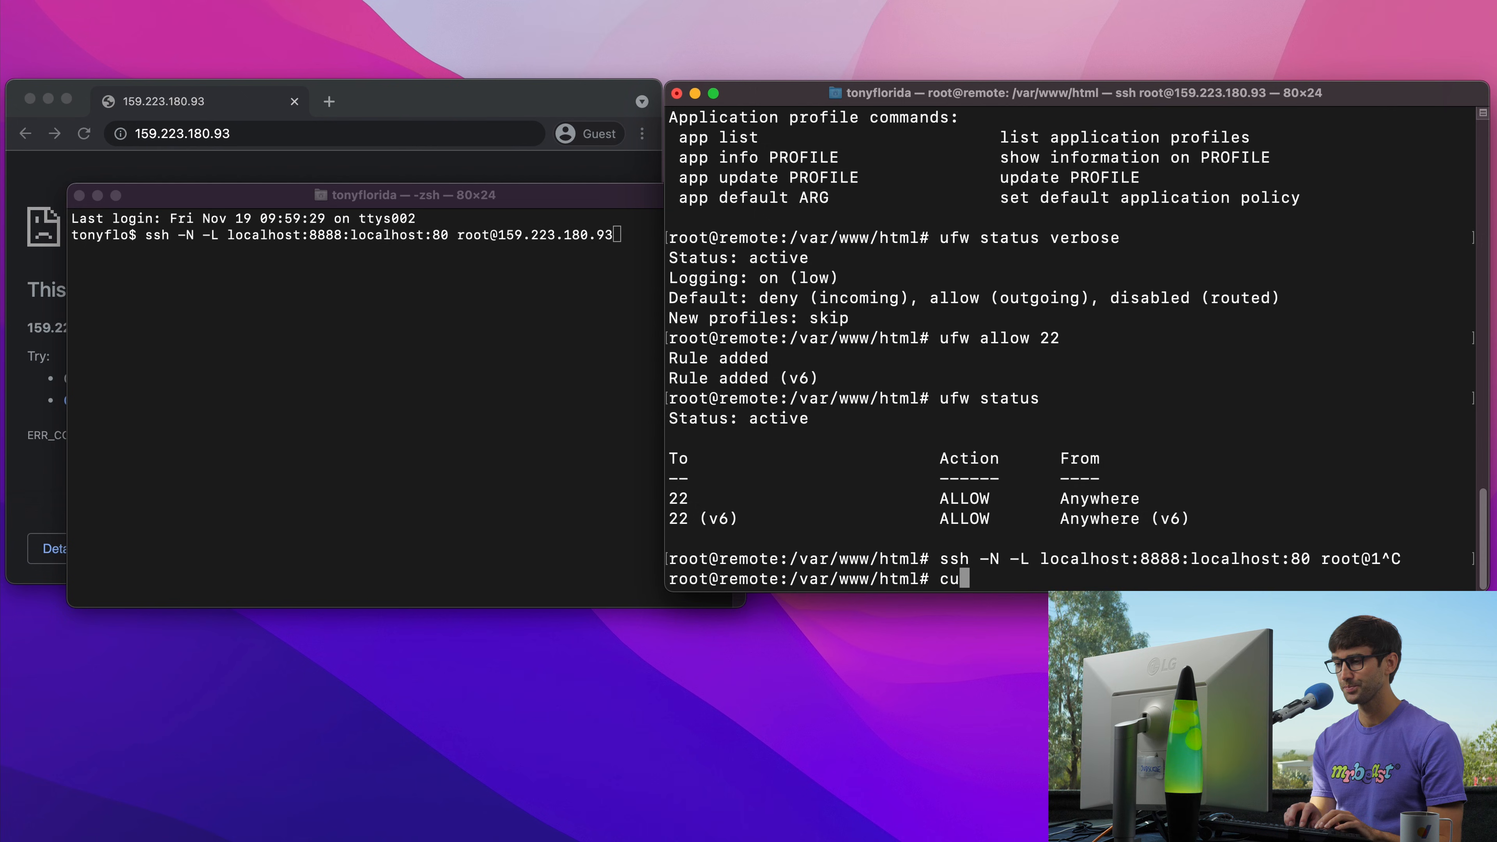
{"action": "type", "text": "rl localhost"}
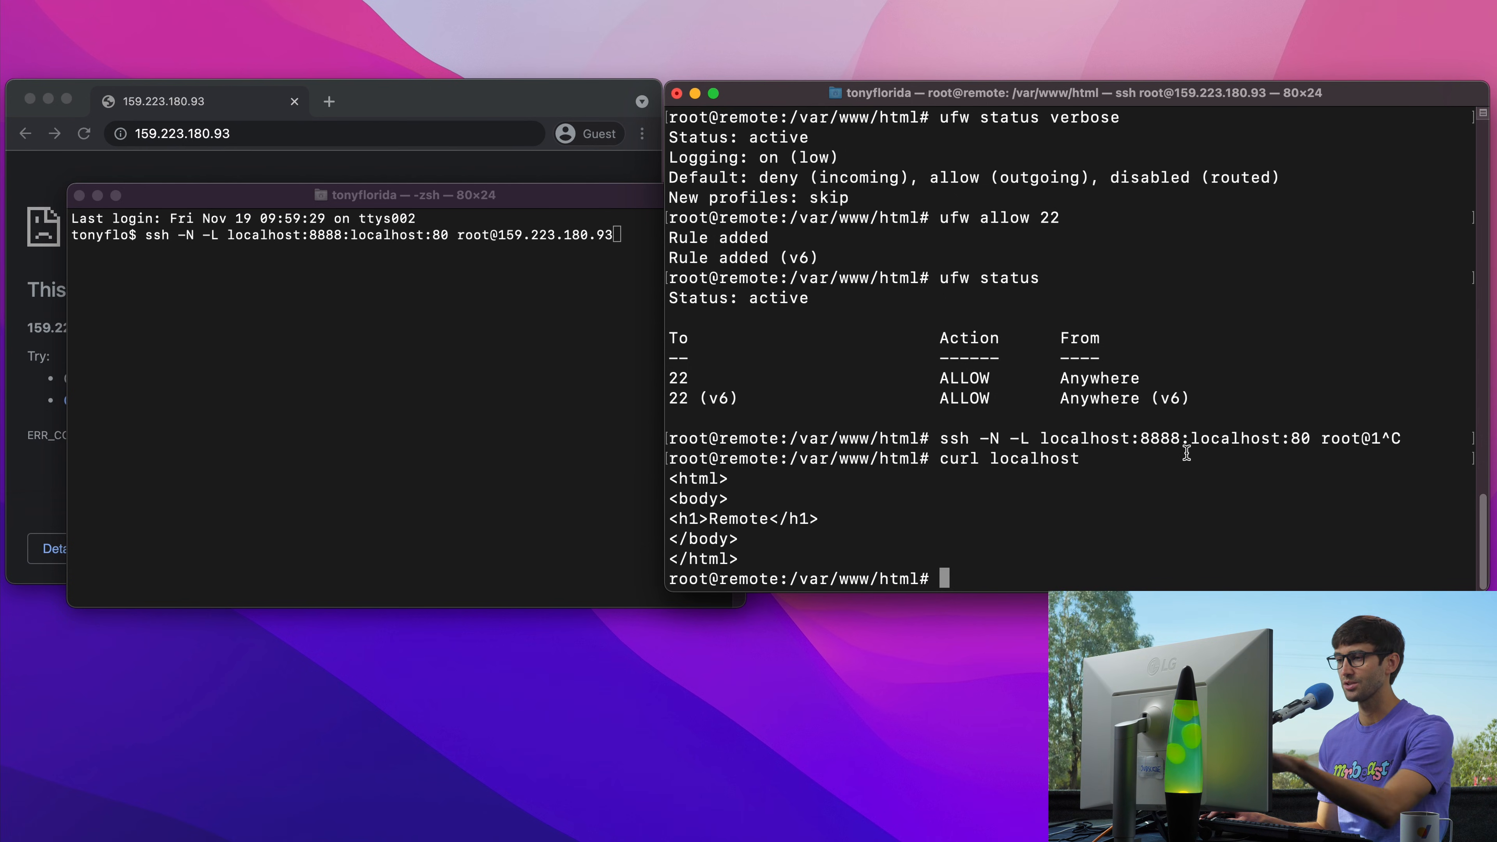
{"action": "type", "text": "curl localhost"}
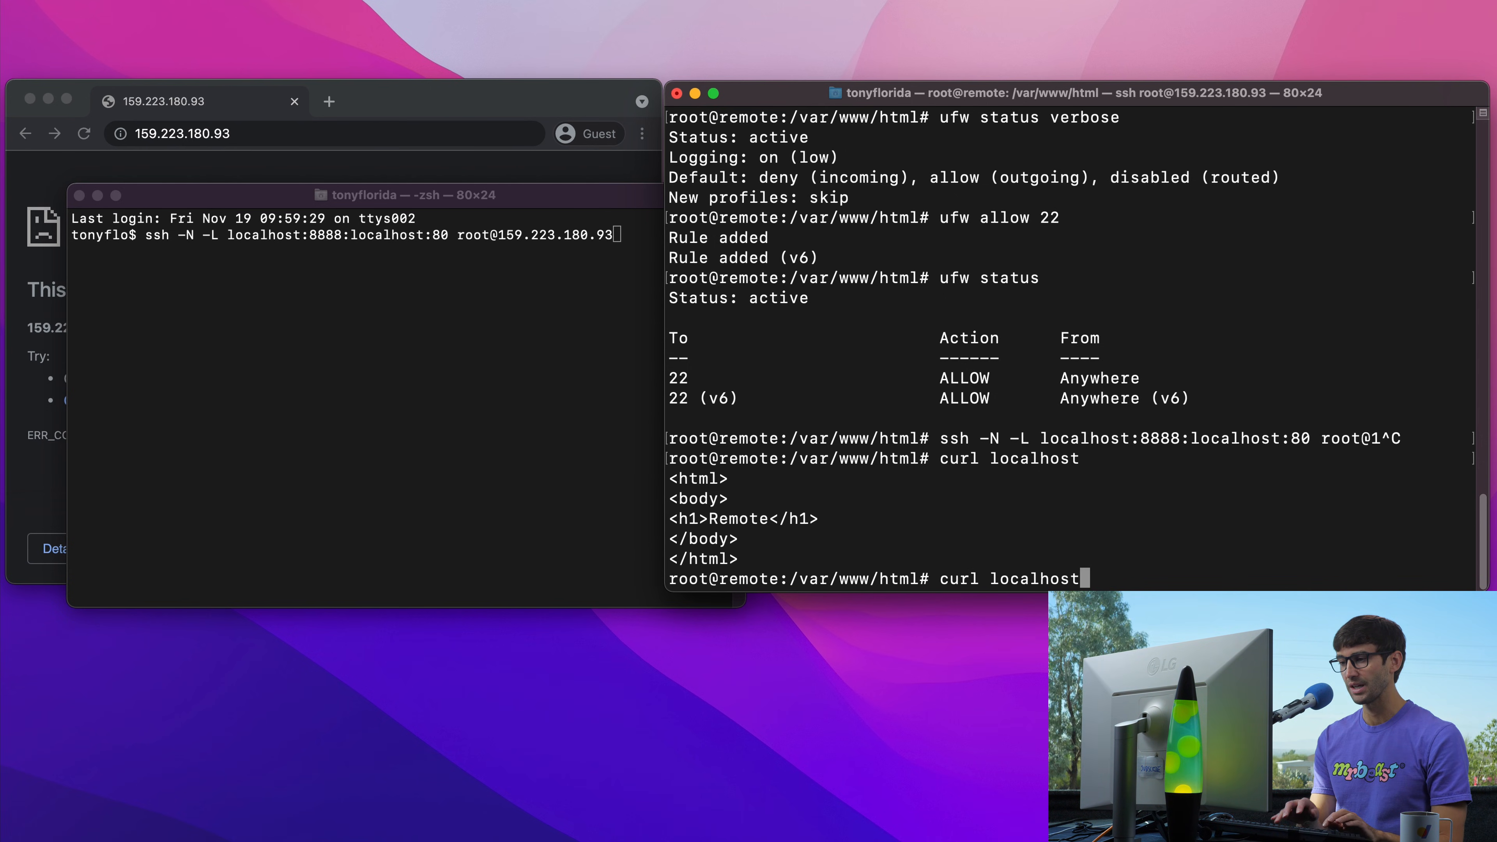
{"action": "type", "text": ":80"}
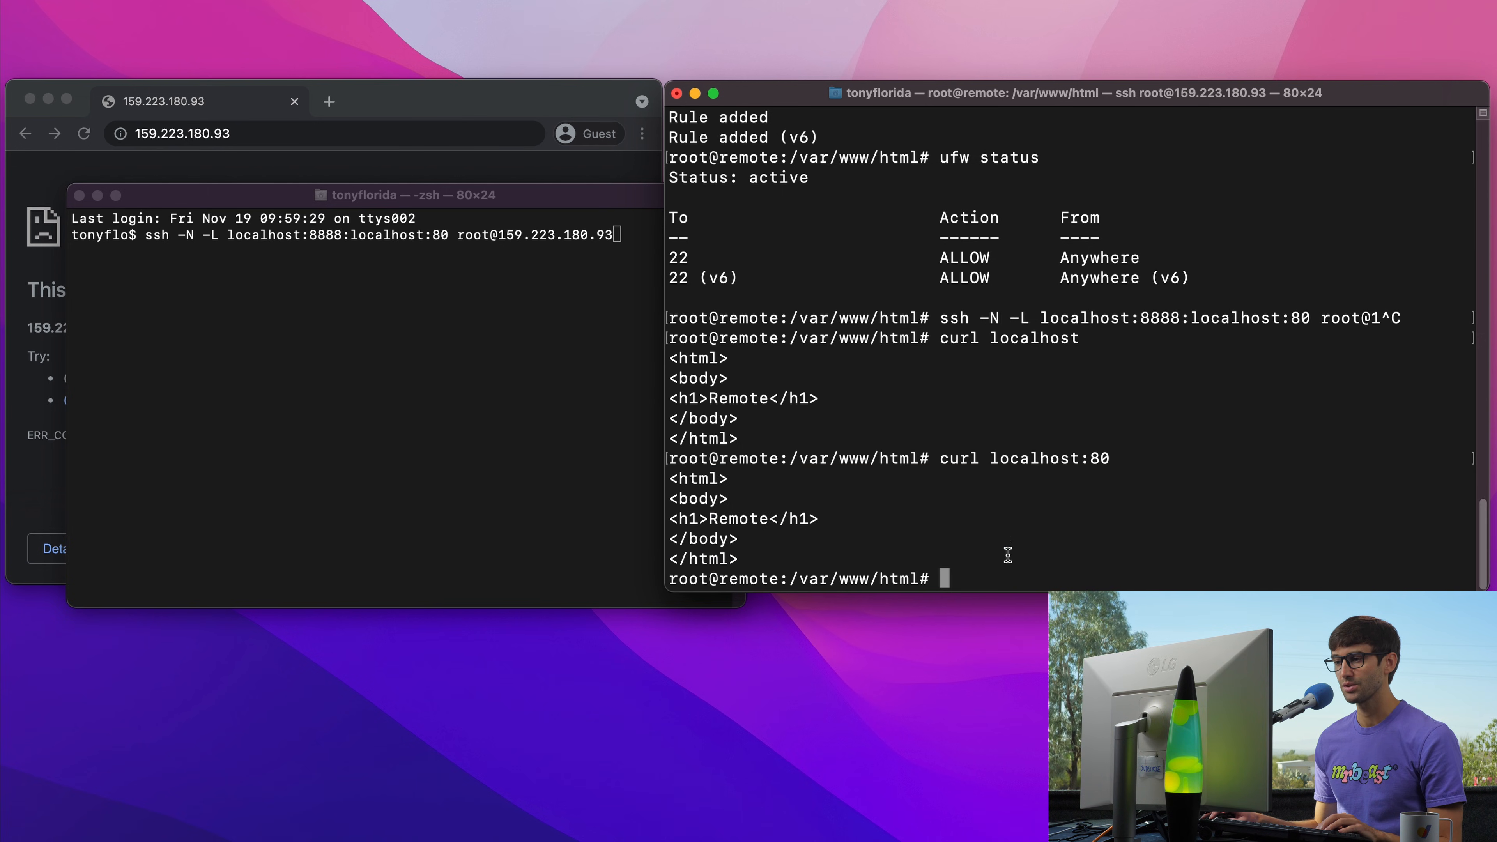
{"action": "double_click", "coordinate": [1049, 457]}
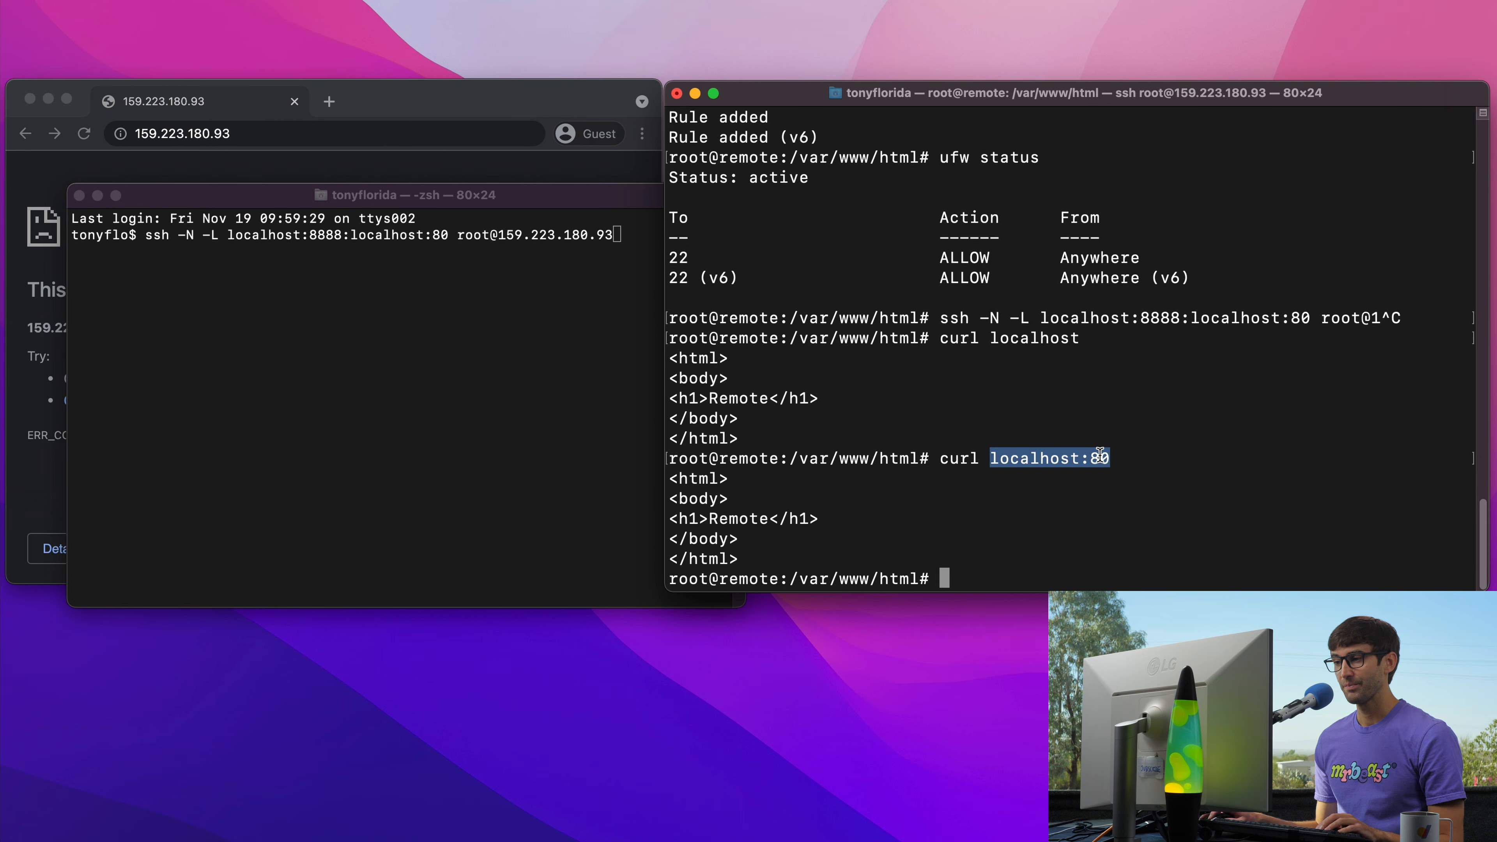
{"action": "mouse_move", "coordinate": [459, 238]}
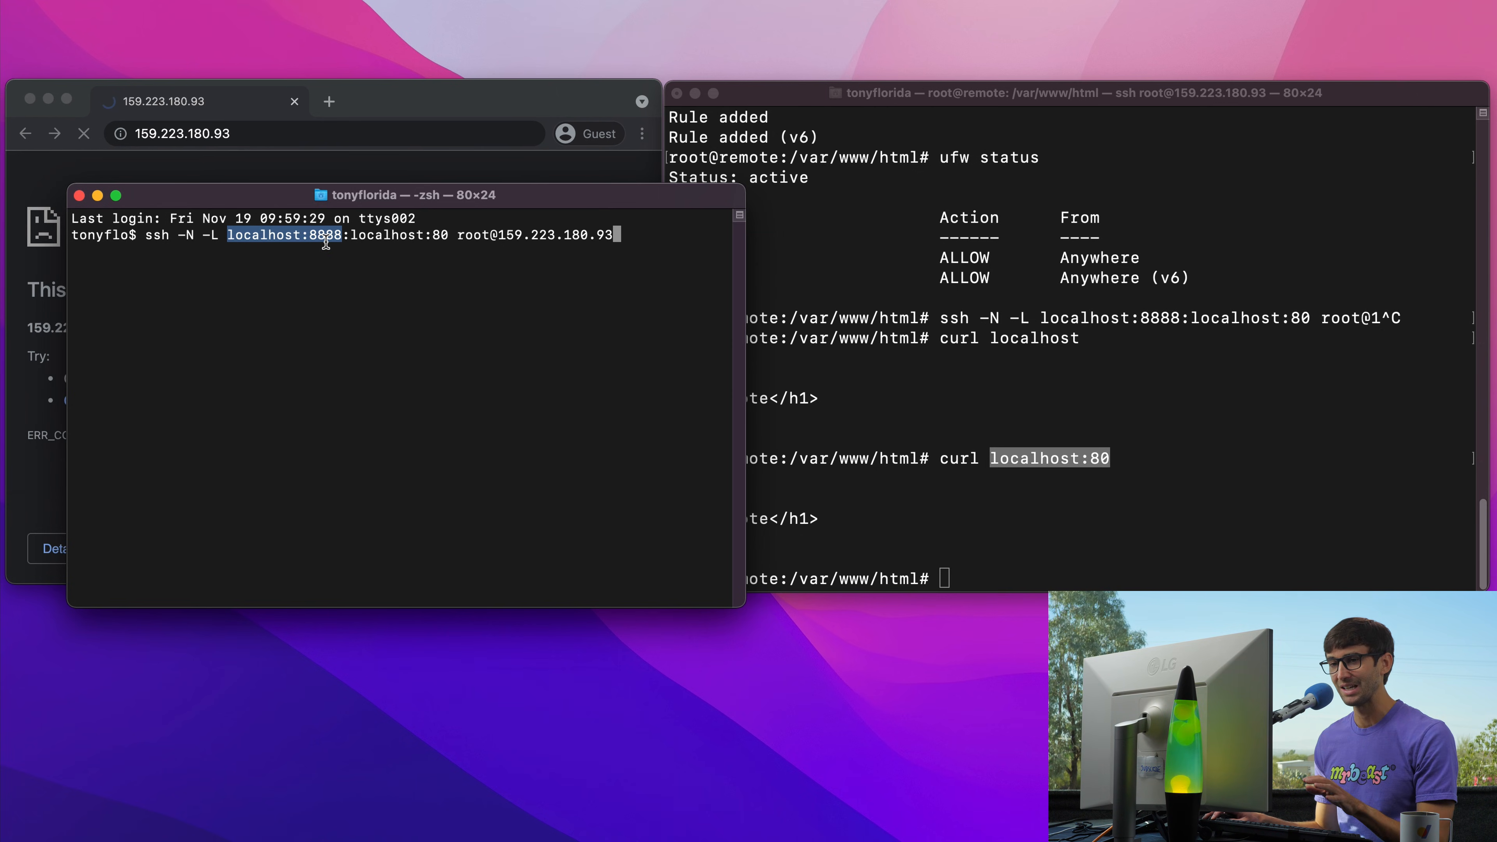
Run the tunnel command, move its window right and mark the -N option while it runs silently.
{"action": "double_click", "coordinate": [399, 235]}
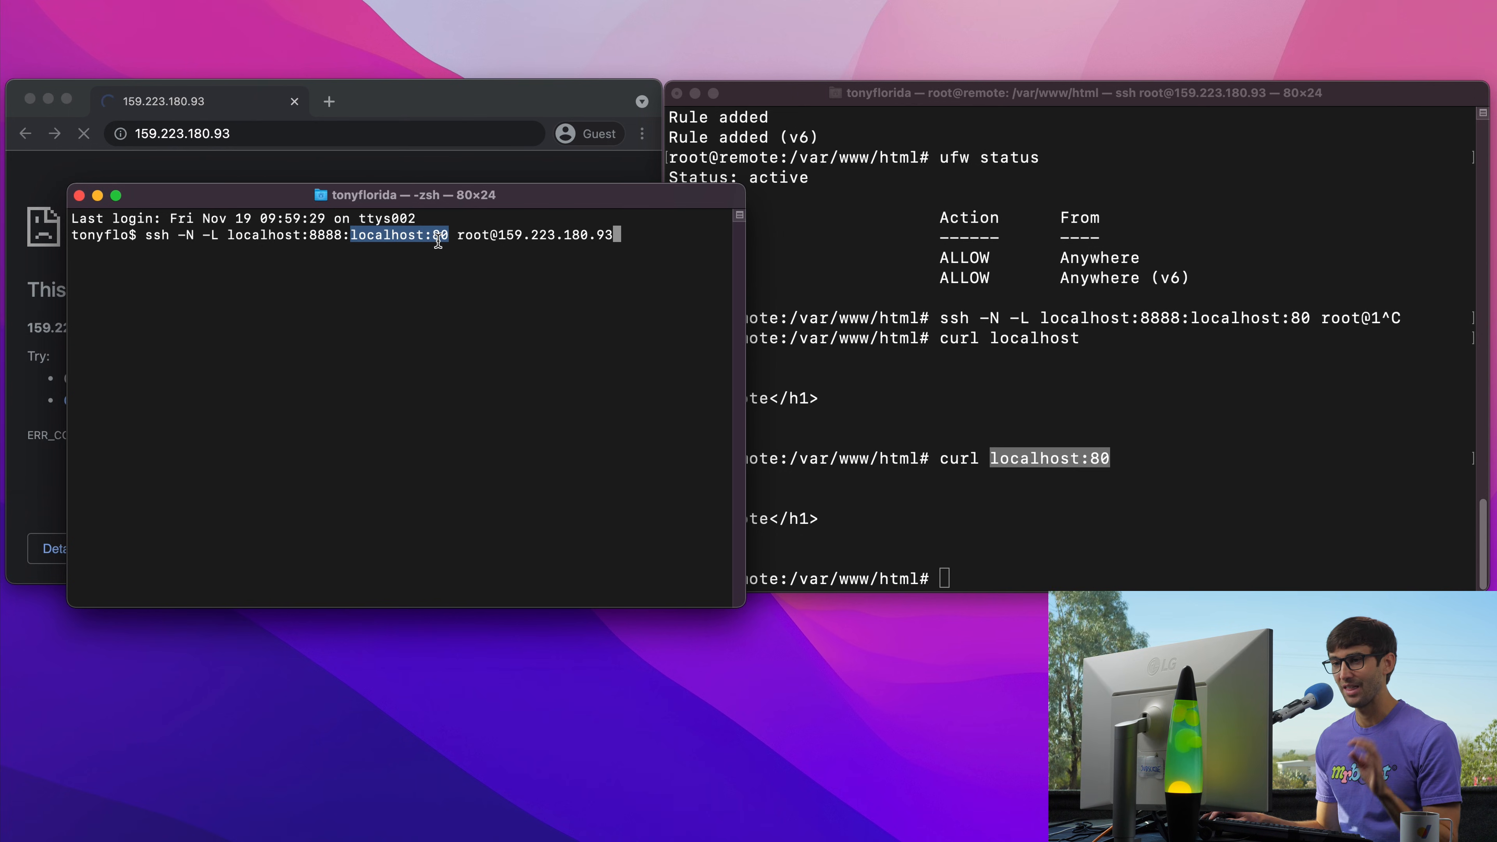
{"action": "left_click", "coordinate": [439, 235]}
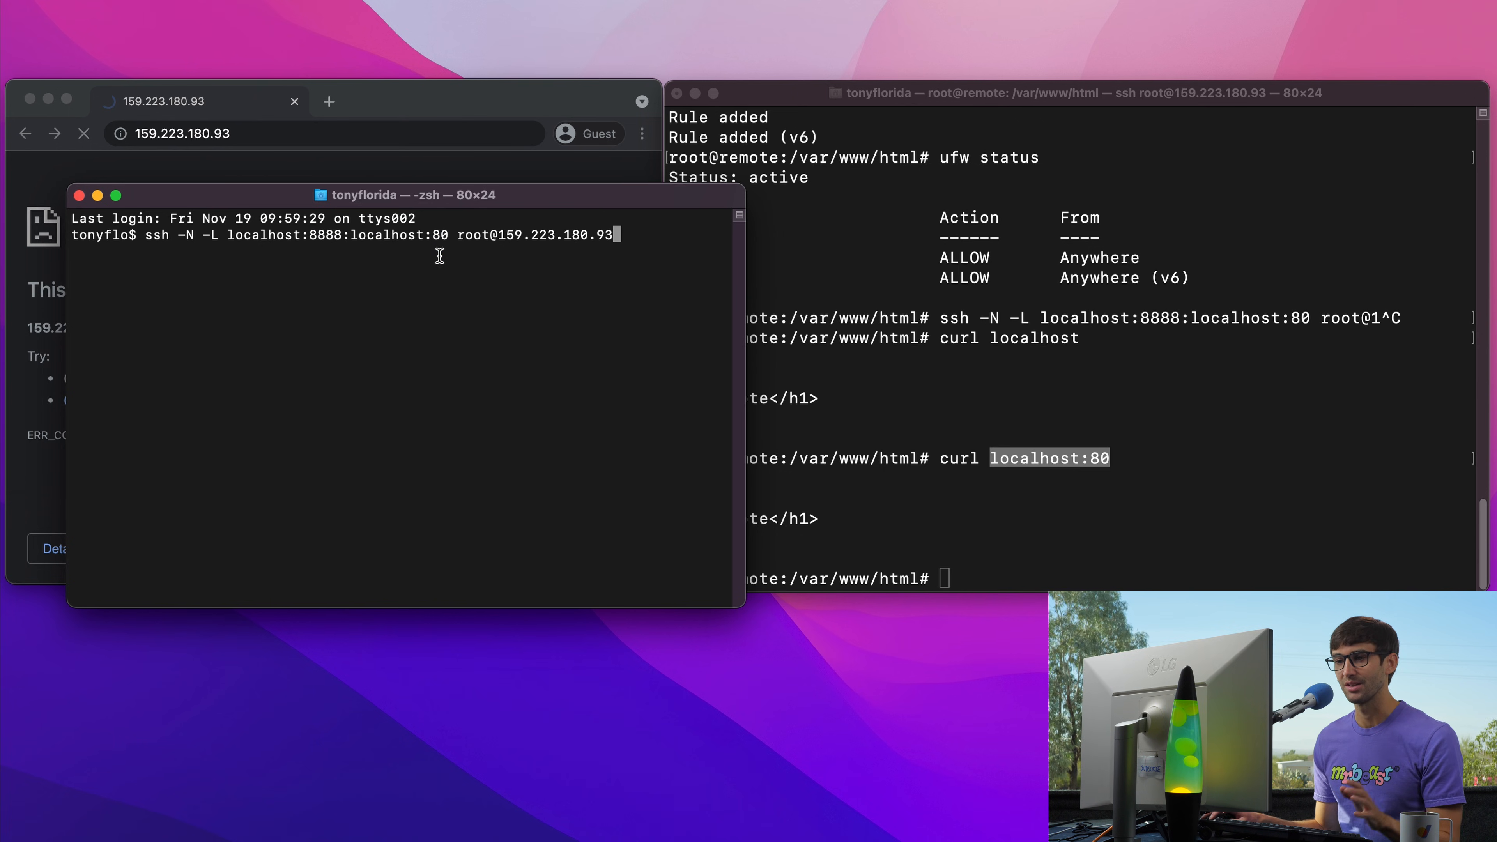
{"action": "key", "text": "Return"}
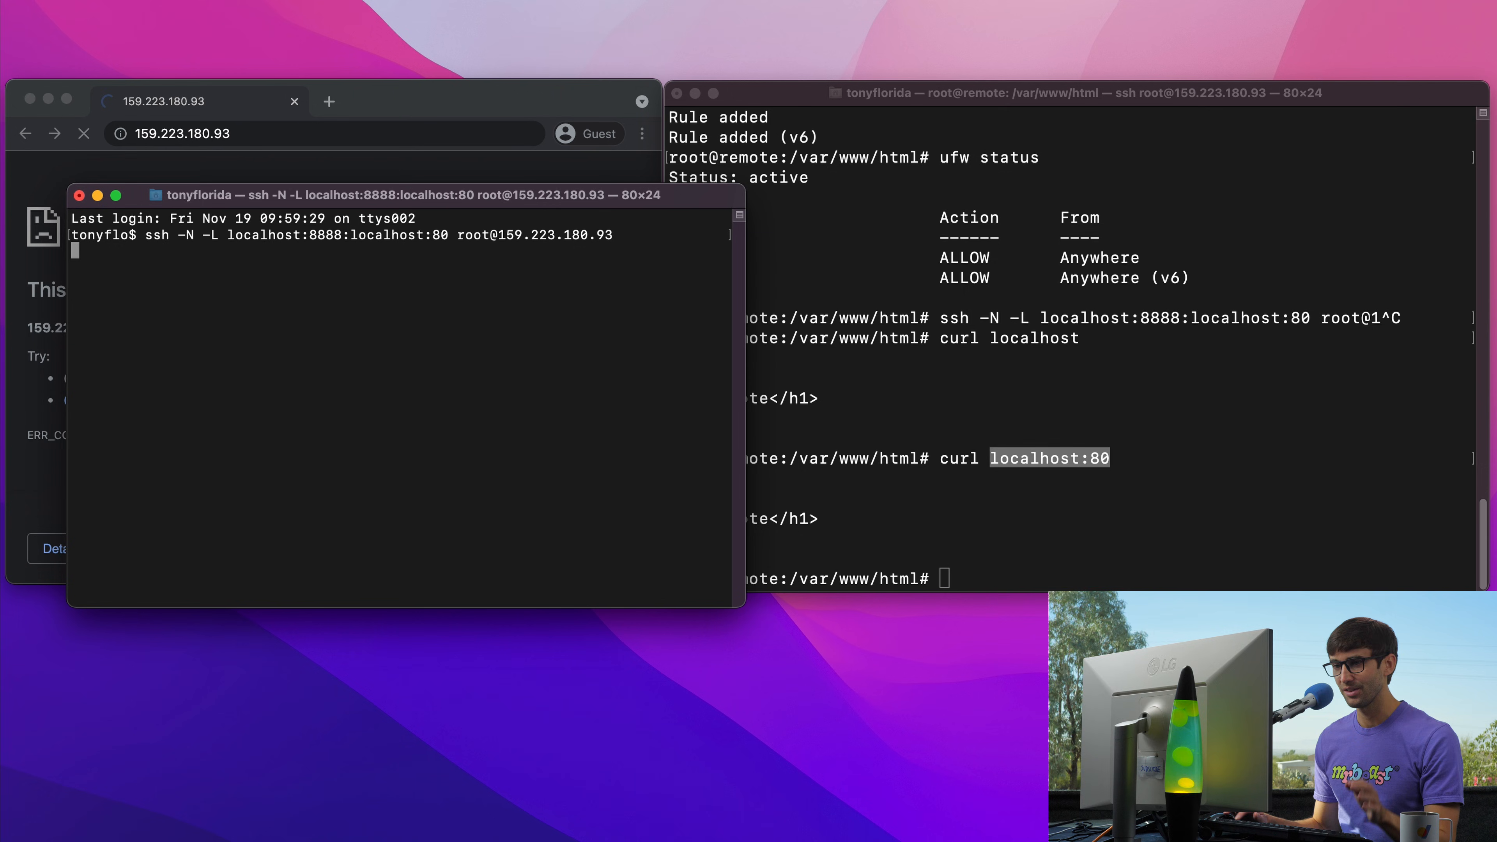
{"action": "left_click_drag", "start_coordinate": [404, 195], "coordinate": [968, 212]}
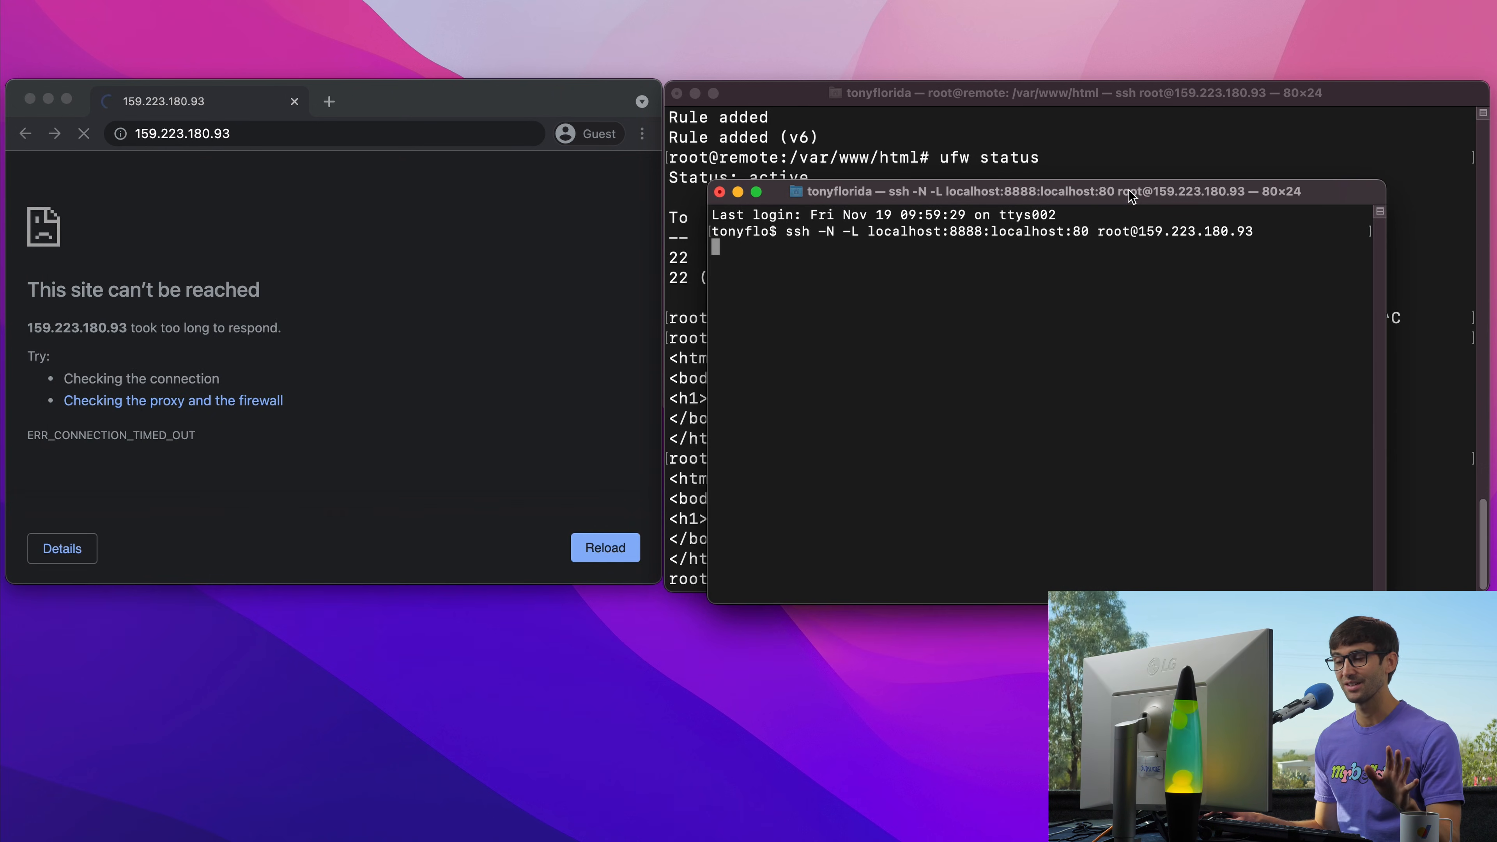
{"action": "double_click", "coordinate": [821, 231]}
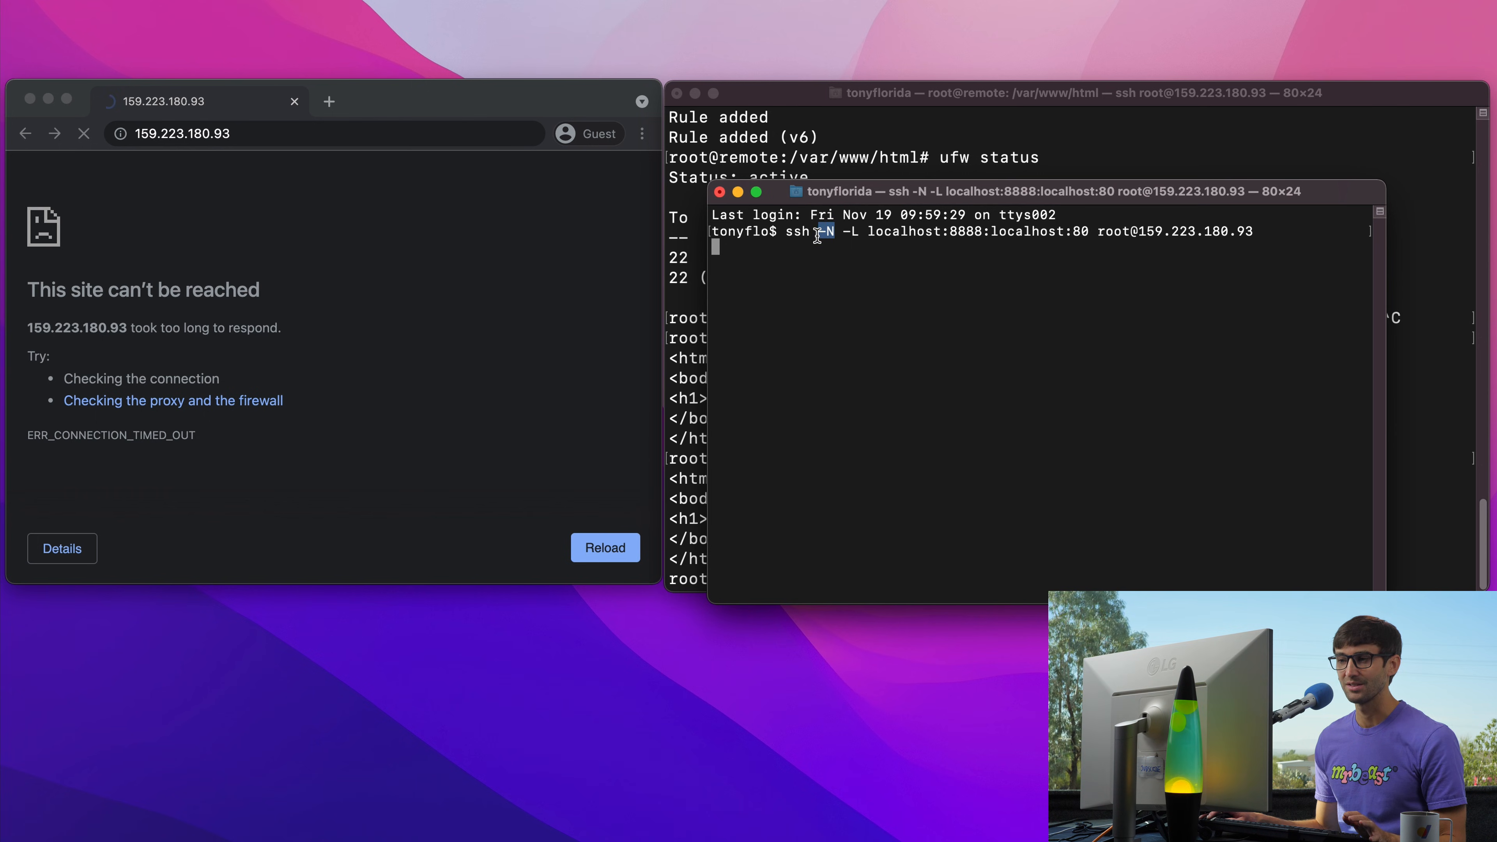
{"action": "mouse_move", "coordinate": [645, 215]}
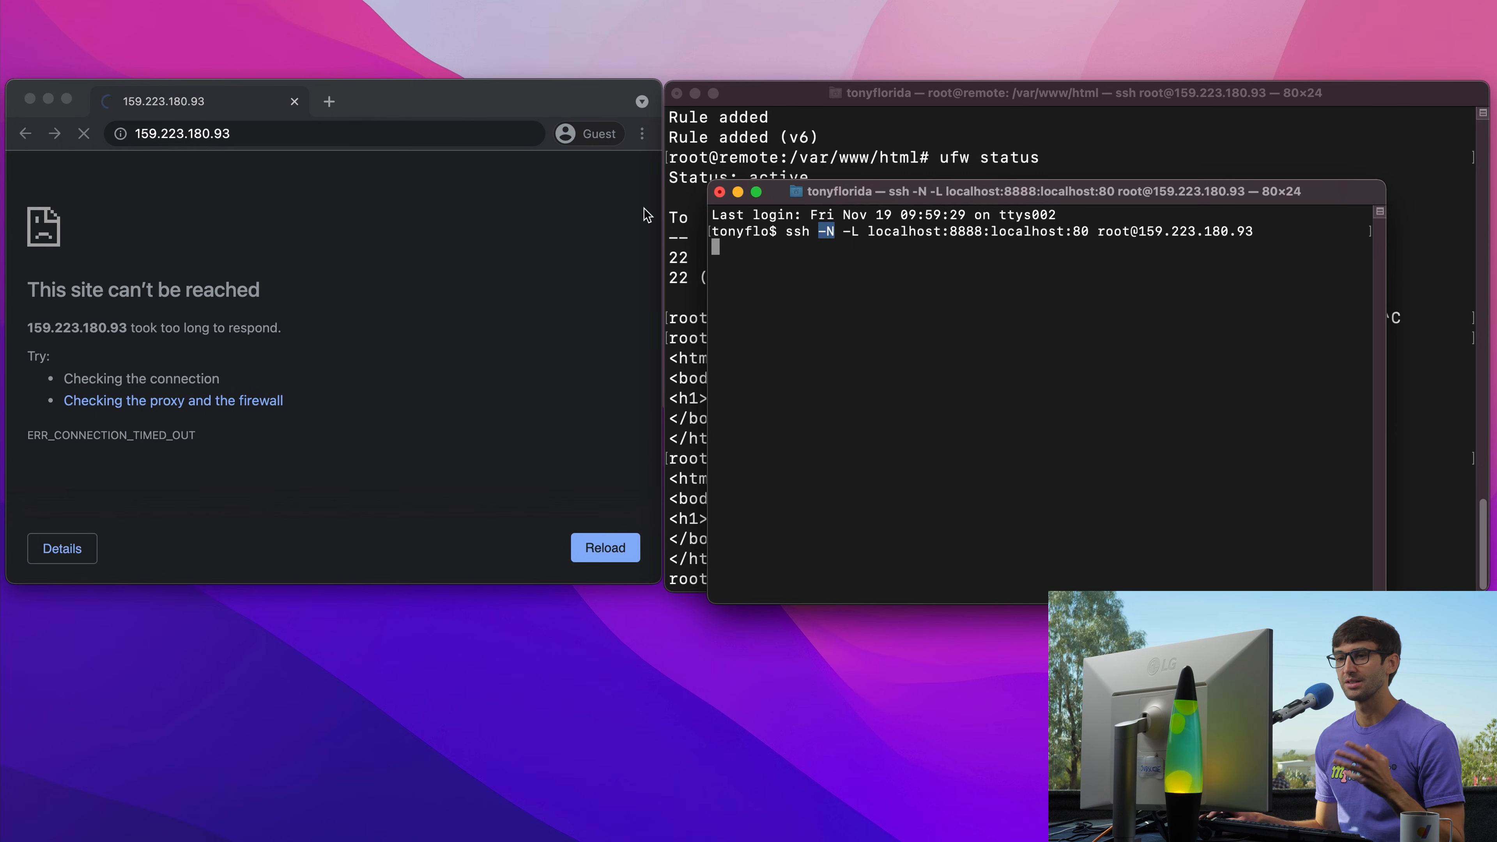
Load localhost:8888 in a new Chrome tab, showing the Remote page, and mark 8888 in the tunnel command.
{"action": "left_click", "coordinate": [328, 101]}
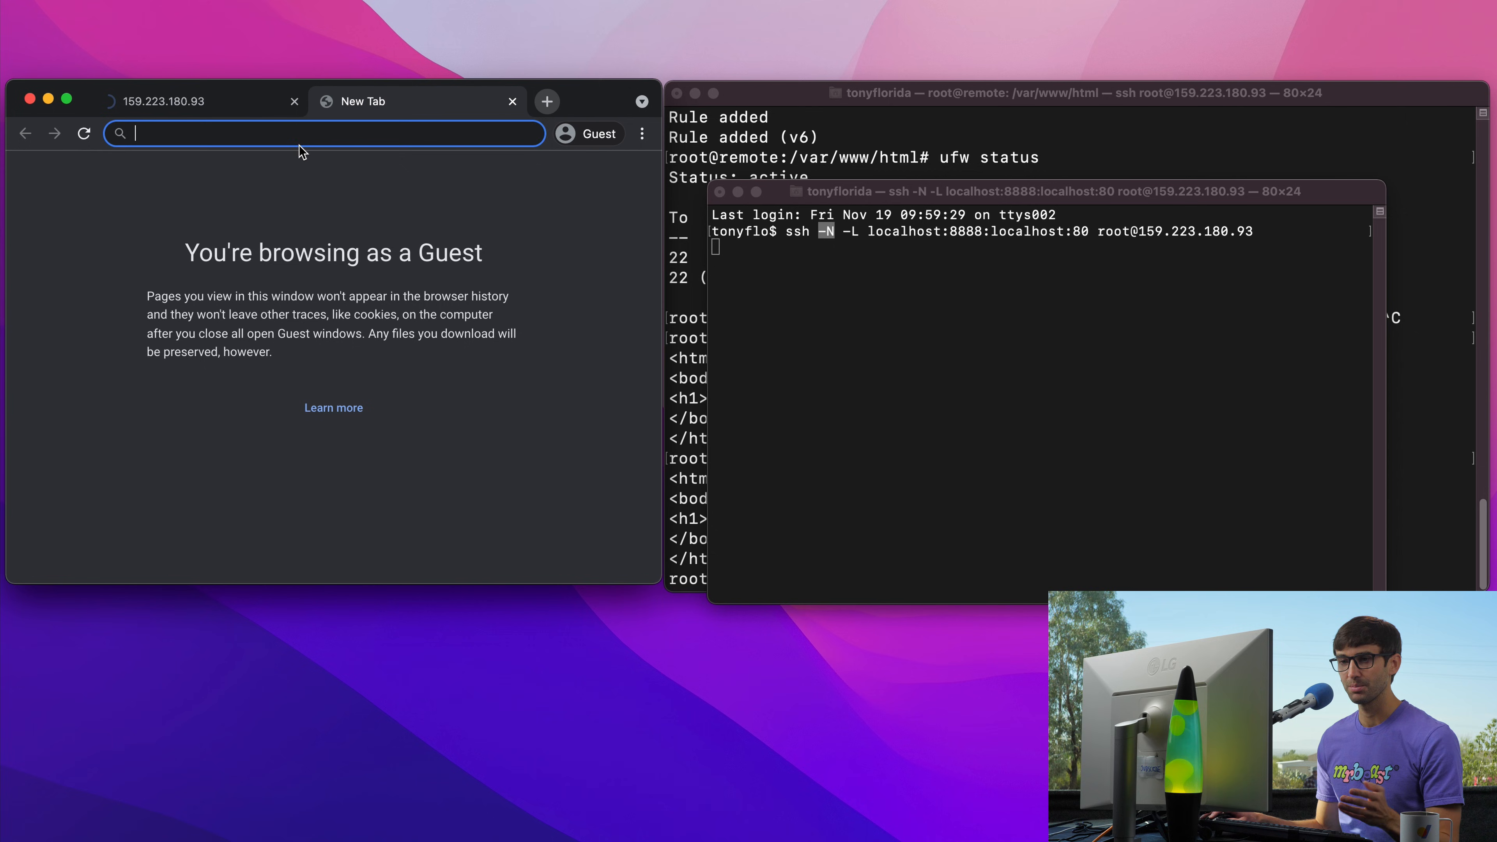
{"action": "type", "text": "localhost"}
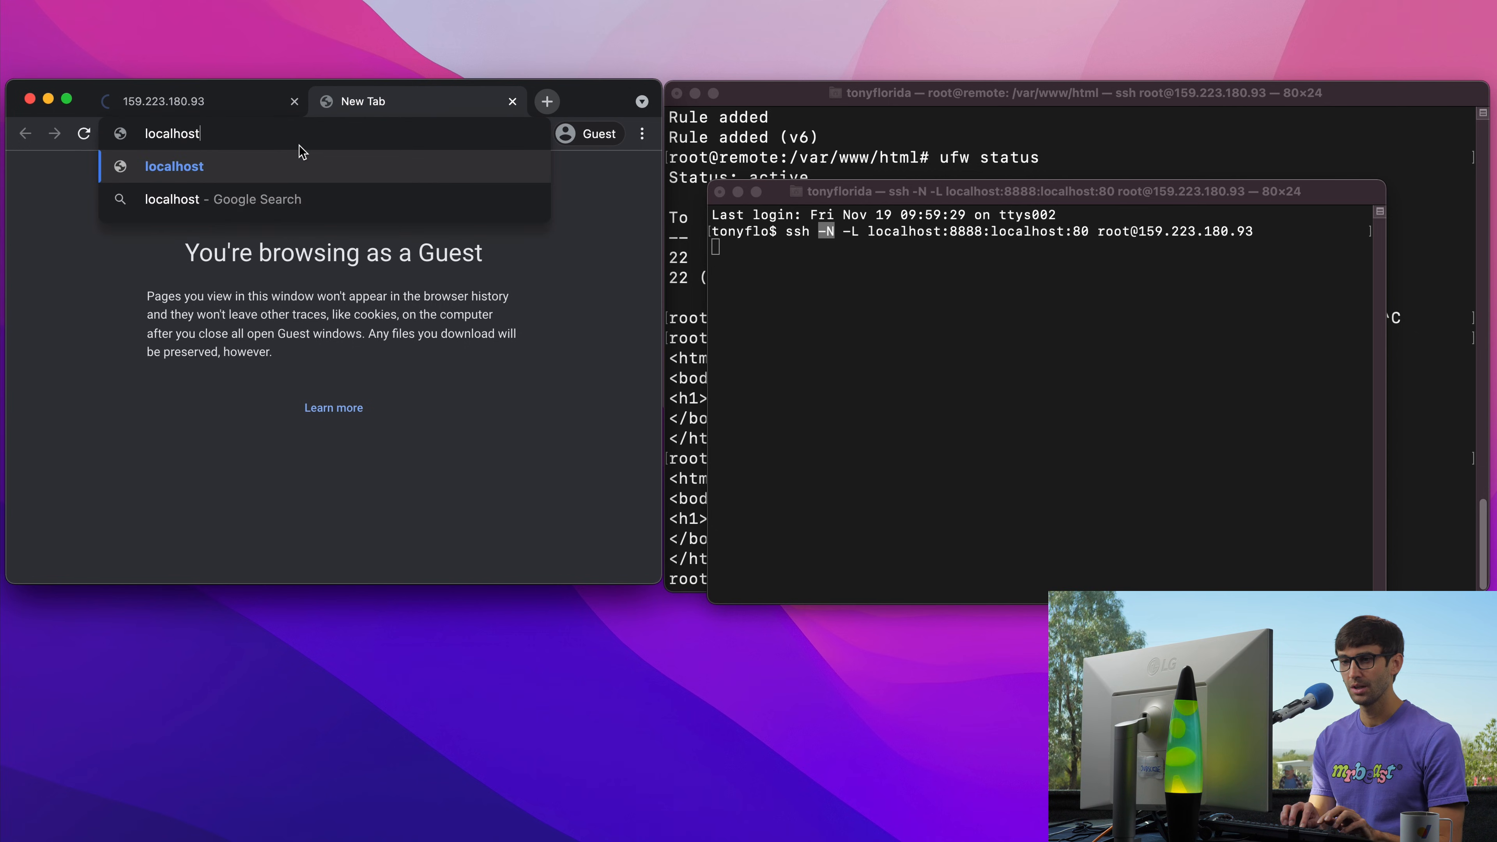
{"action": "type", "text": ":8888"}
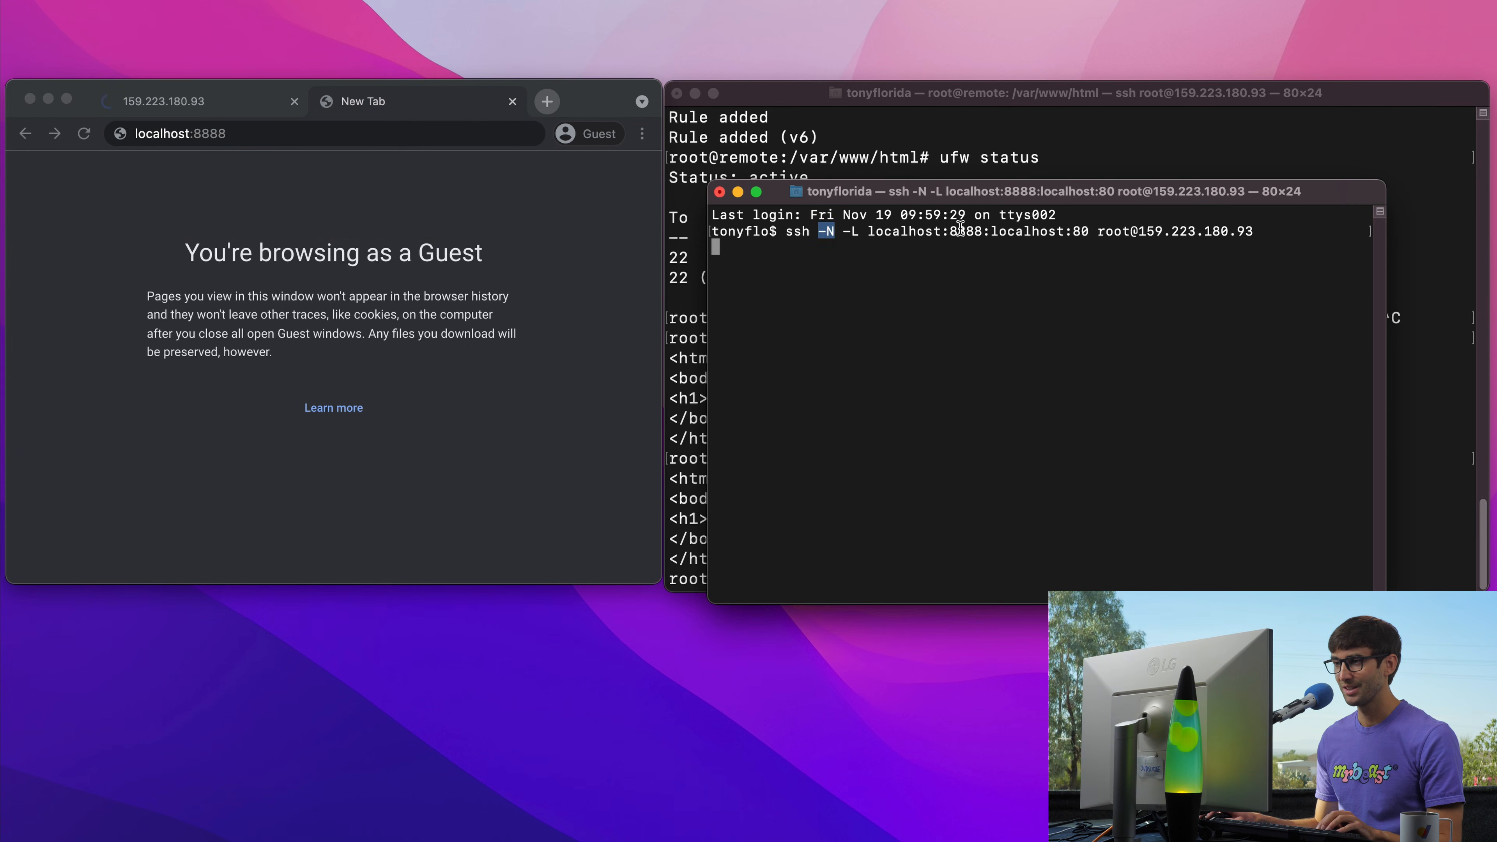
{"action": "double_click", "coordinate": [1024, 231]}
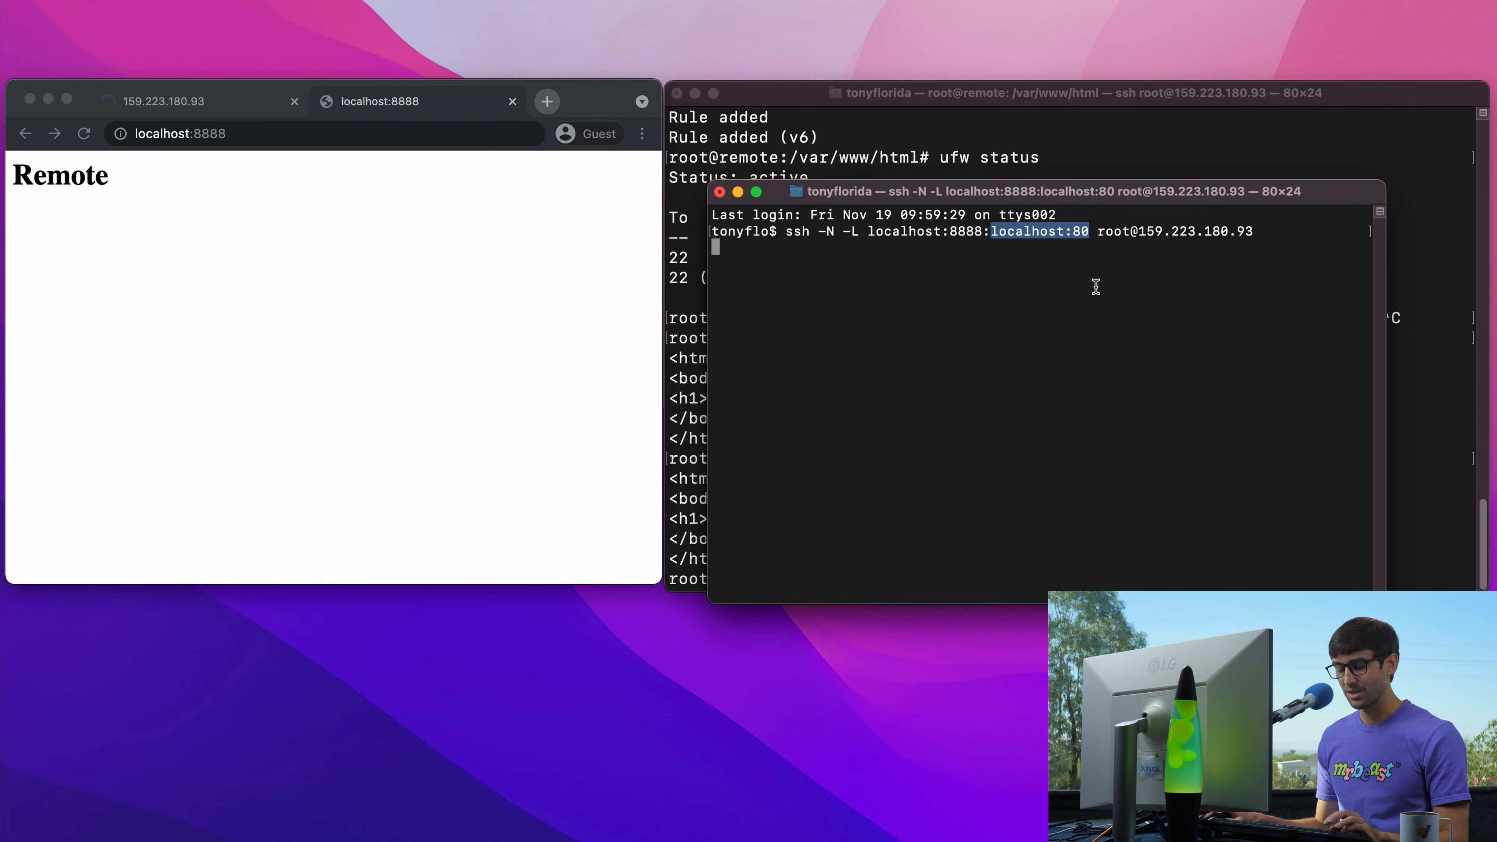
Stop the tunnel, show localhost:8888 refusing, rerun as ssh -N -L 8888:localhost:80 root@server and highlight 8888.
{"action": "key", "text": "ctrl+c"}
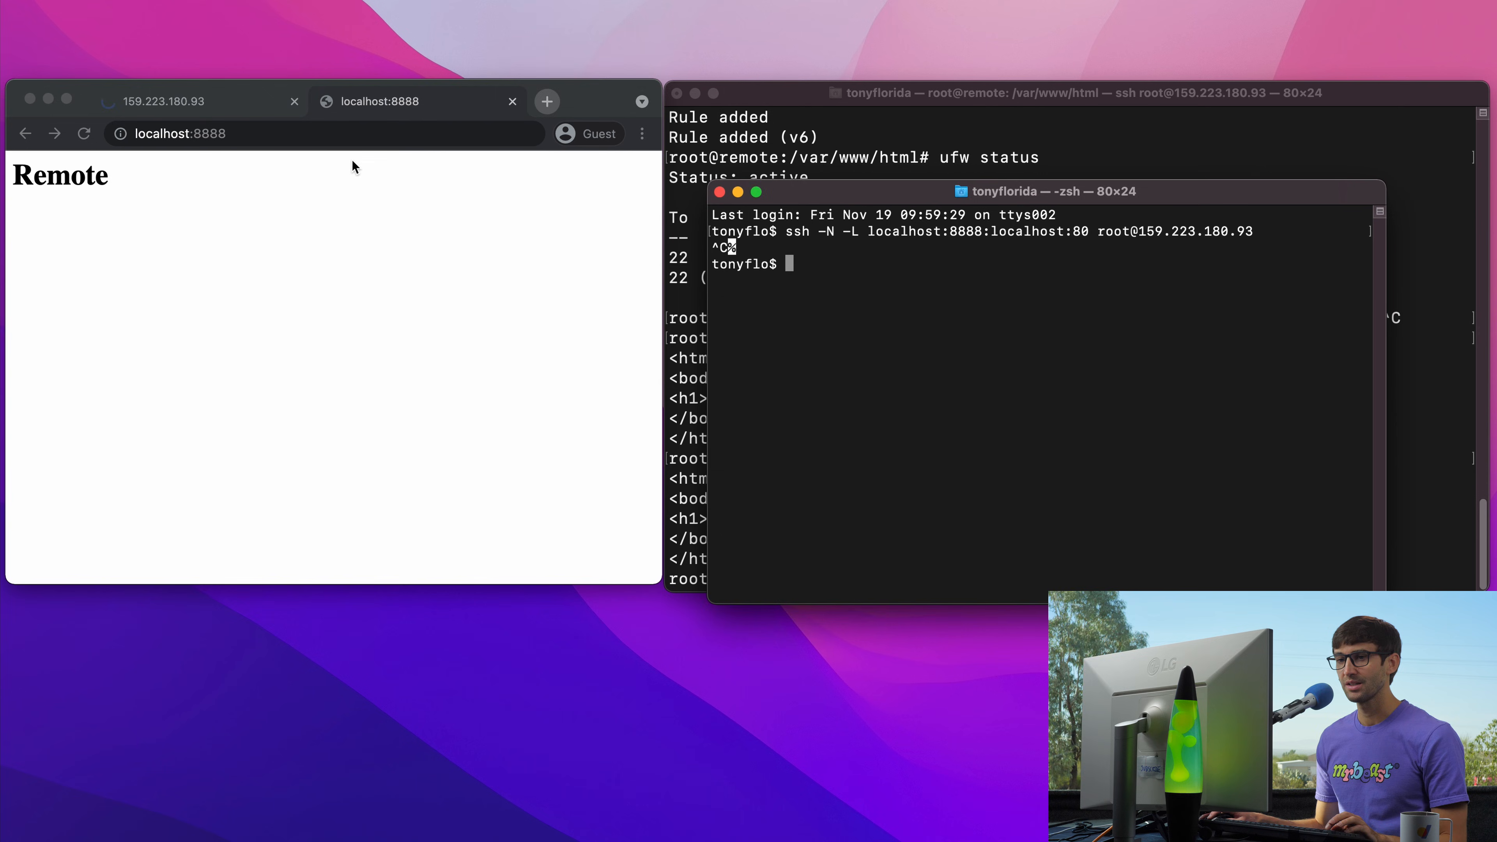
{"action": "left_click", "coordinate": [286, 133]}
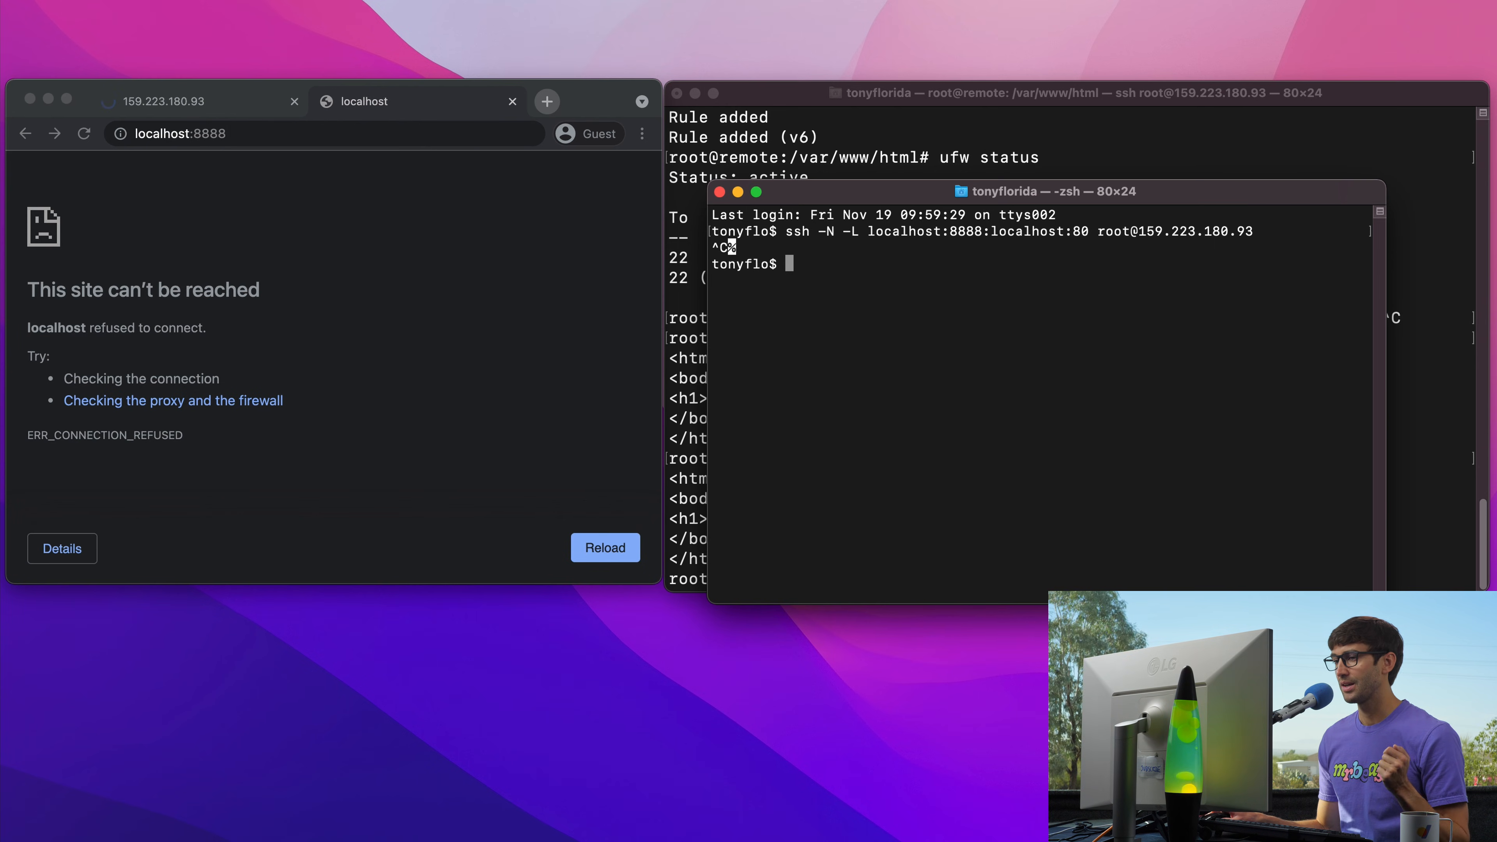
{"action": "mouse_move", "coordinate": [1220, 370]}
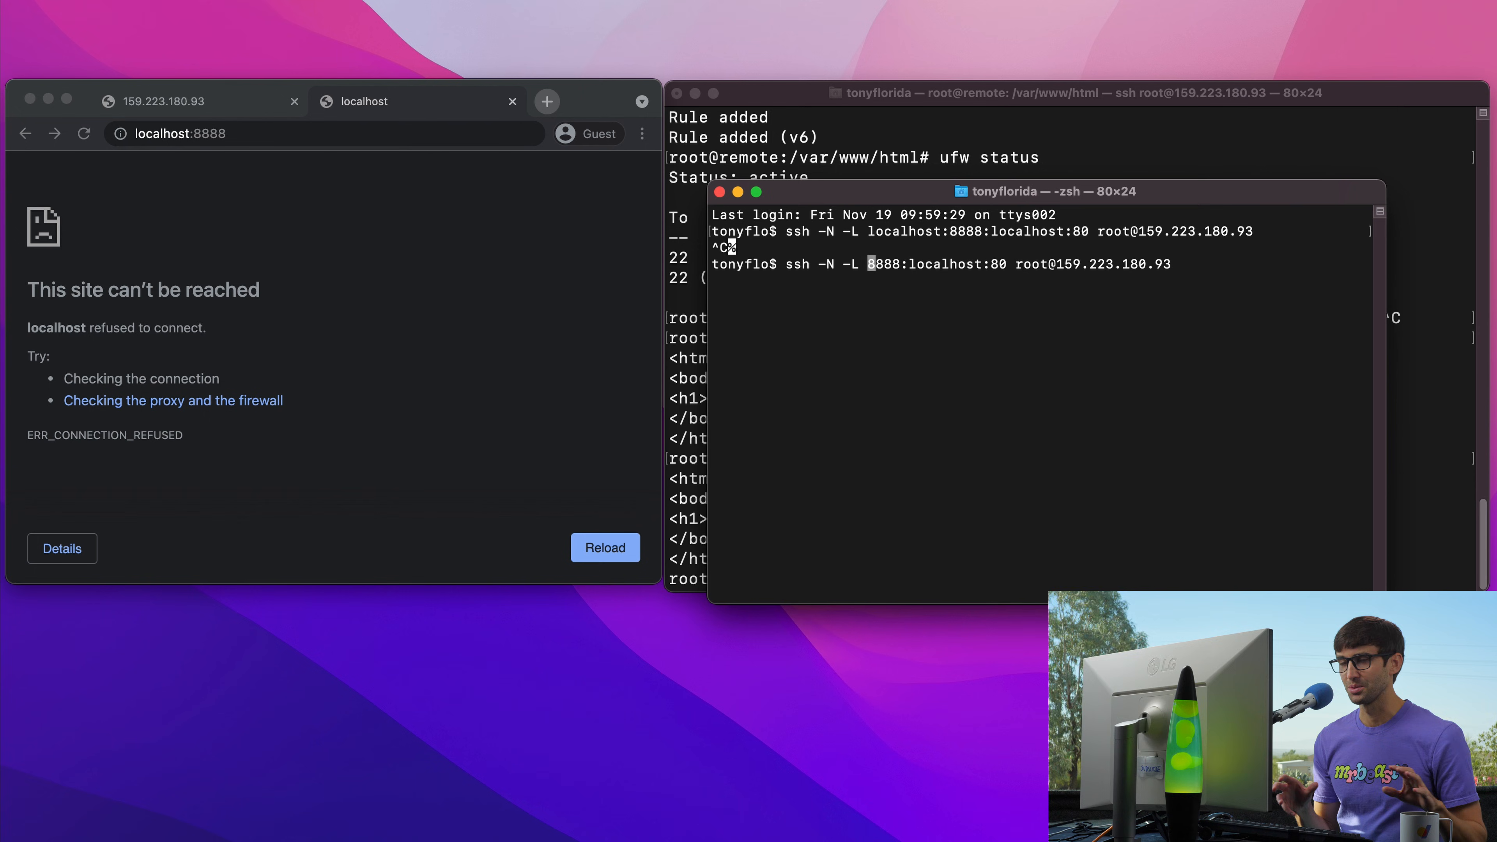
{"action": "mouse_move", "coordinate": [1322, 373]}
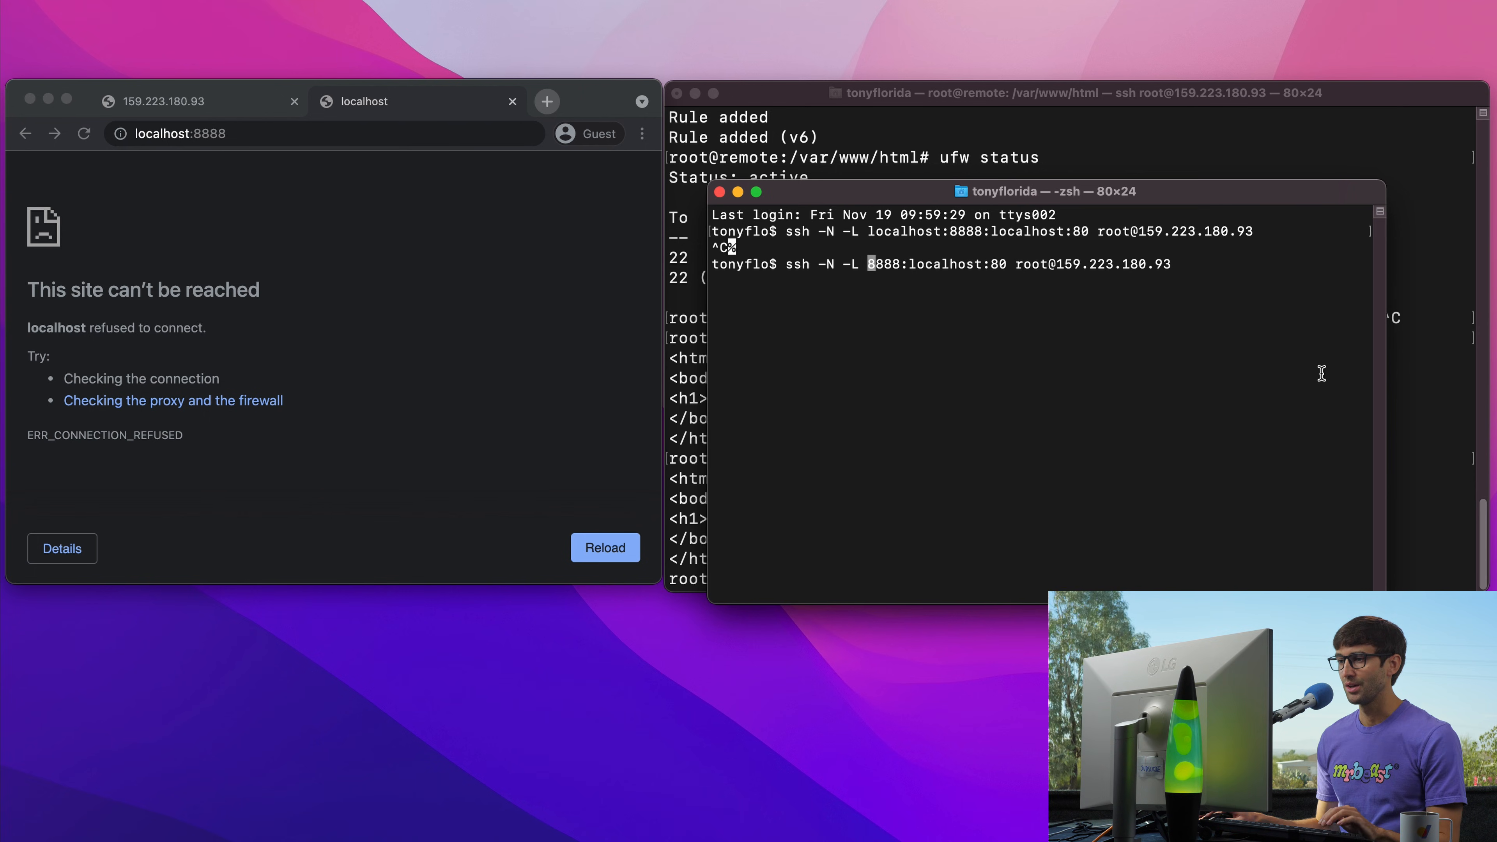
{"action": "double_click", "coordinate": [883, 264]}
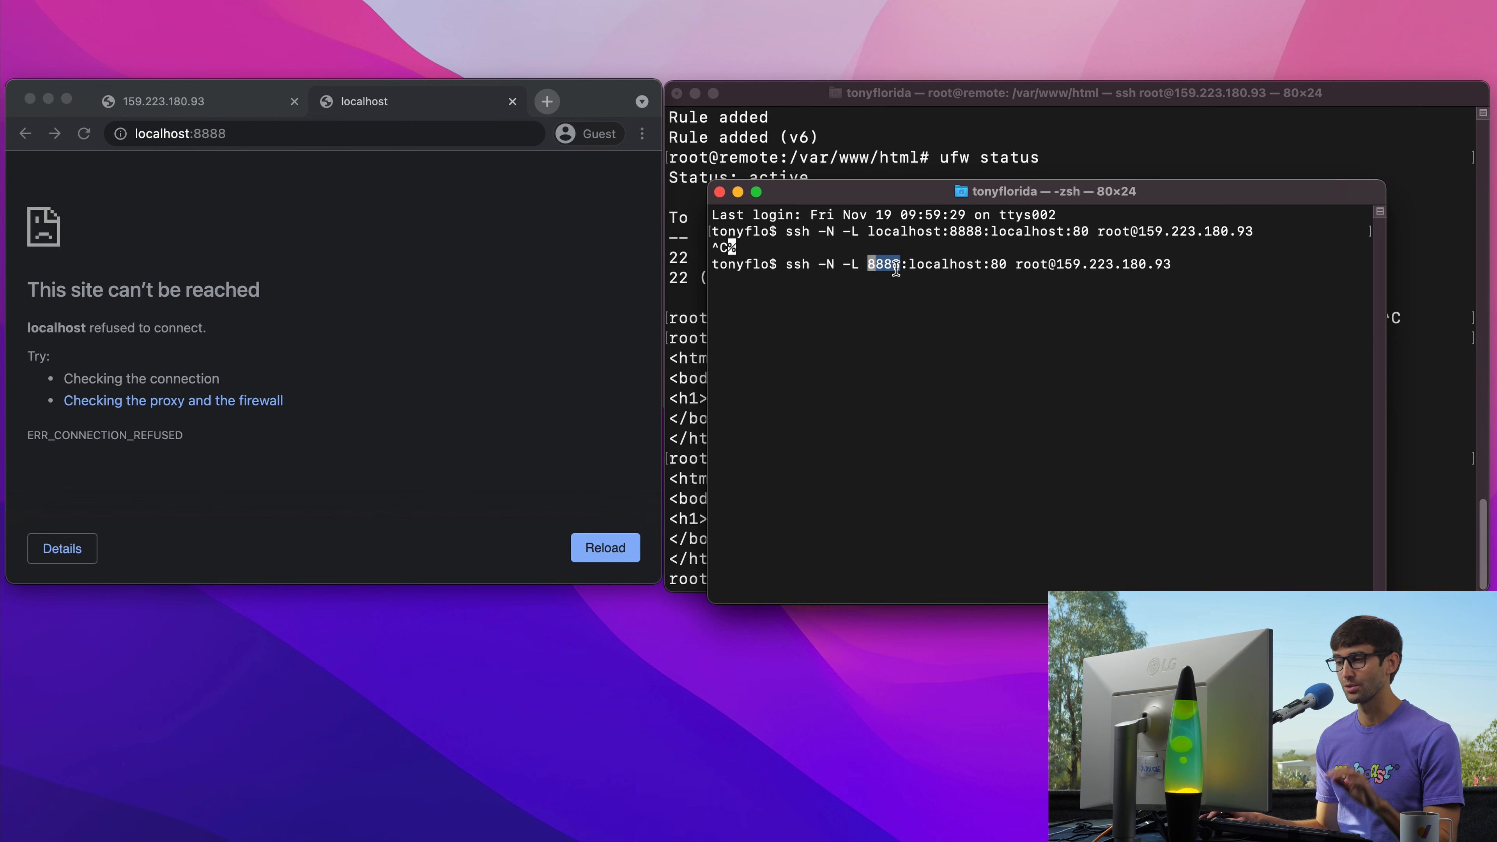
{"action": "left_click_drag", "start_coordinate": [883, 264], "coordinate": [979, 264]}
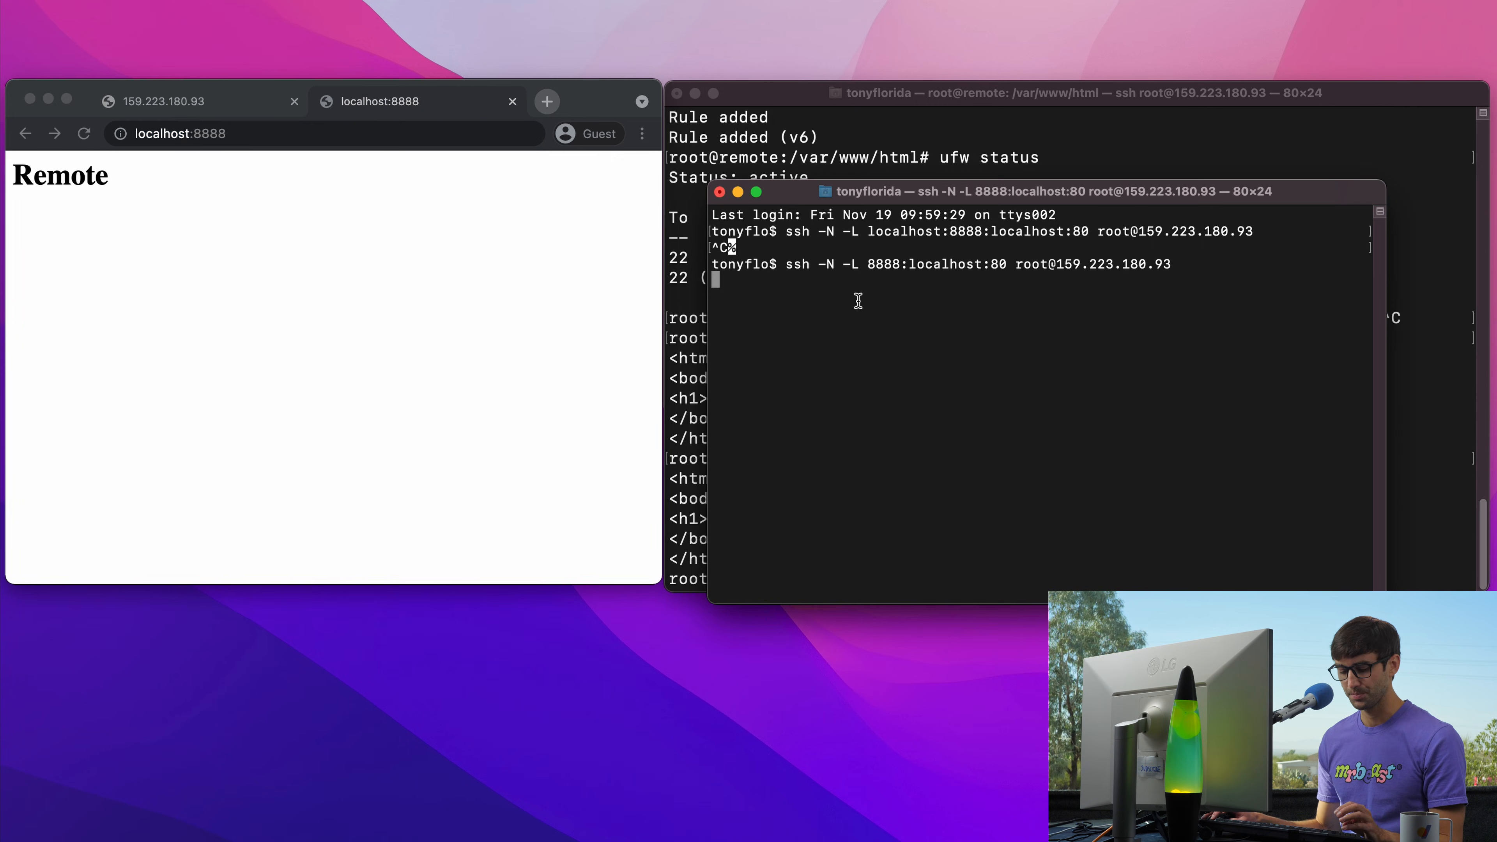
{"action": "key", "text": "ctrl+c"}
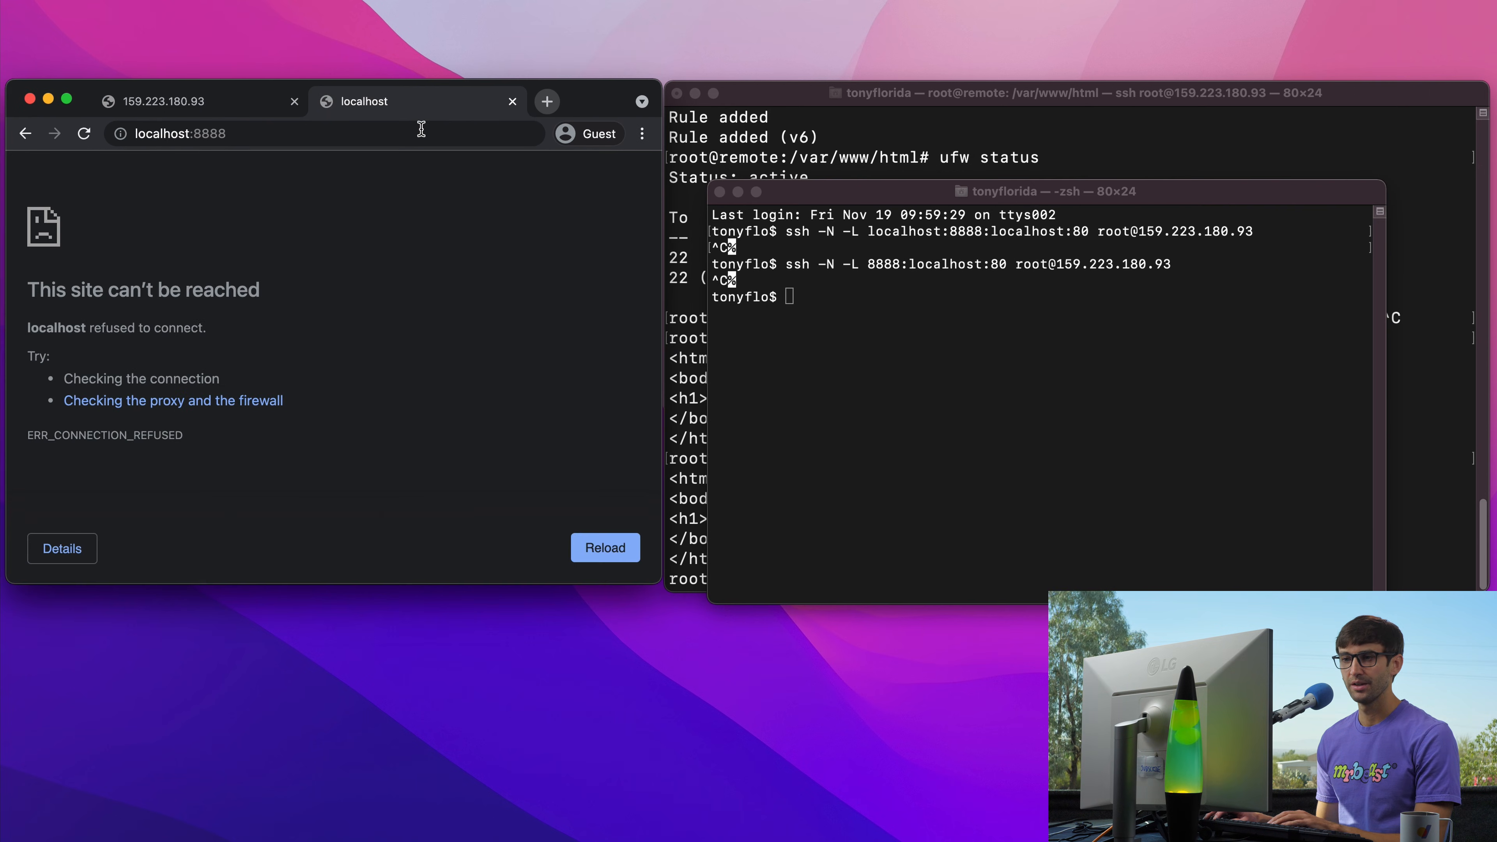
{"action": "type", "text": "ssh -N -L 8888:localhost:80 root@159.223.180.93"}
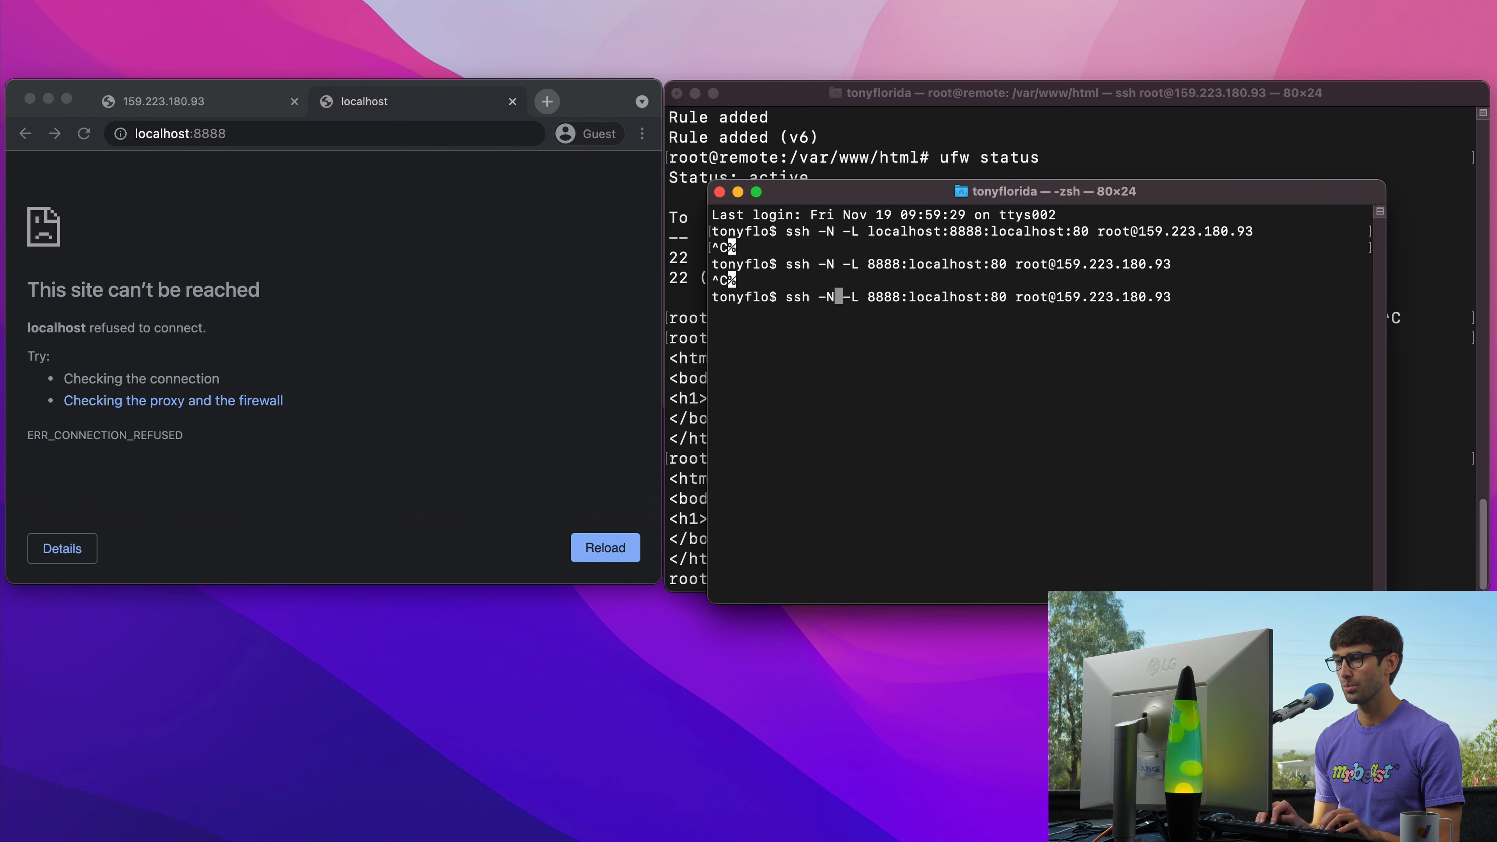
{"action": "key", "text": "Backspace"}
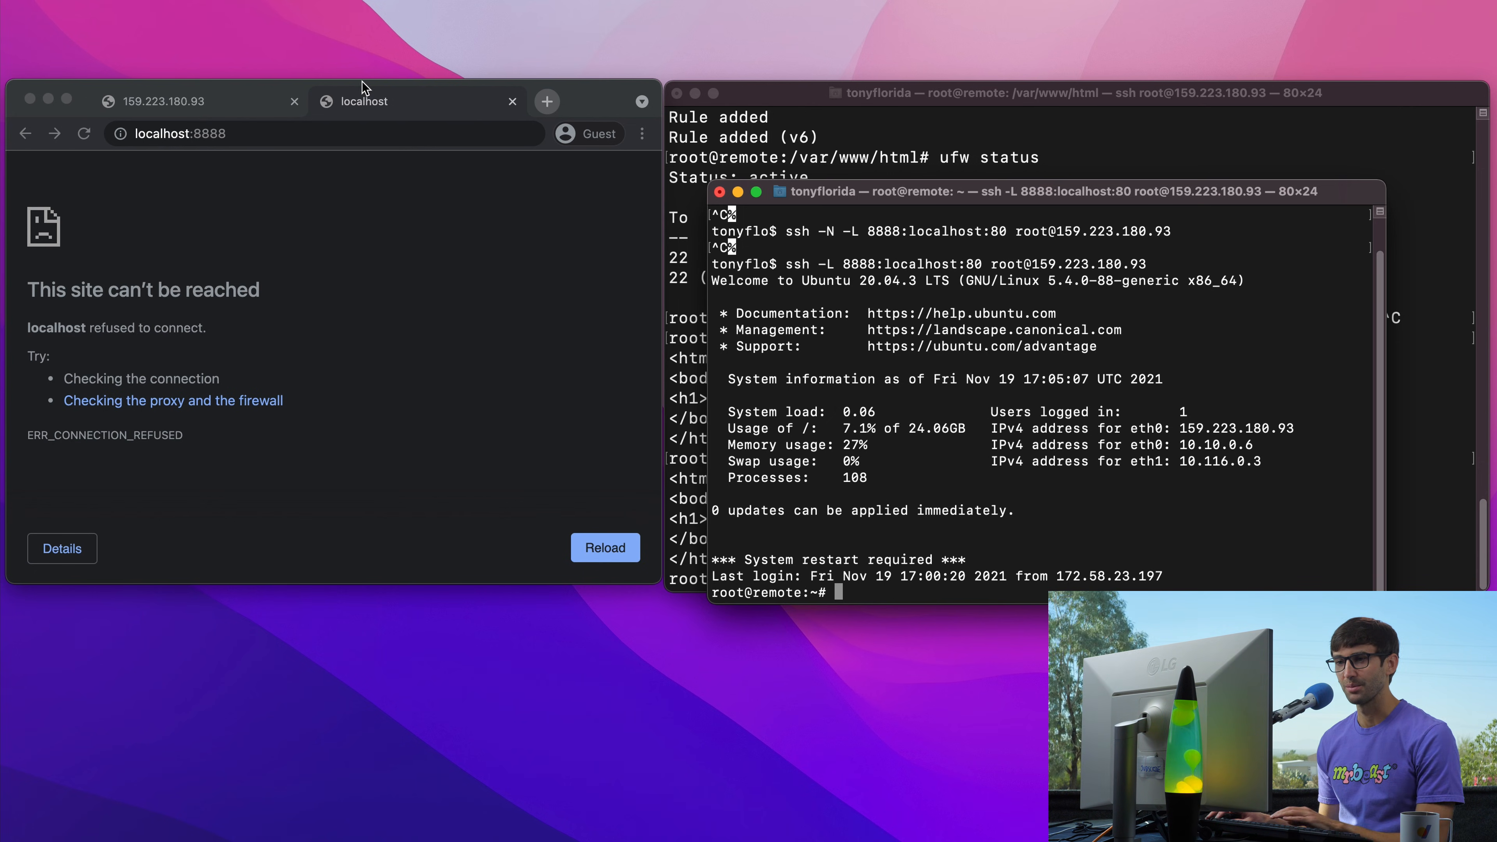
Confirm the Remote page loads, exit the remote shell, then show localhost:8888 refusing connections.
{"action": "left_click", "coordinate": [604, 547]}
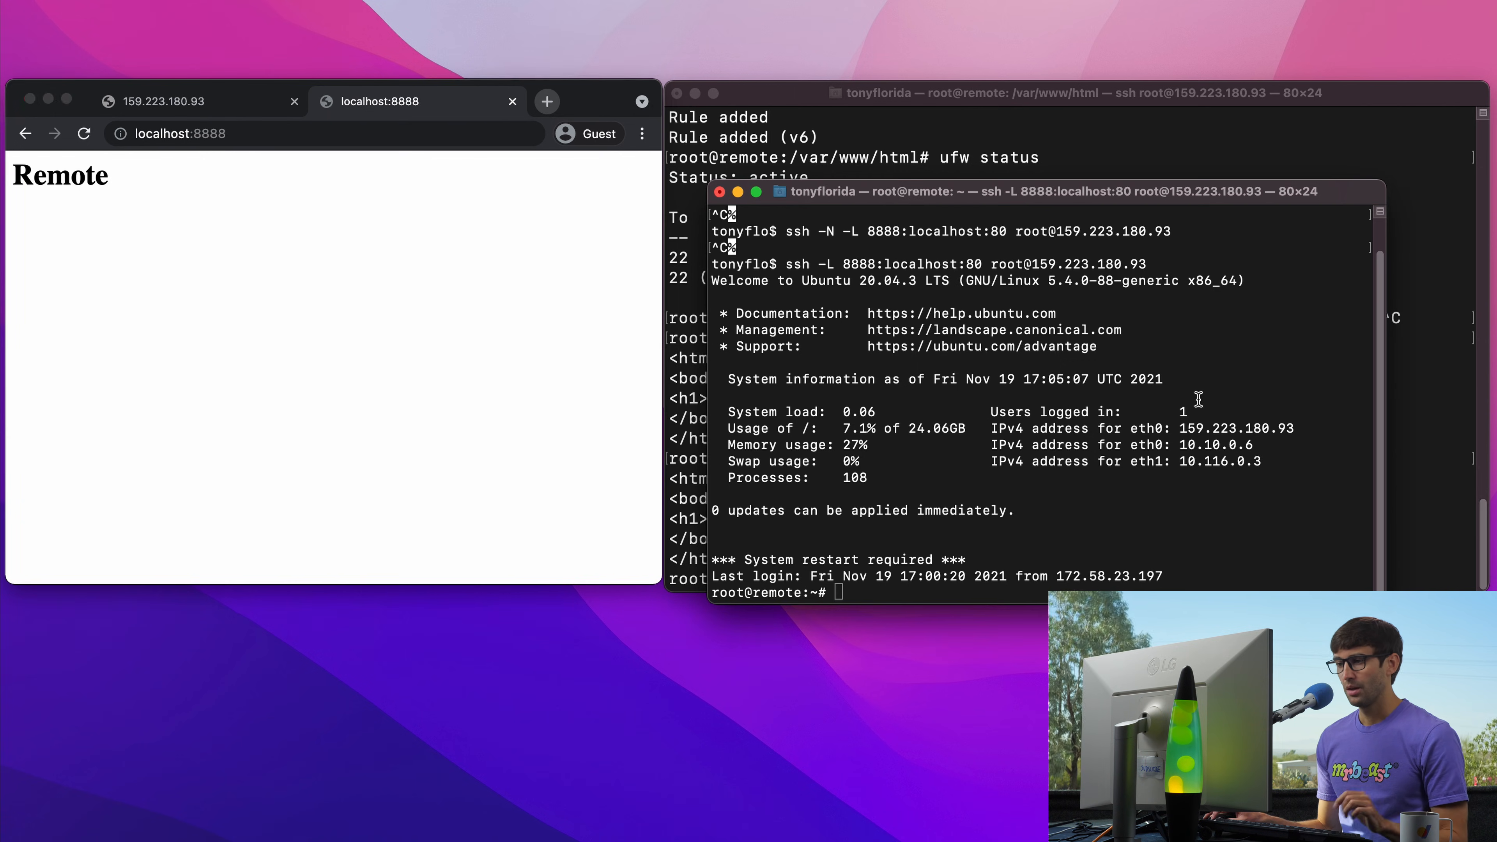
{"action": "type", "text": "exit"}
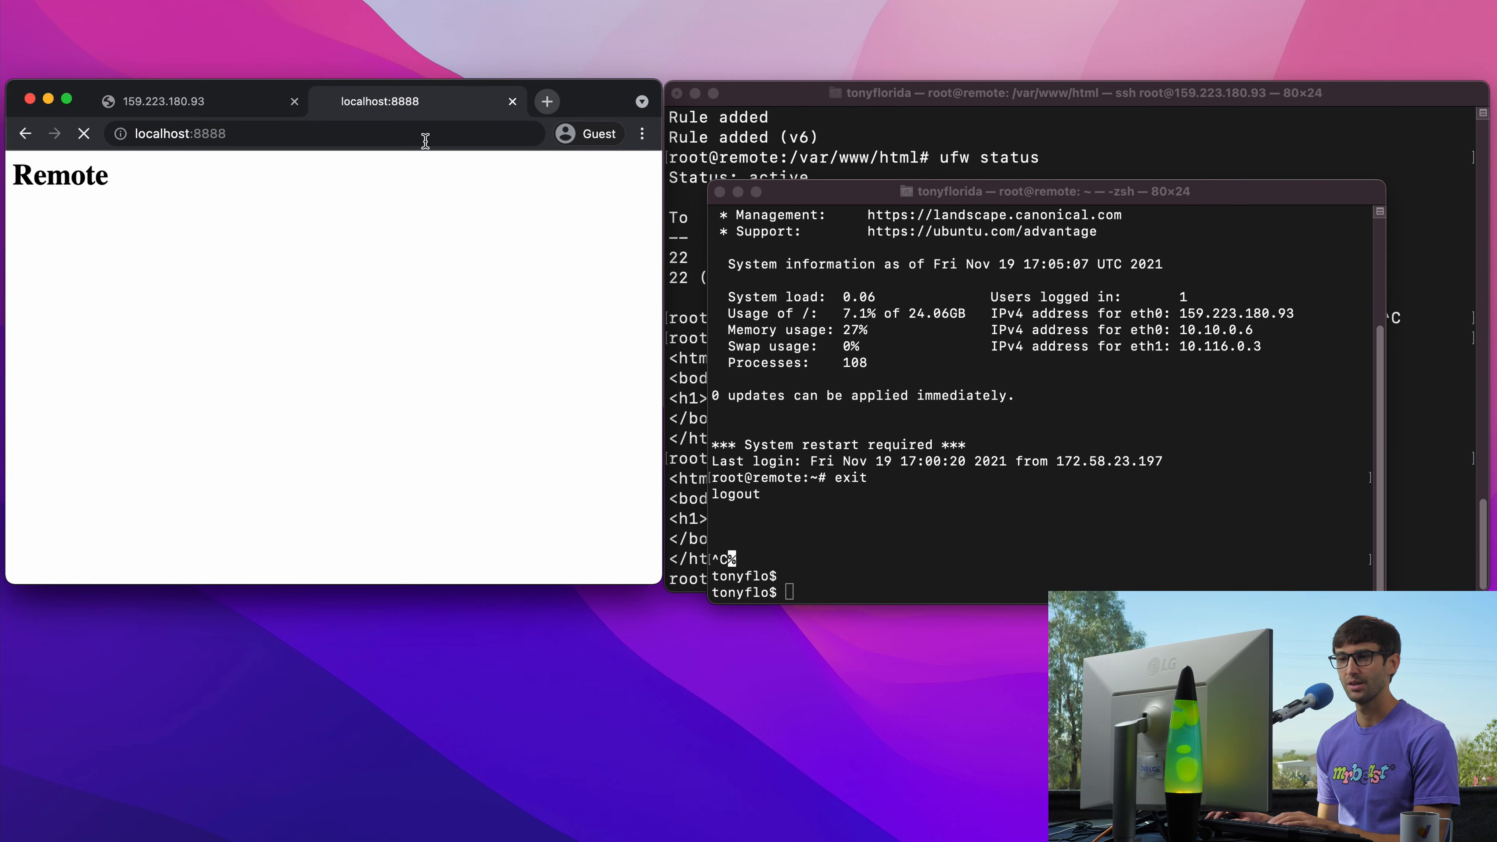
{"action": "left_click", "coordinate": [84, 133]}
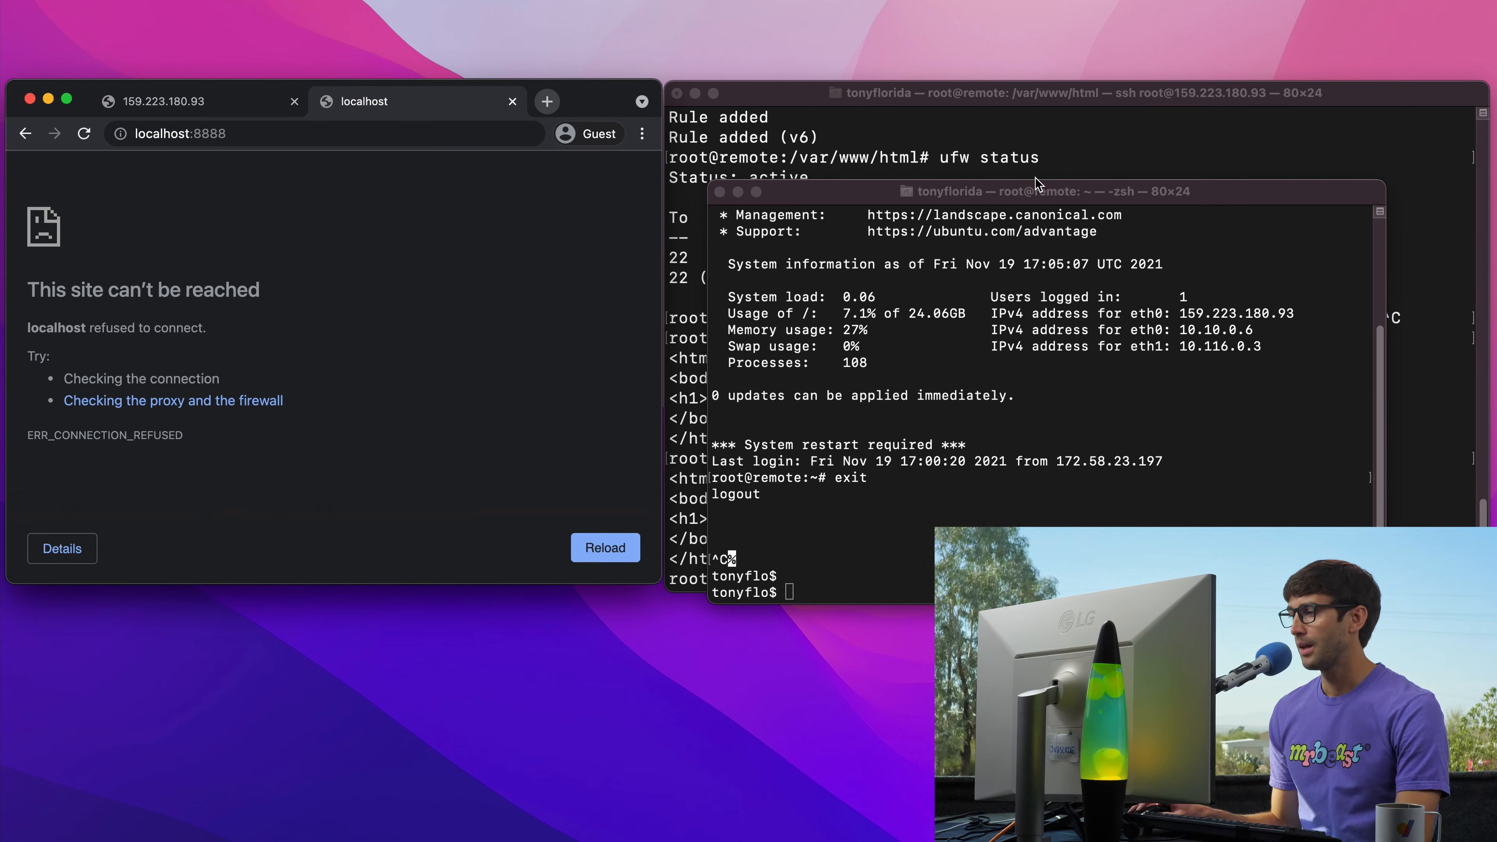